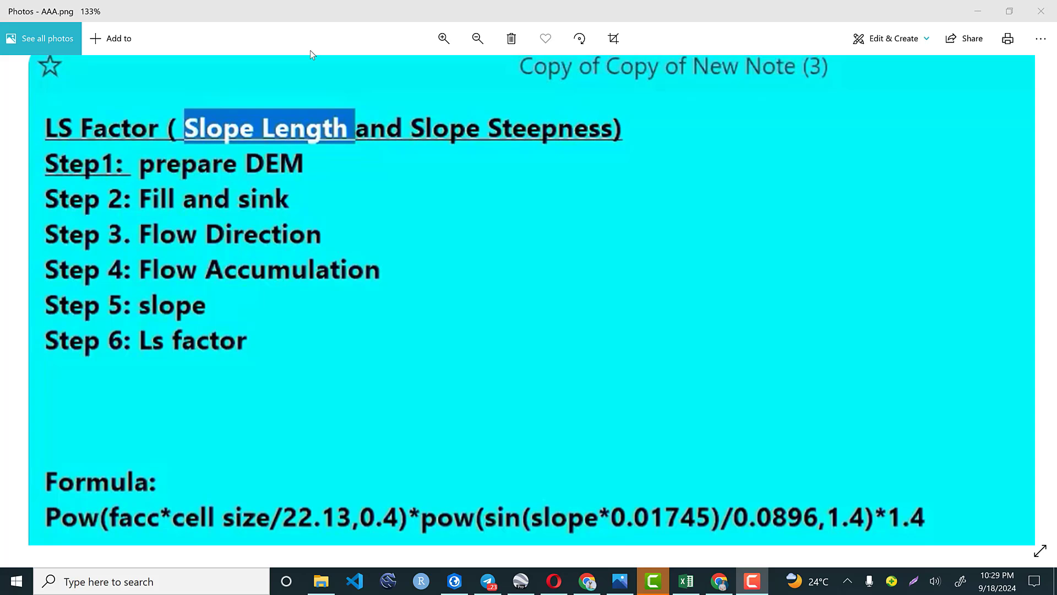
pyautogui.moveTo(343, 171)
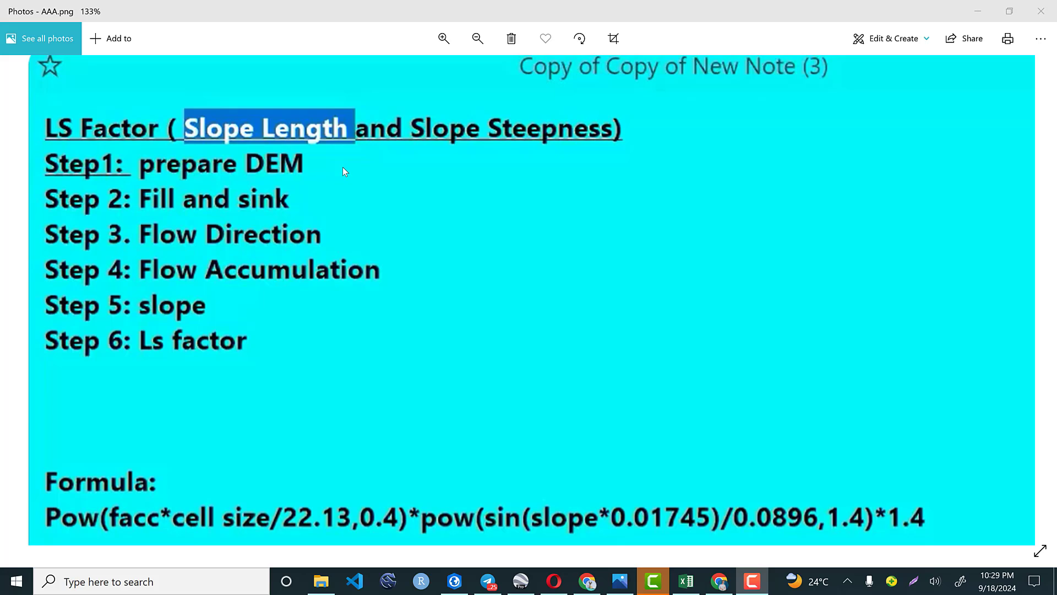
pyautogui.moveTo(101, 246)
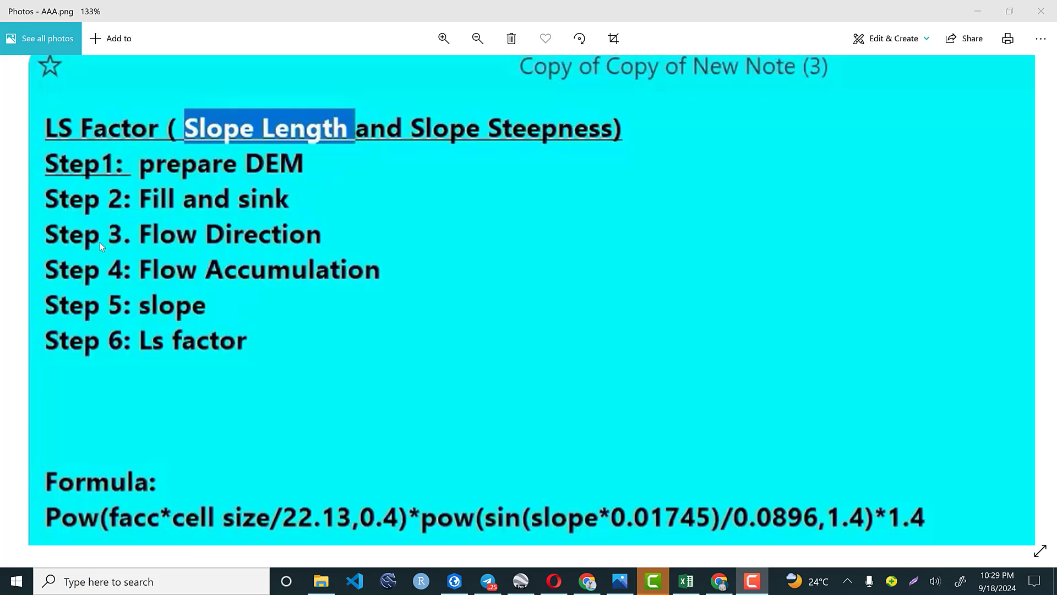
pyautogui.moveTo(207, 254)
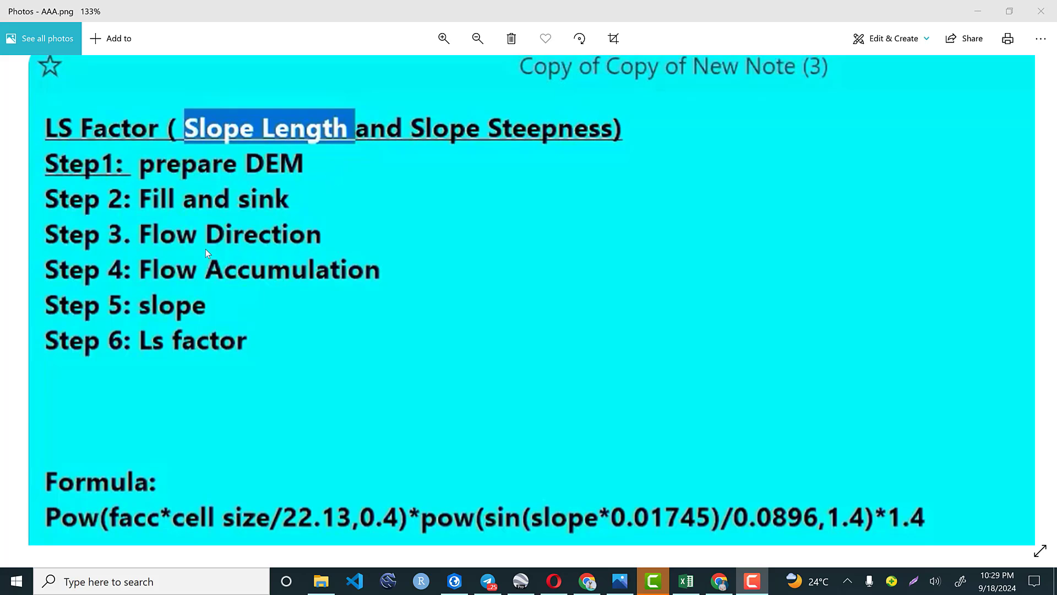
pyautogui.moveTo(204, 210)
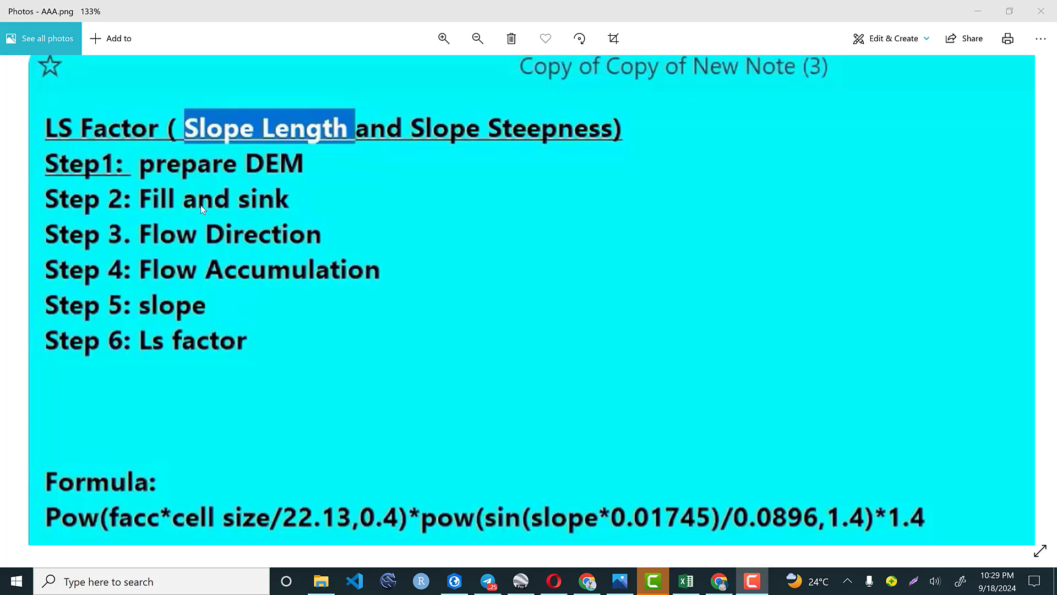
pyautogui.moveTo(367, 243)
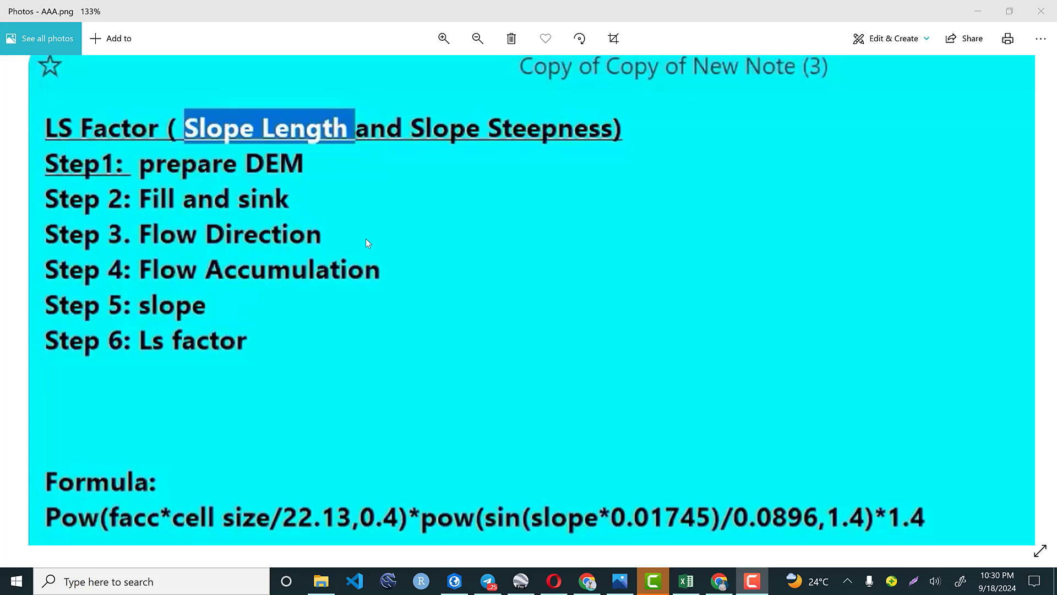
pyautogui.moveTo(290, 241)
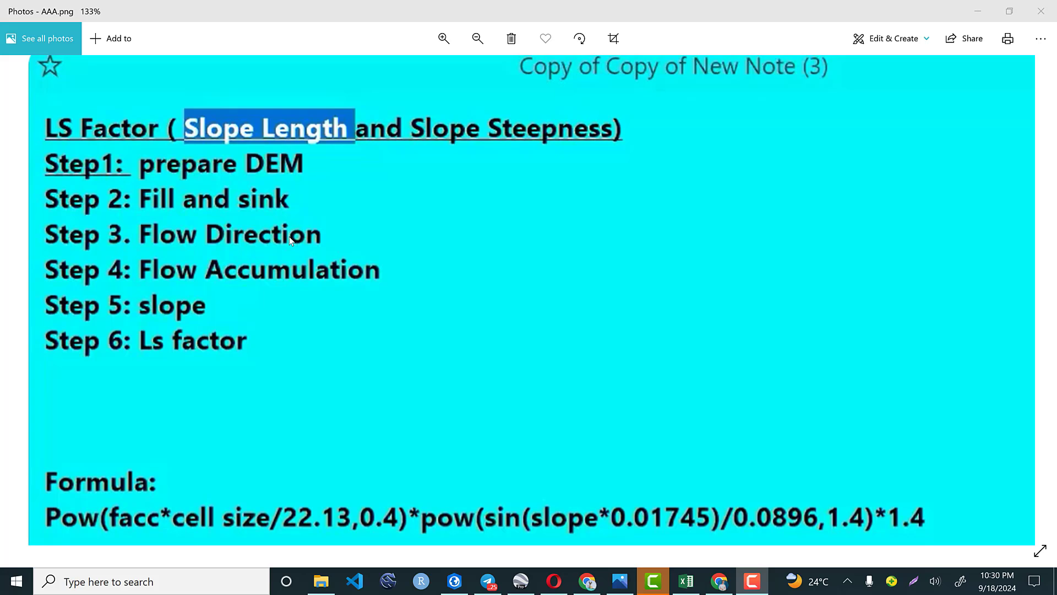
pyautogui.moveTo(372, 294)
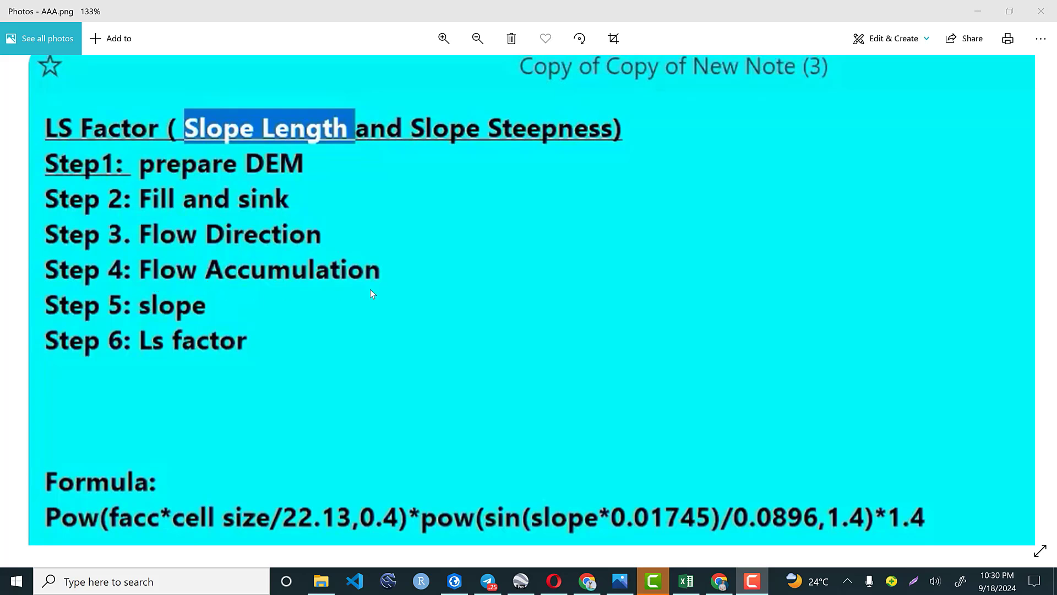
pyautogui.moveTo(407, 247)
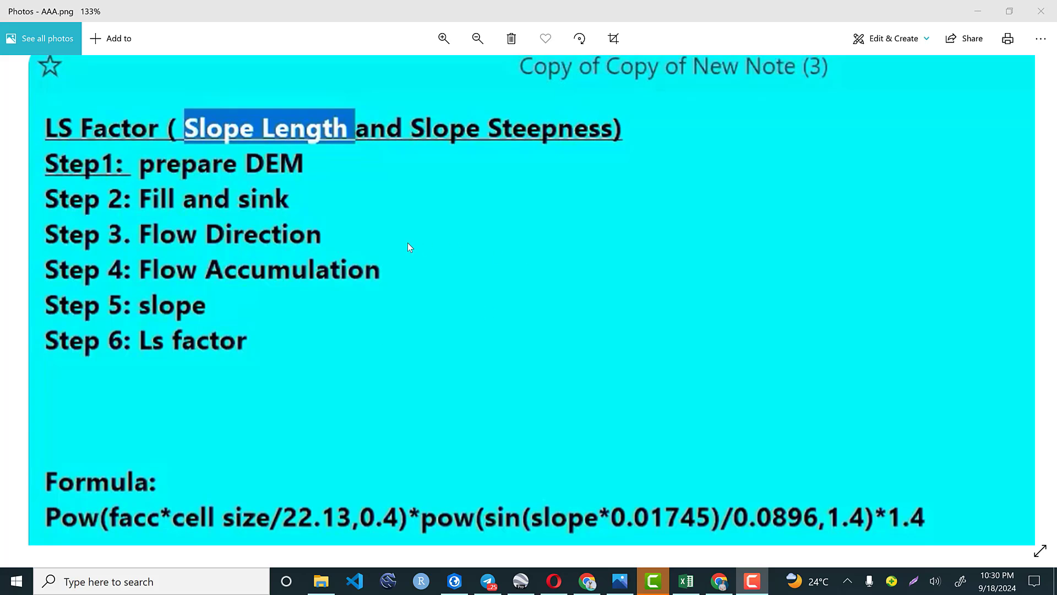
pyautogui.moveTo(416, 275)
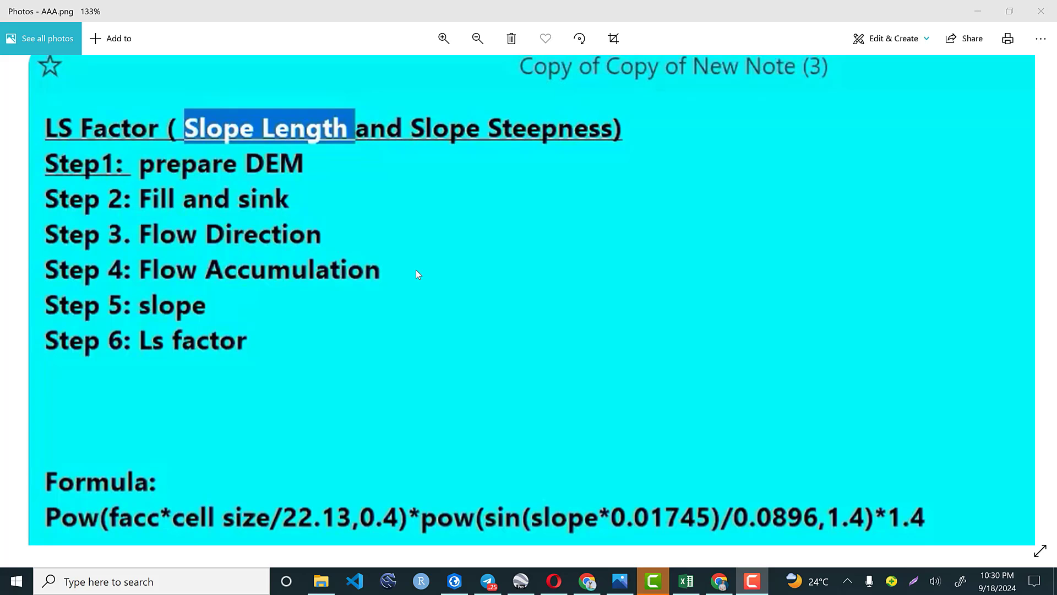
pyautogui.moveTo(403, 267)
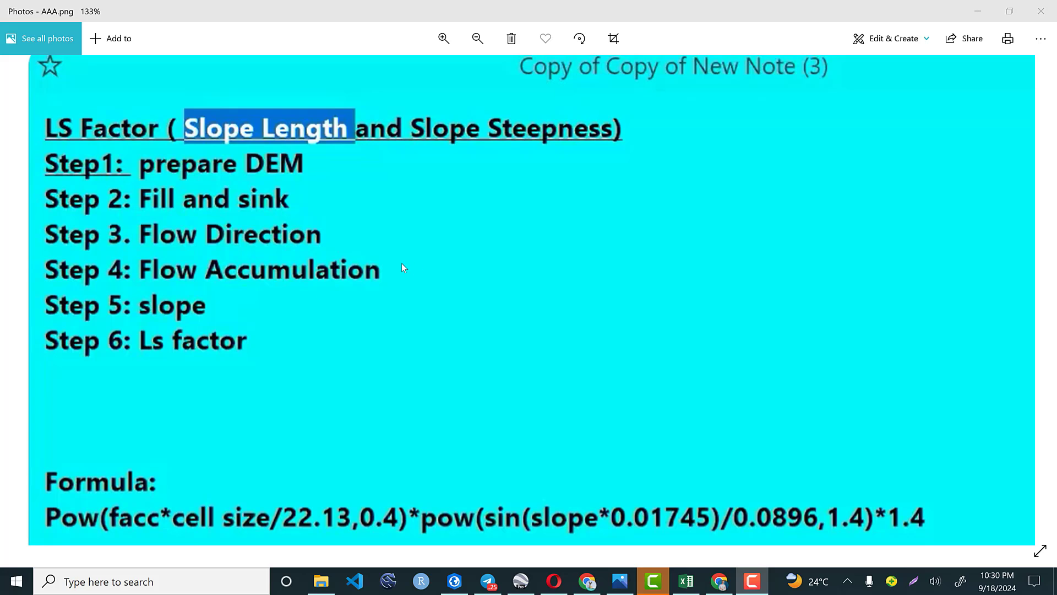
pyautogui.moveTo(174, 435)
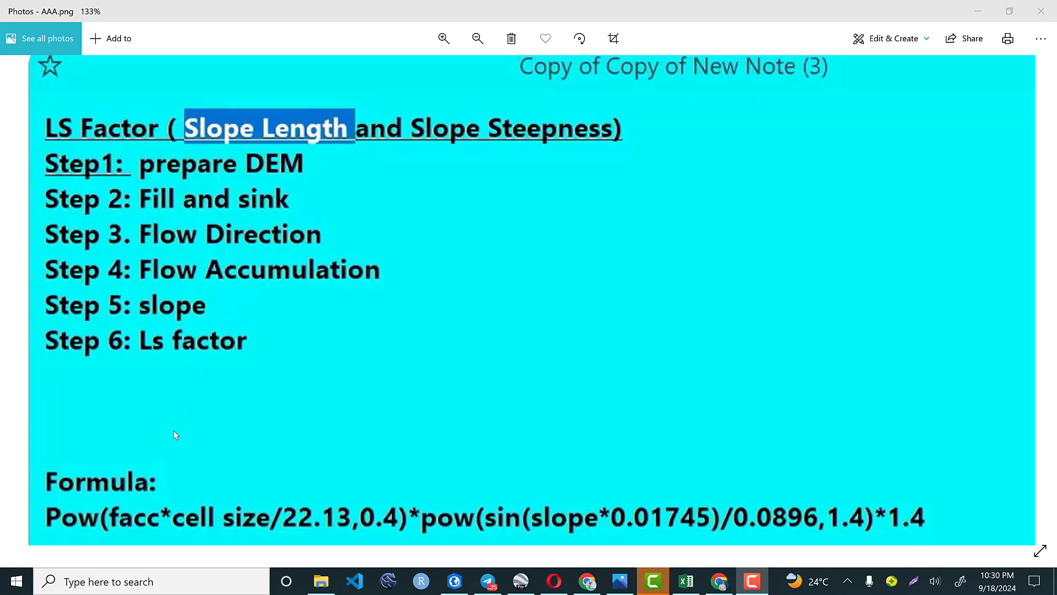
pyautogui.moveTo(80, 532)
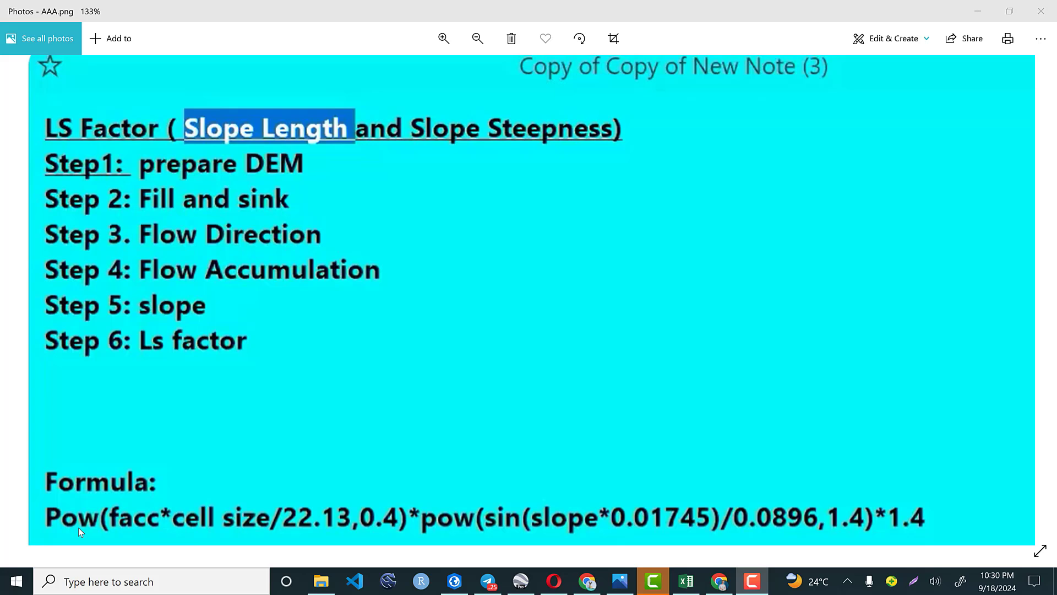
pyautogui.moveTo(134, 540)
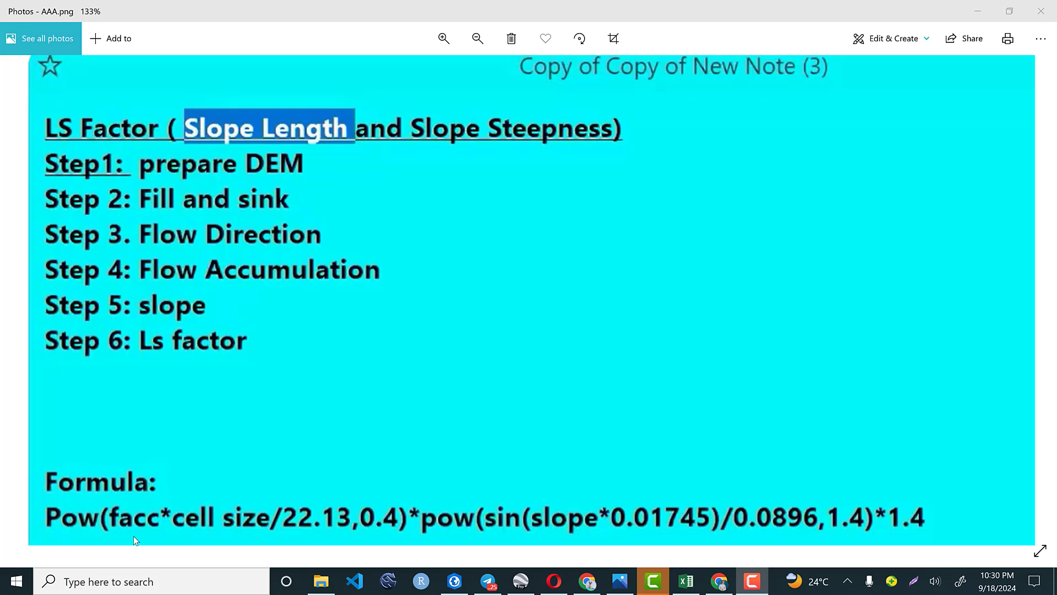
pyautogui.moveTo(260, 528)
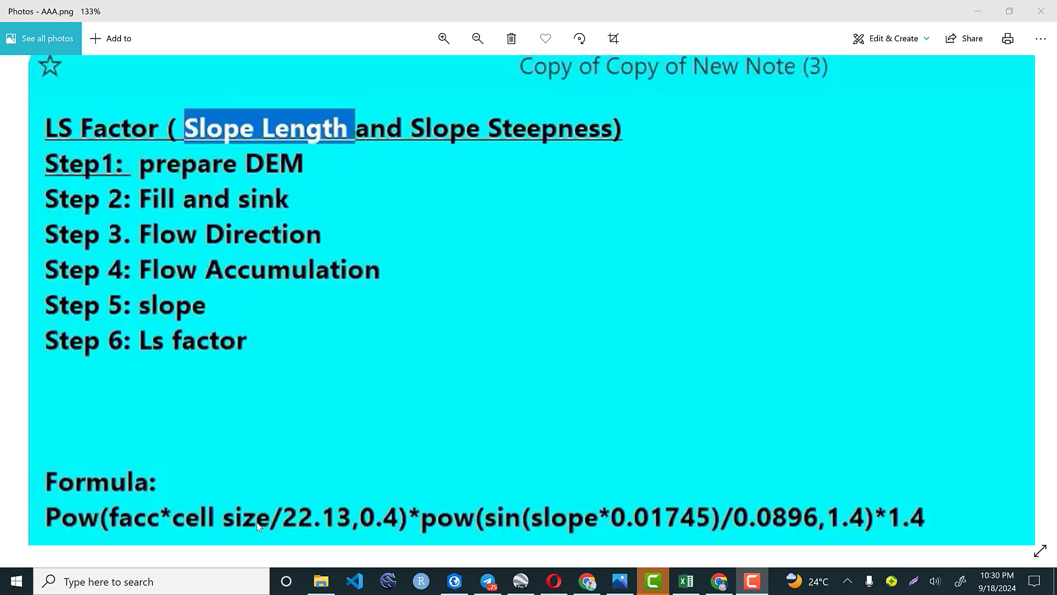
pyautogui.moveTo(161, 496)
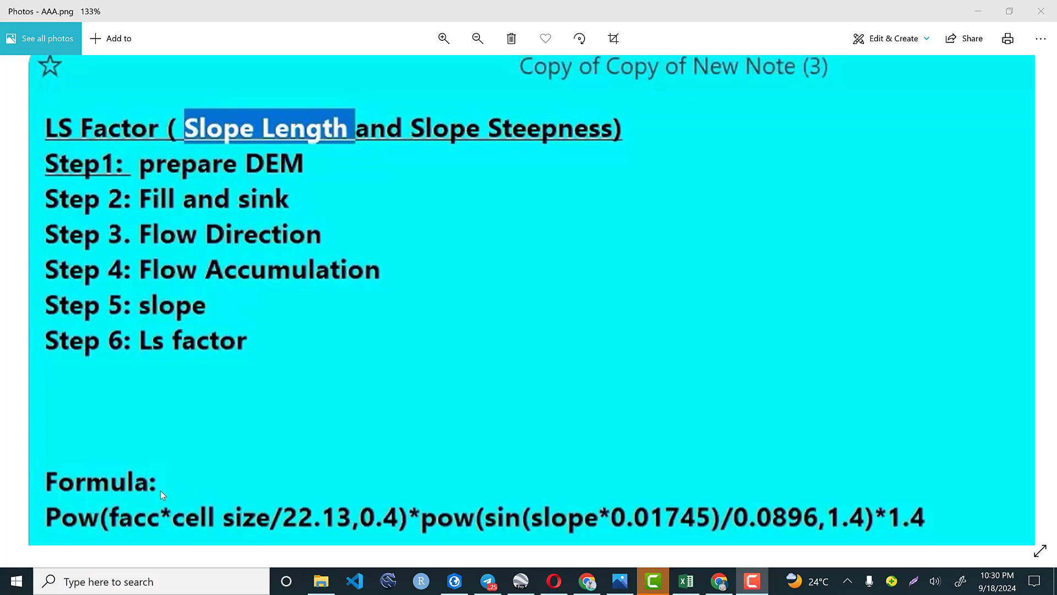
pyautogui.moveTo(334, 491)
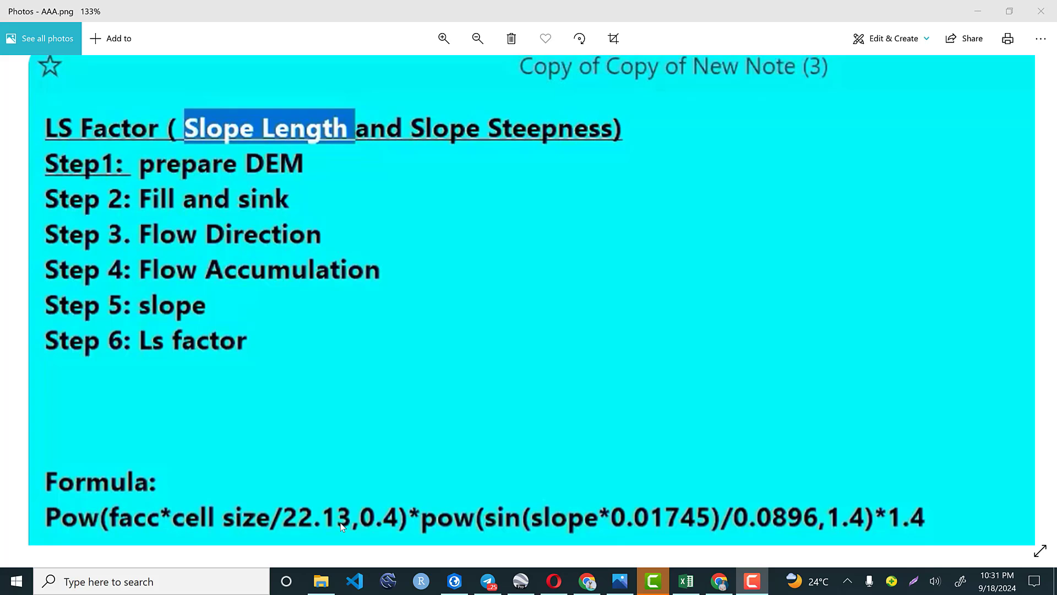
pyautogui.moveTo(418, 509)
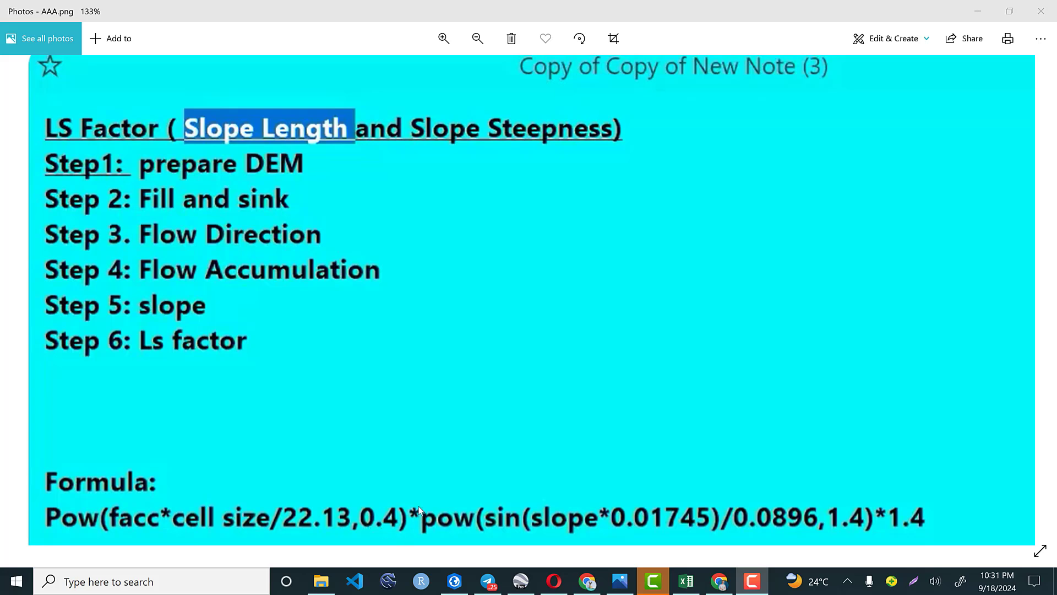
pyautogui.moveTo(599, 525)
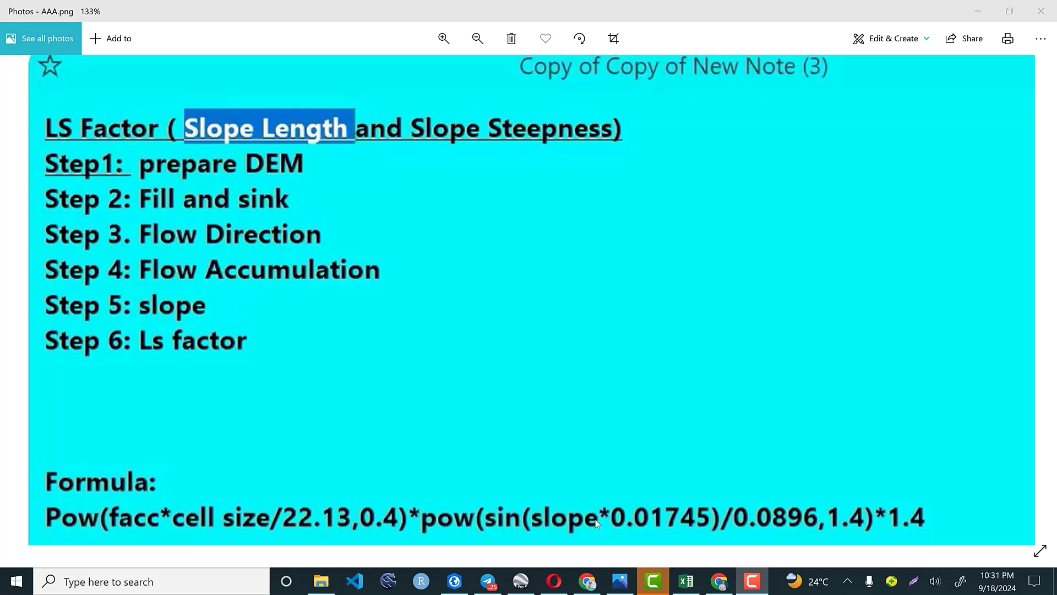
pyautogui.moveTo(562, 527)
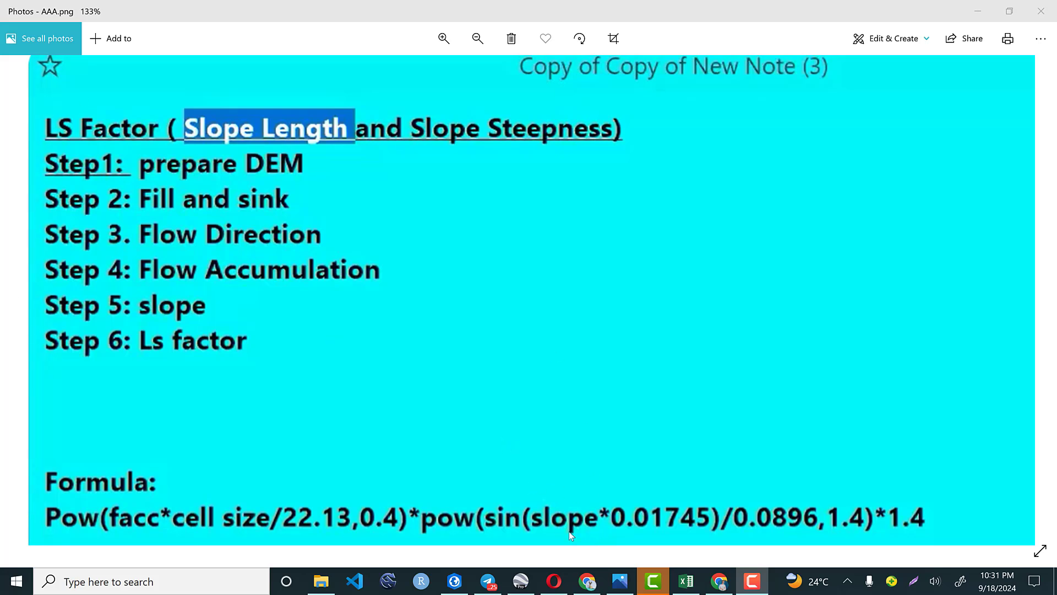
pyautogui.moveTo(685, 532)
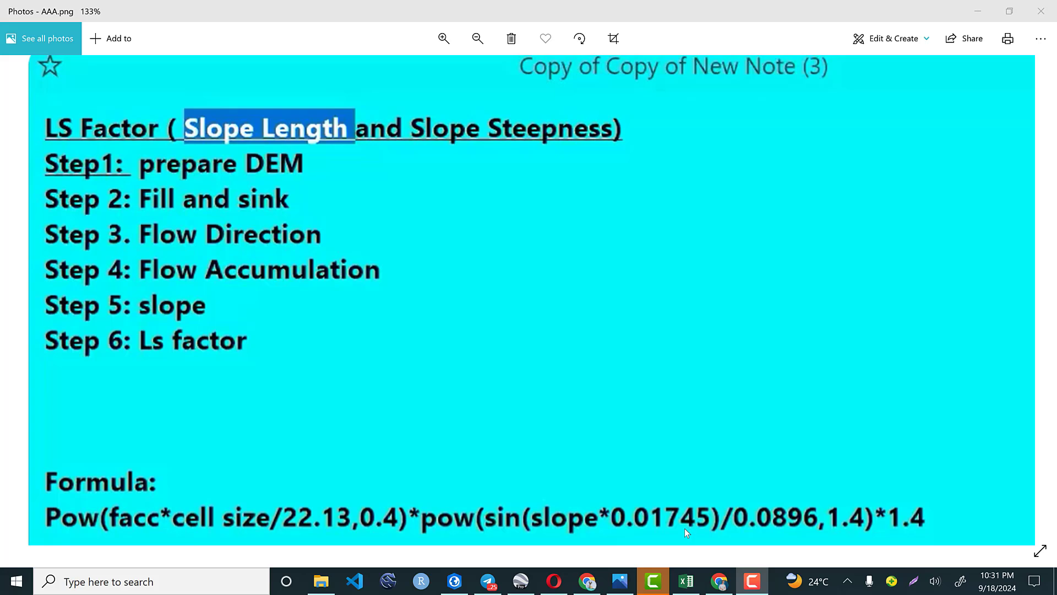
pyautogui.moveTo(834, 531)
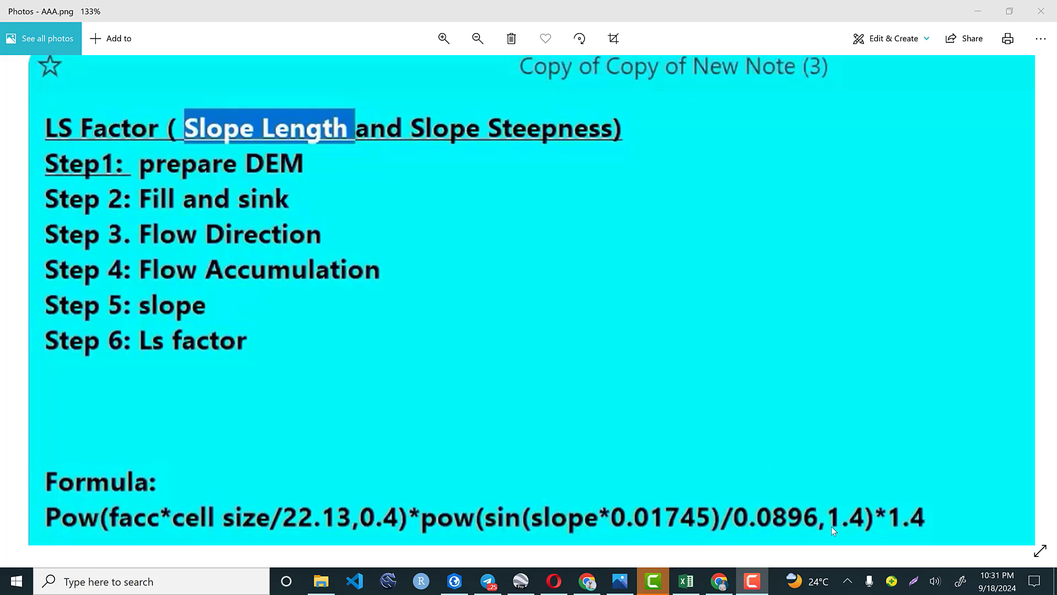
pyautogui.moveTo(865, 530)
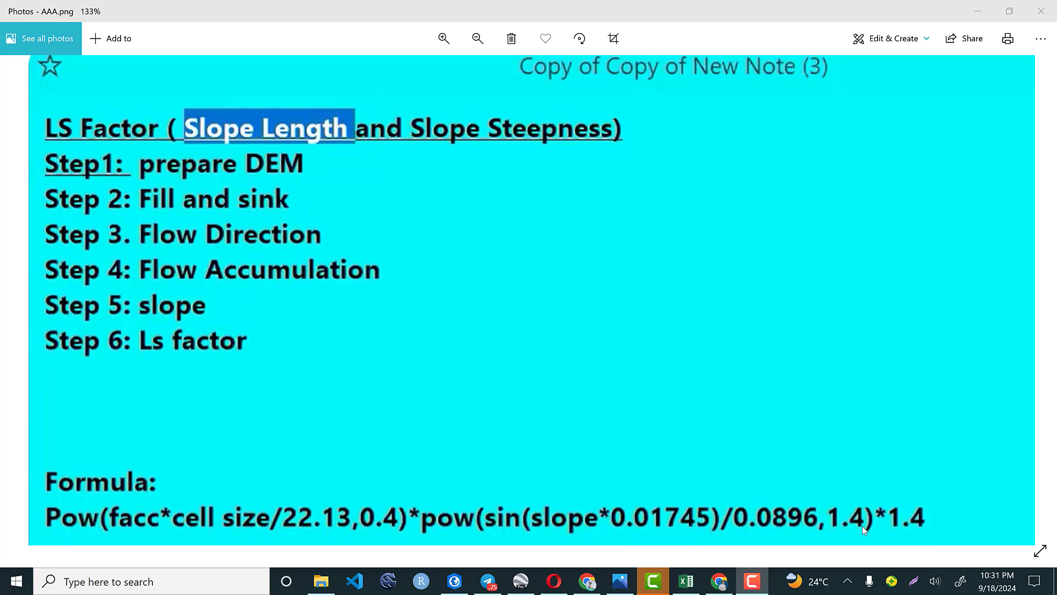
pyautogui.moveTo(77, 508)
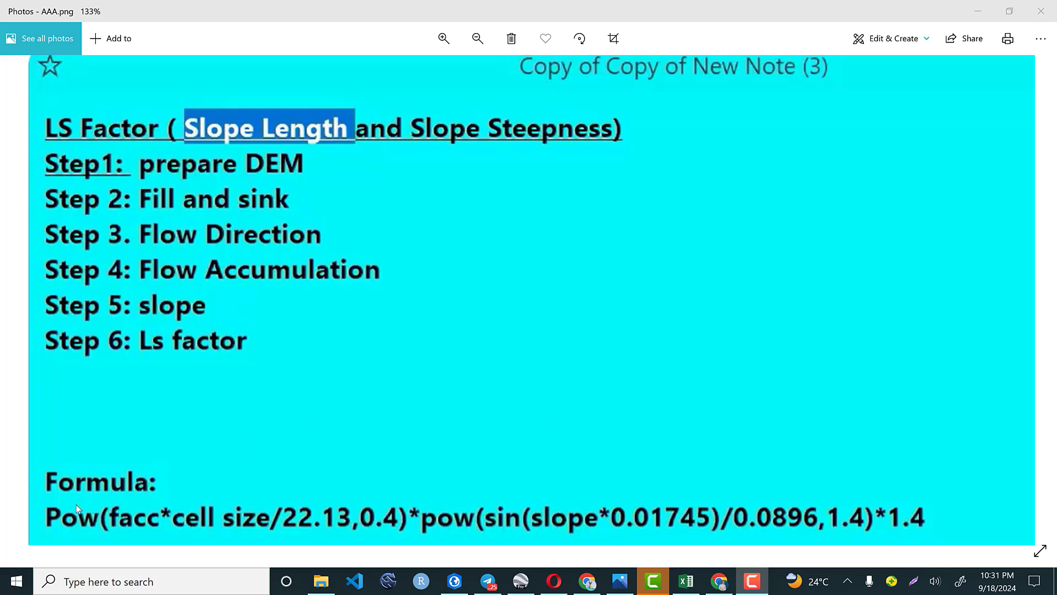
pyautogui.moveTo(173, 342)
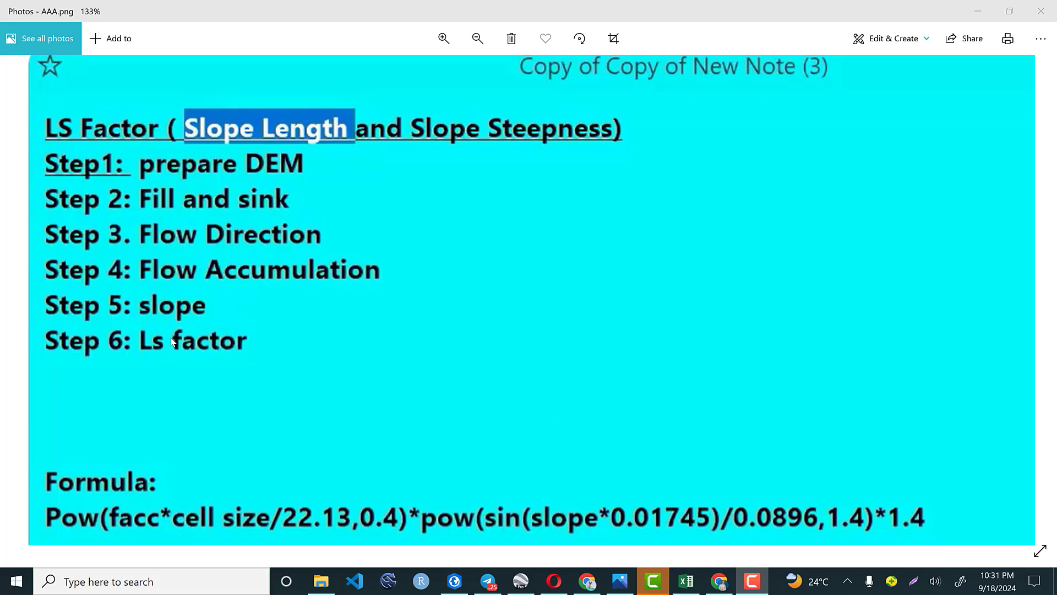
pyautogui.moveTo(211, 191)
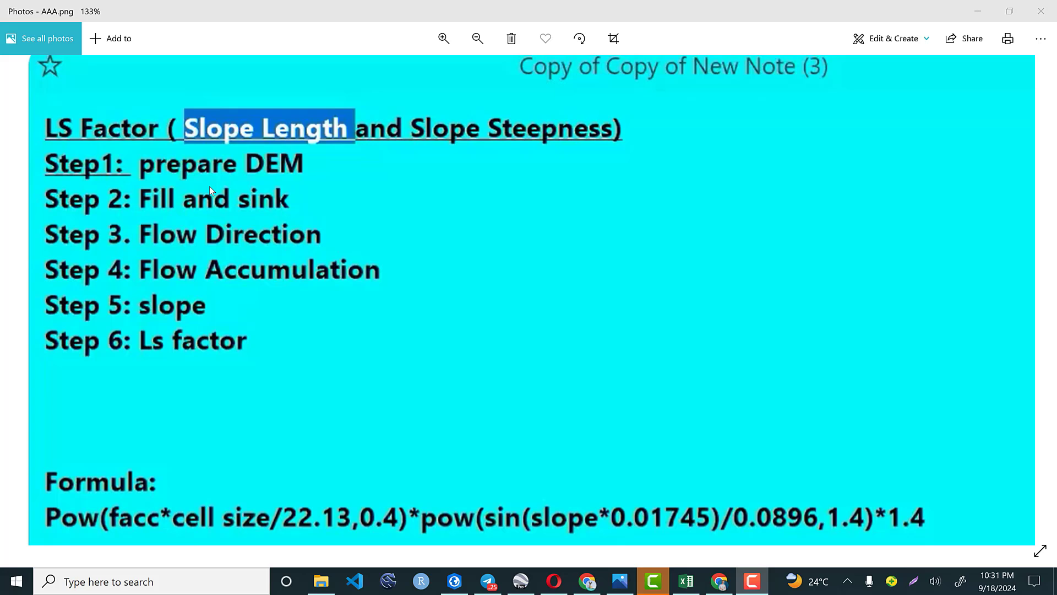
pyautogui.moveTo(339, 216)
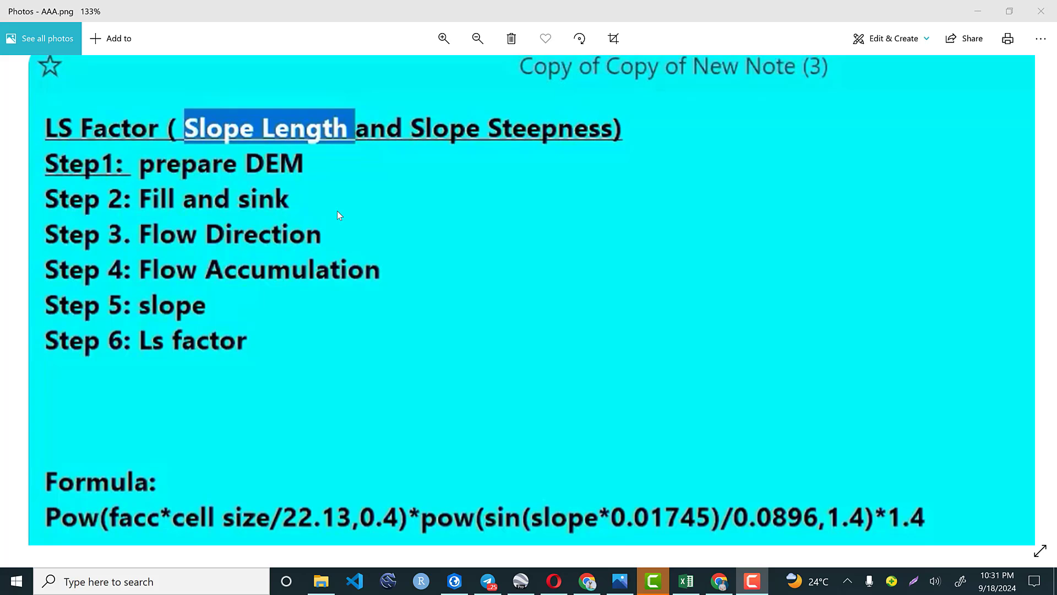
pyautogui.moveTo(142, 248)
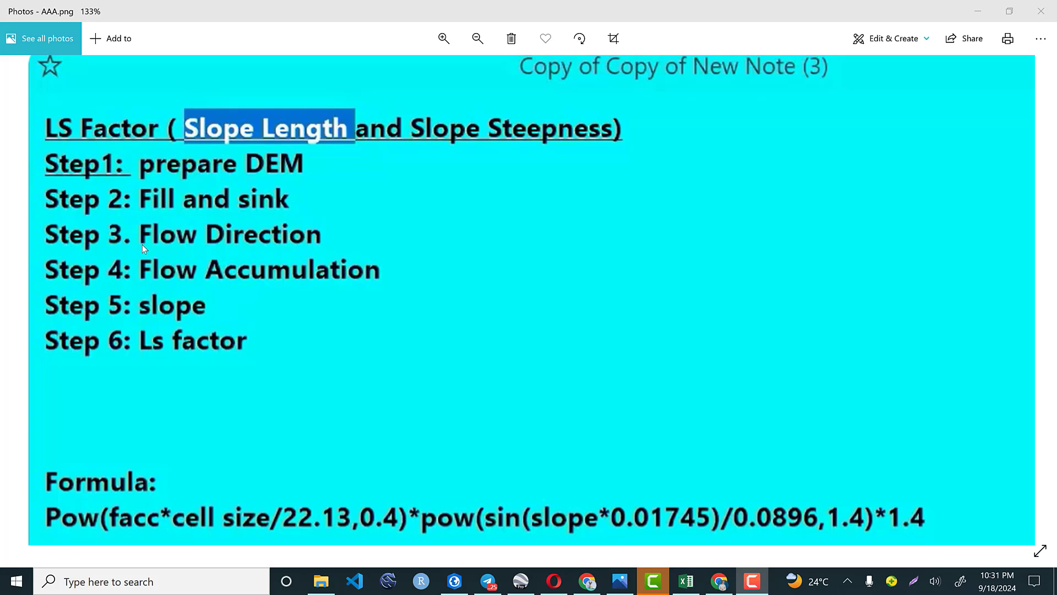
pyautogui.moveTo(247, 251)
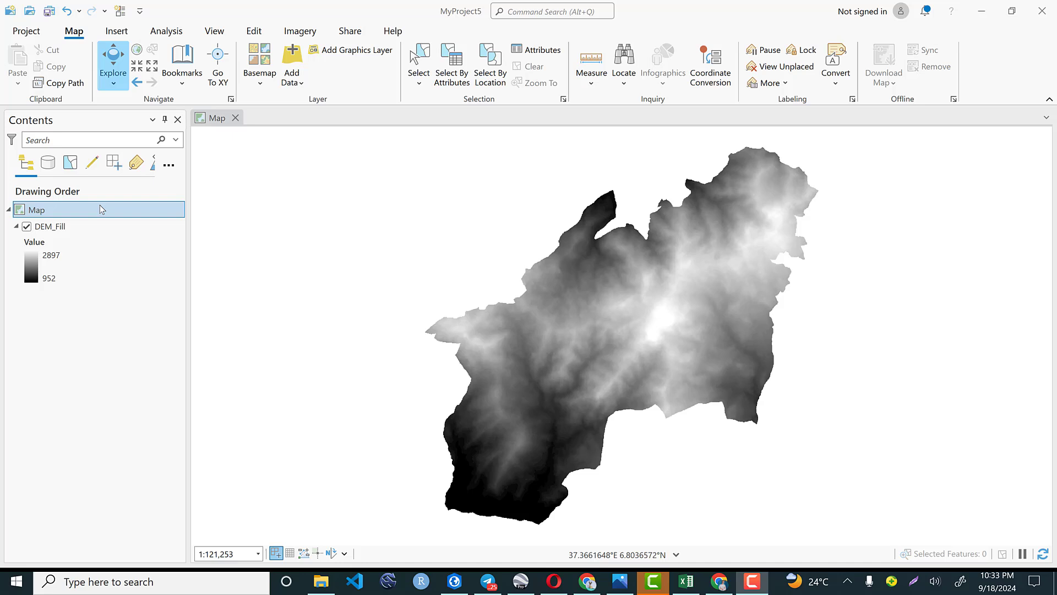
pyautogui.moveTo(47, 347)
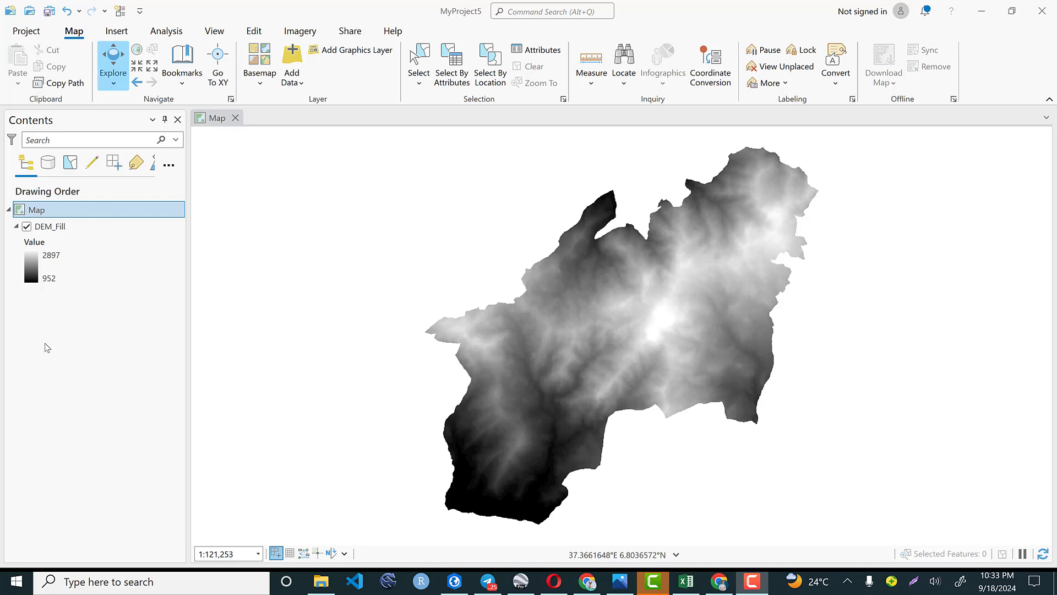
pyautogui.moveTo(529, 317)
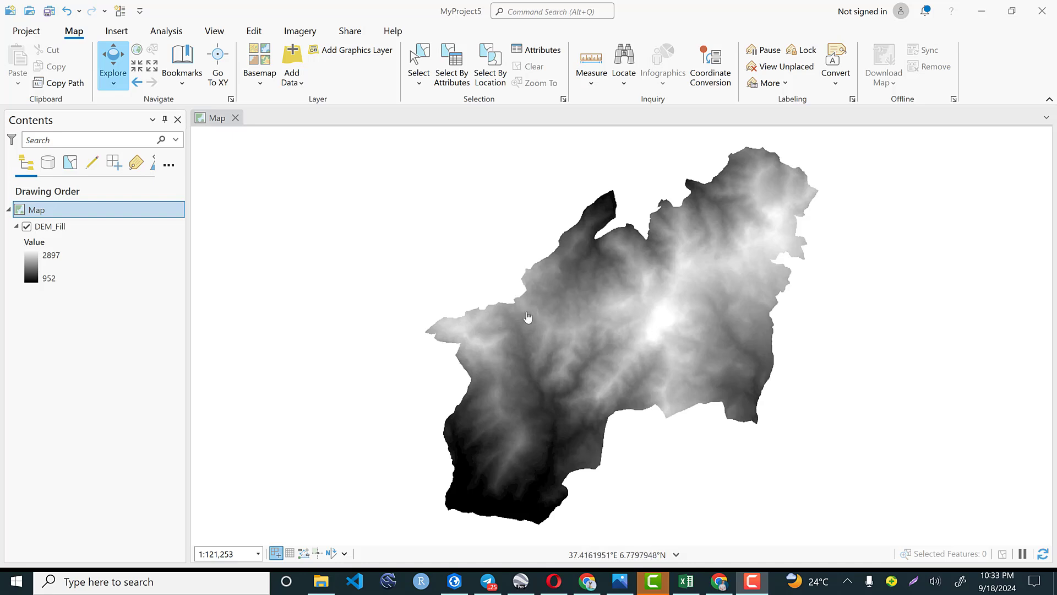
pyautogui.moveTo(518, 334)
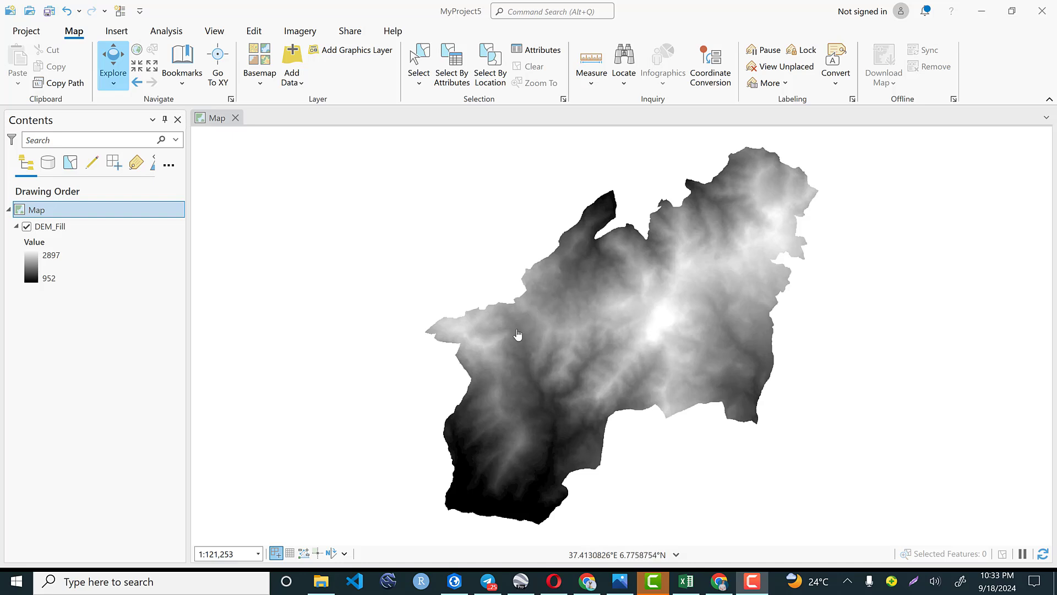
pyautogui.moveTo(531, 448)
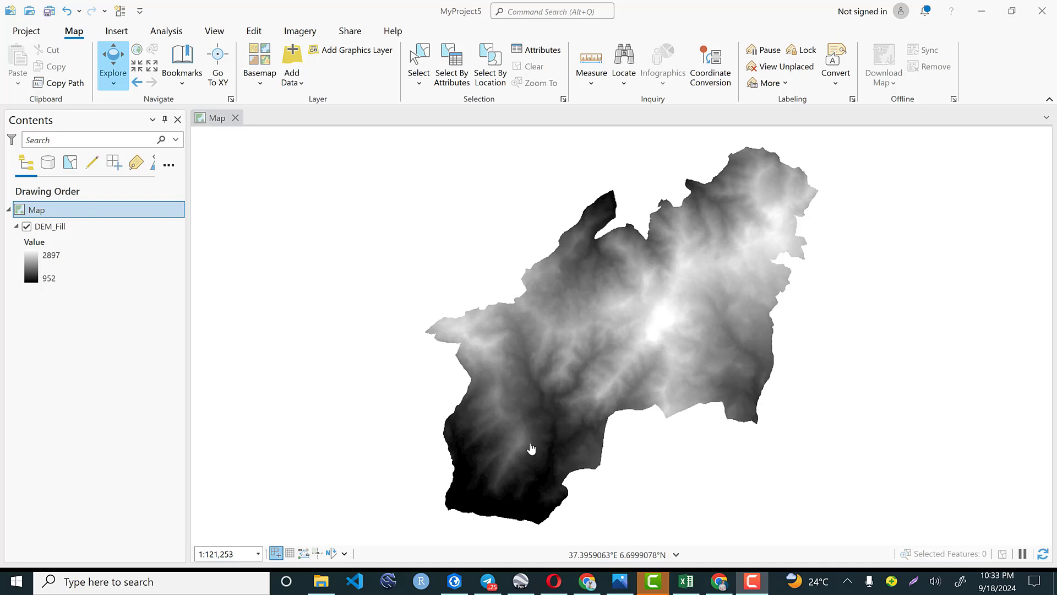
pyautogui.moveTo(622, 511)
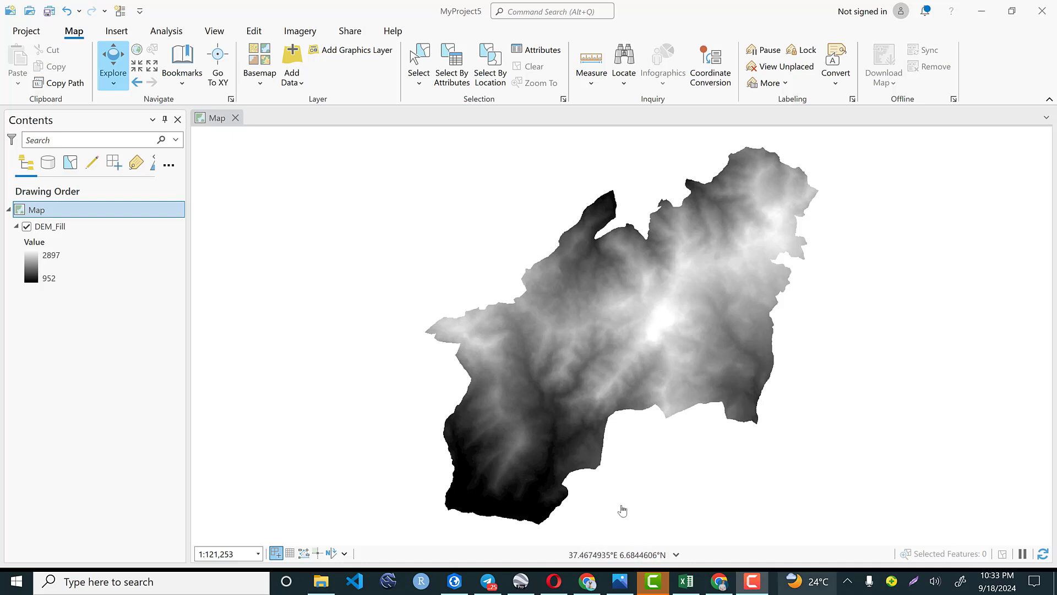
# Select DEM_Fill, then open the Geoprocessing toolboxes from Analysis and expand the Hydrology toolset
pyautogui.click(48, 226)
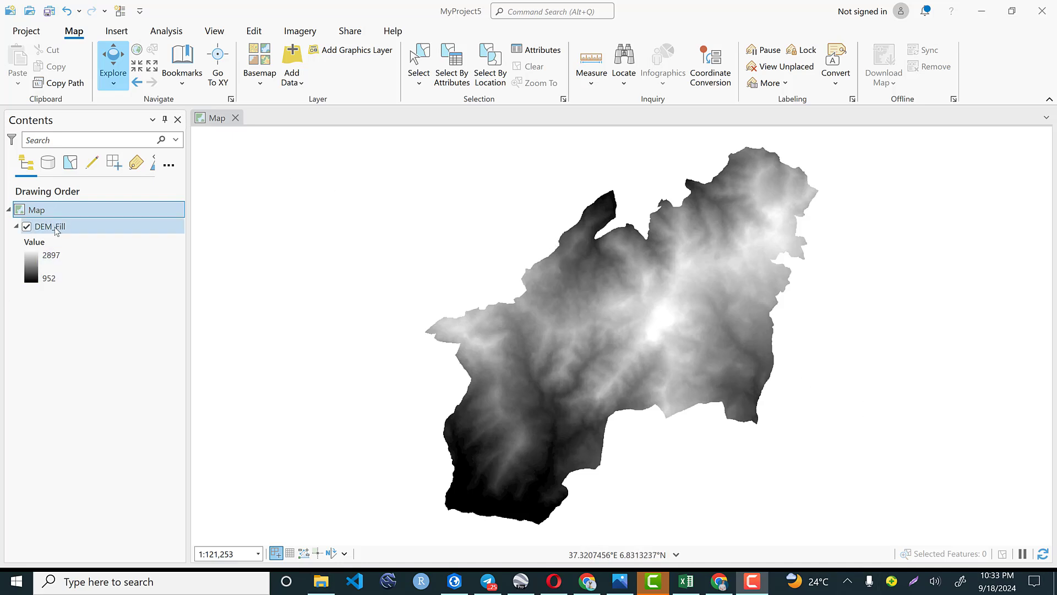
pyautogui.moveTo(60, 232)
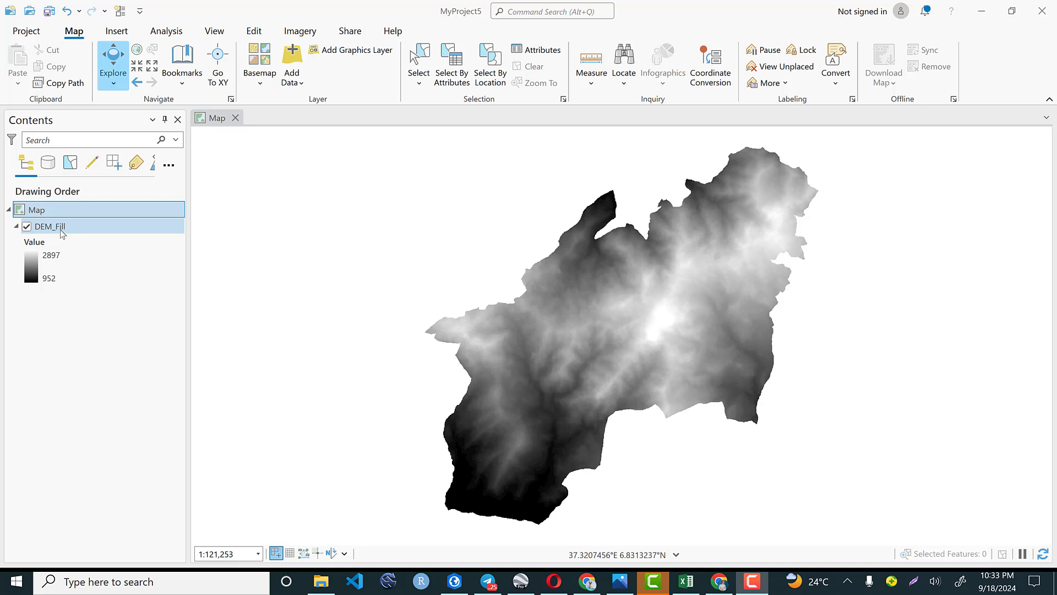
pyautogui.click(37, 210)
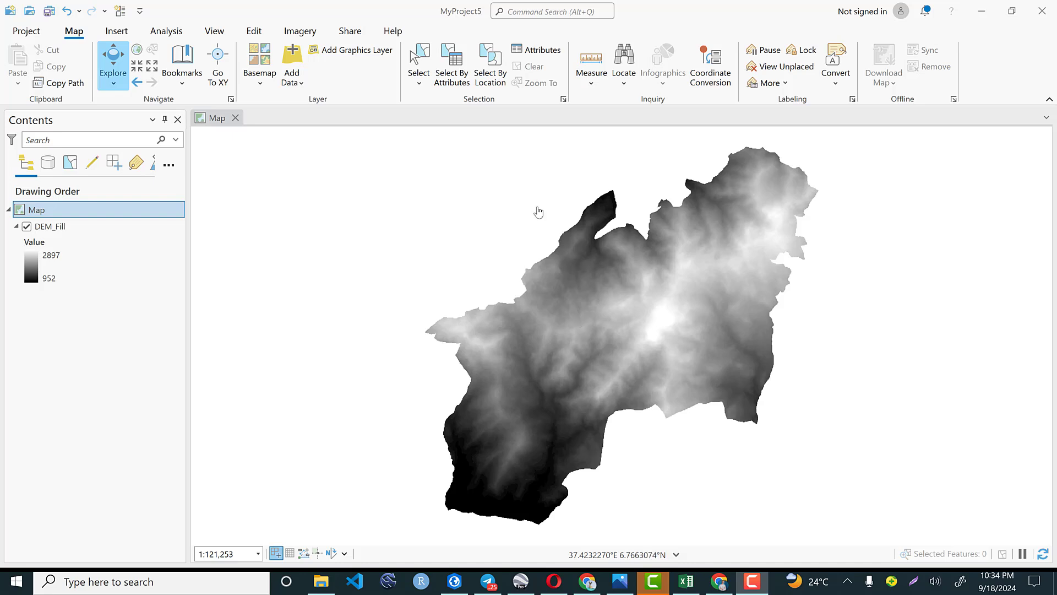
pyautogui.click(166, 31)
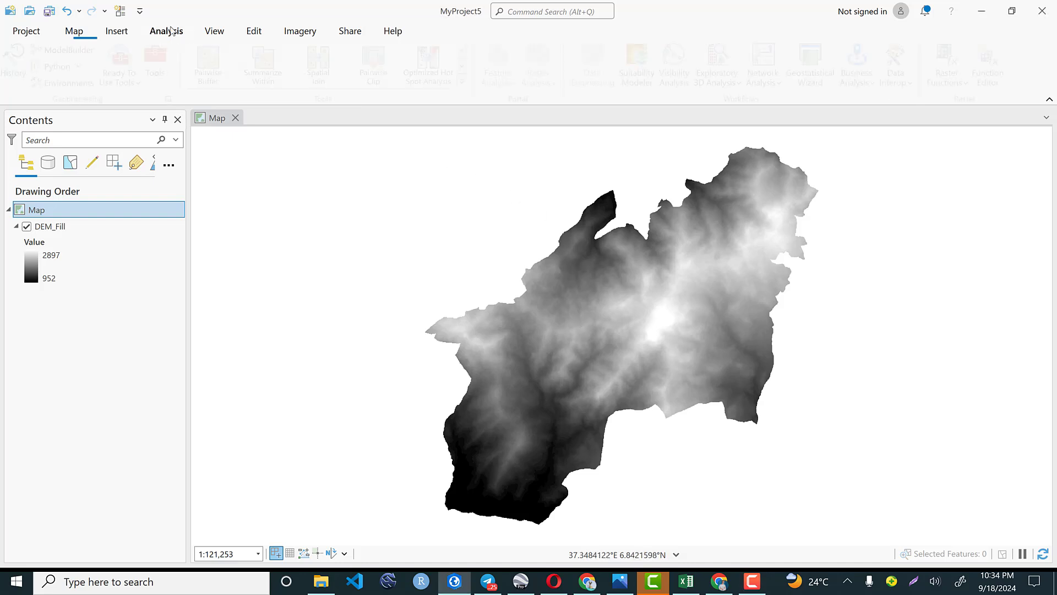
pyautogui.click(165, 31)
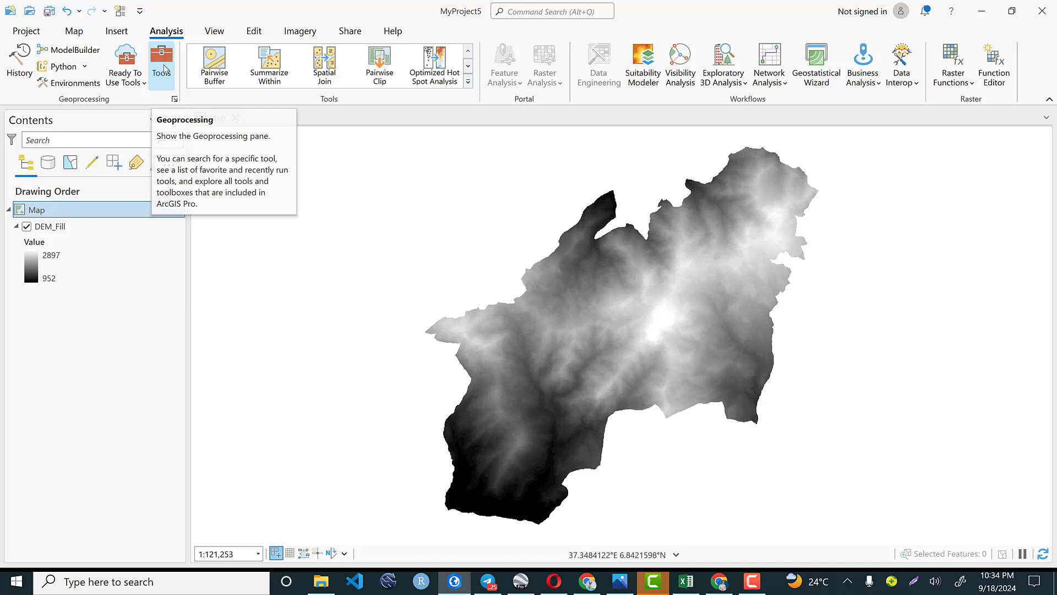
pyautogui.click(160, 61)
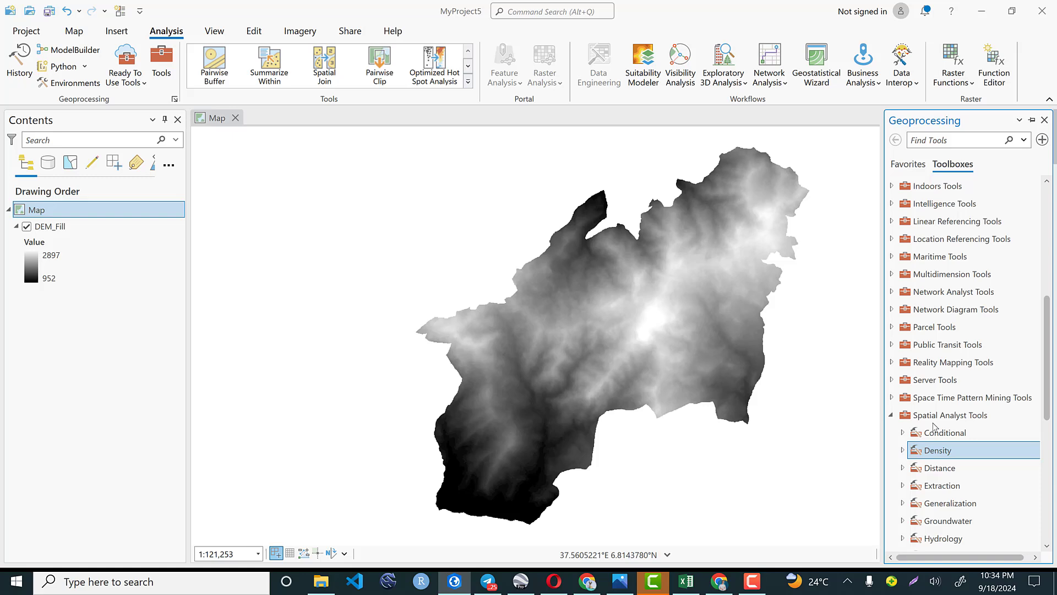
pyautogui.scroll(-3)
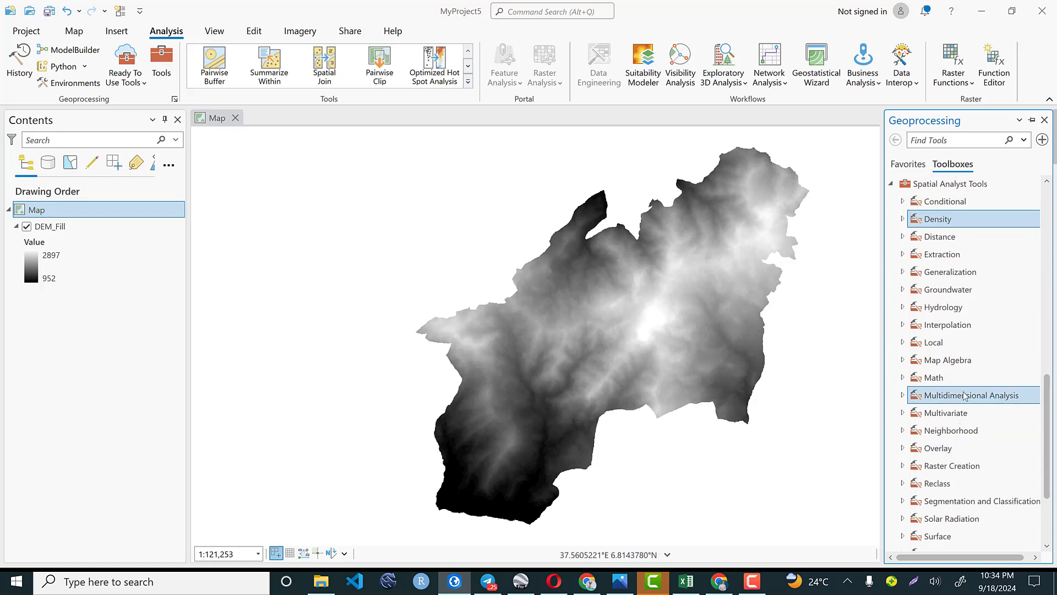
pyautogui.moveTo(965, 335)
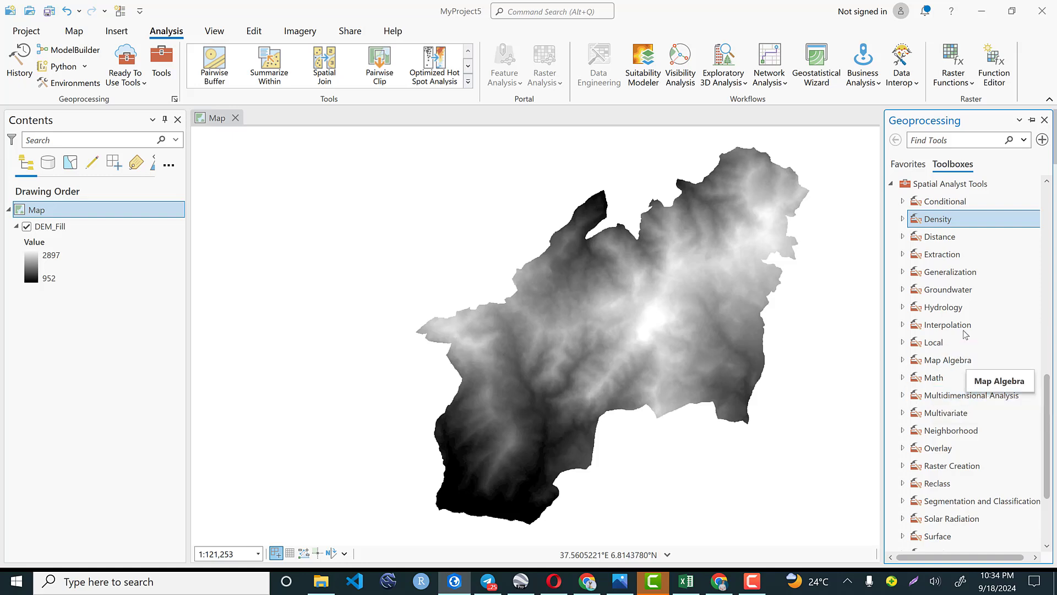
pyautogui.click(944, 306)
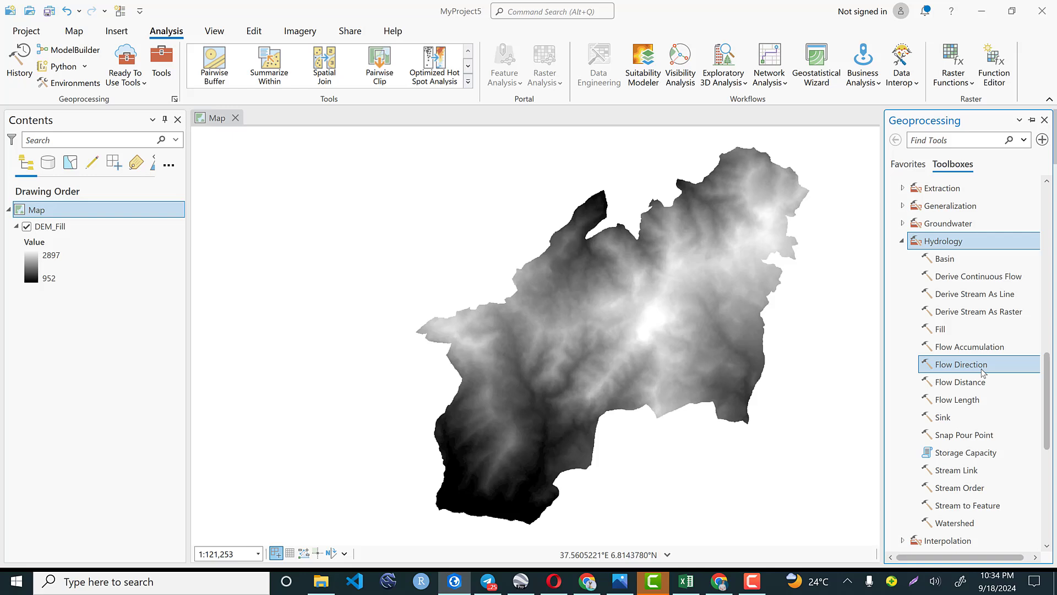
pyautogui.moveTo(1038, 447)
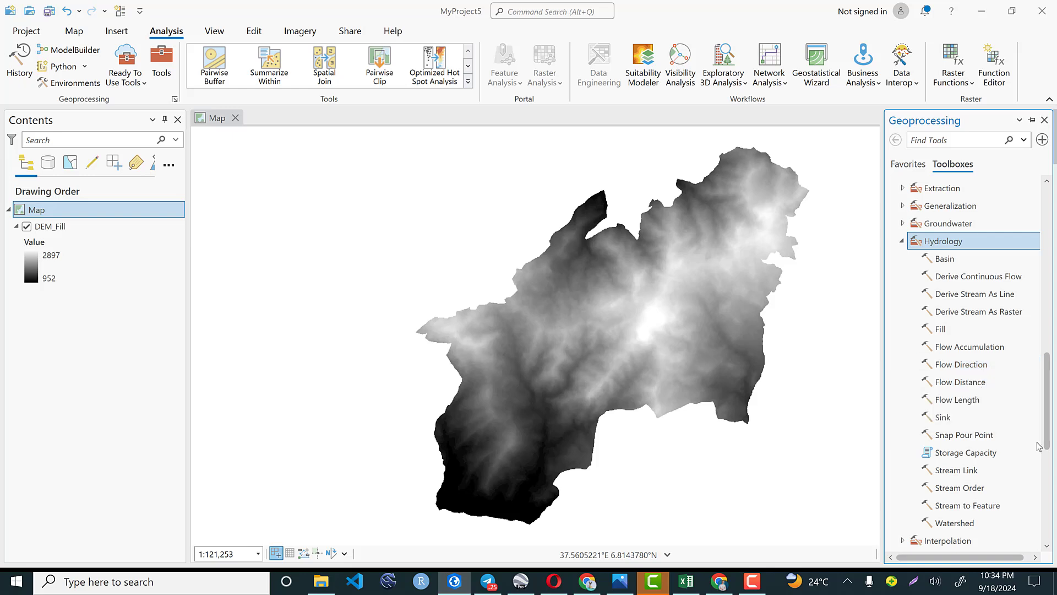
pyautogui.moveTo(989, 376)
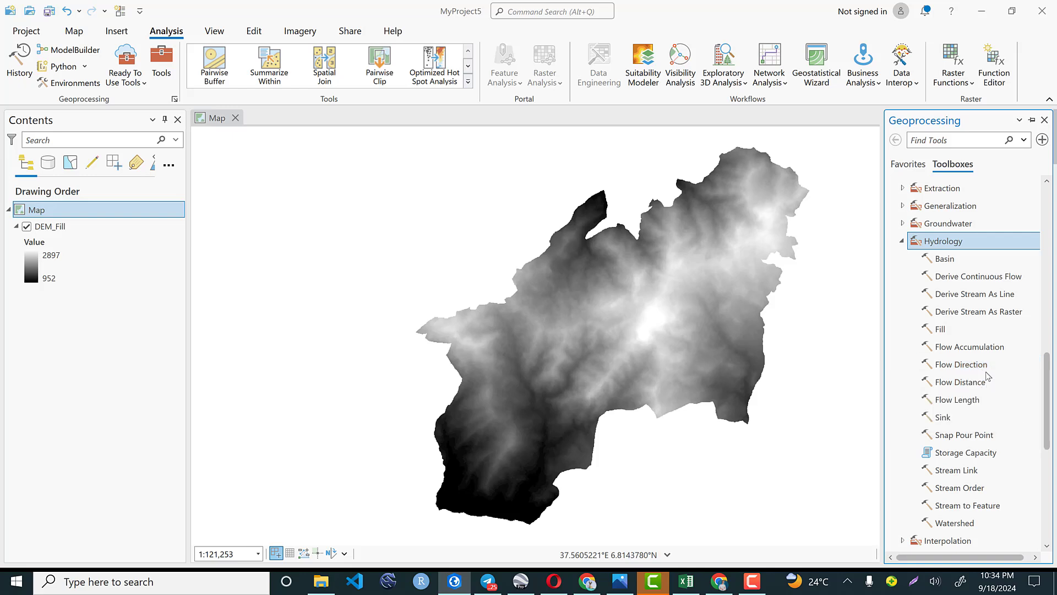
# Launch the Flow Direction tool and choose DEM_Fill as the input surface raster
pyautogui.click(964, 364)
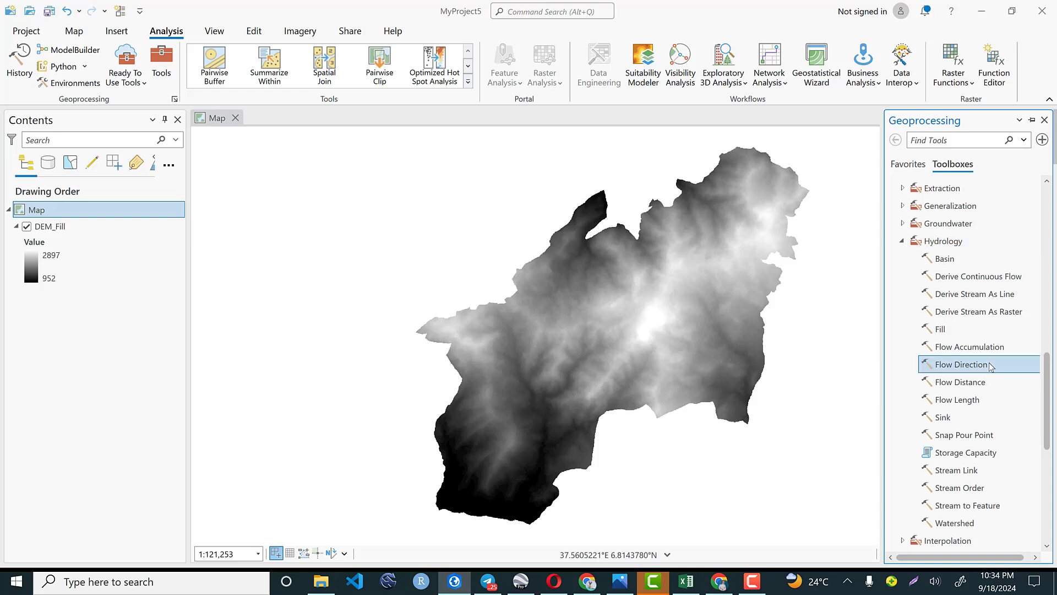
pyautogui.doubleClick(957, 364)
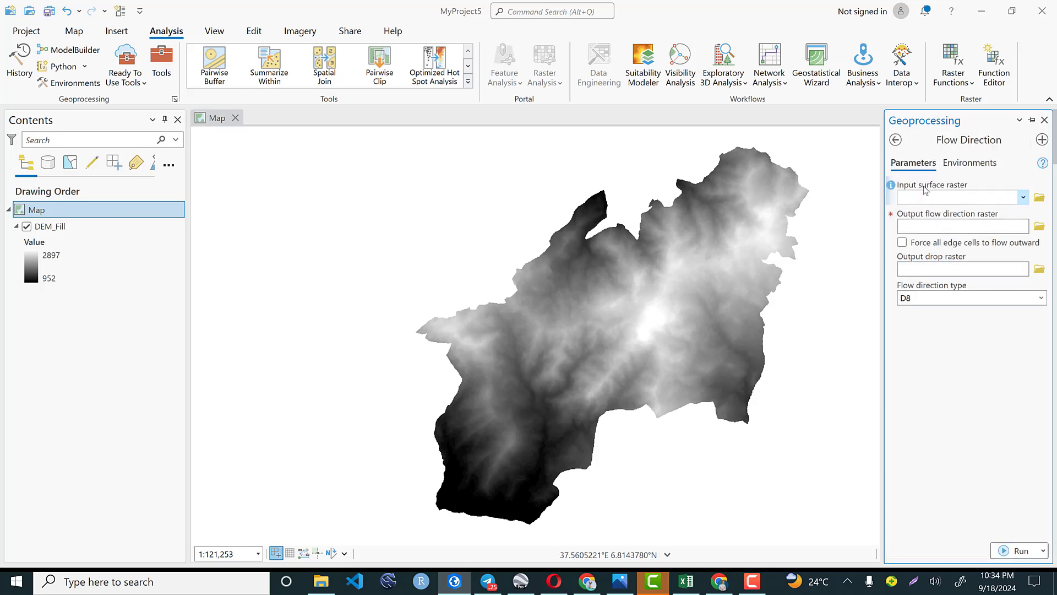
pyautogui.moveTo(767, 289)
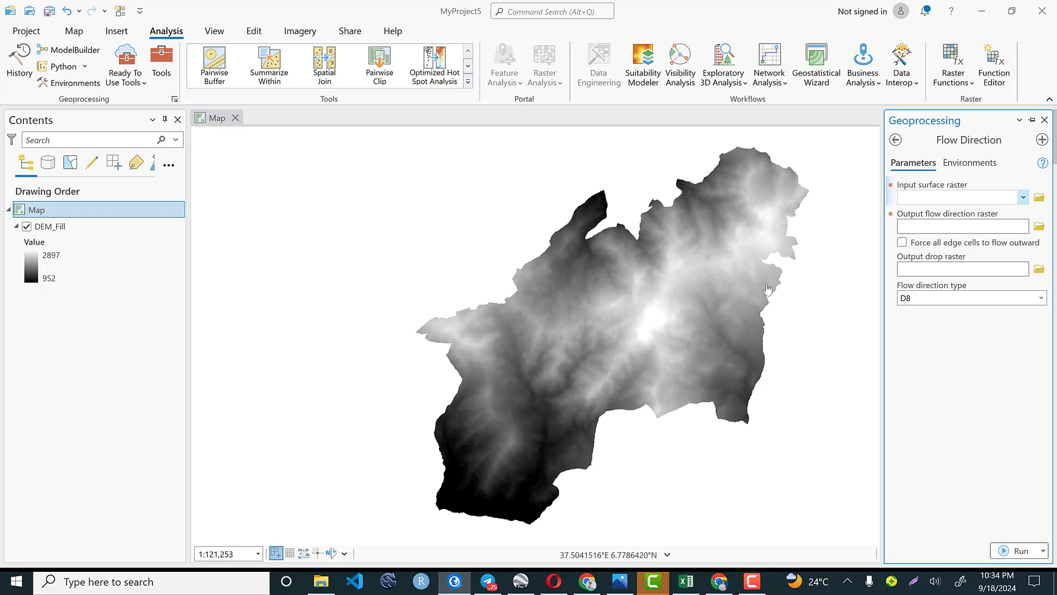
pyautogui.click(48, 226)
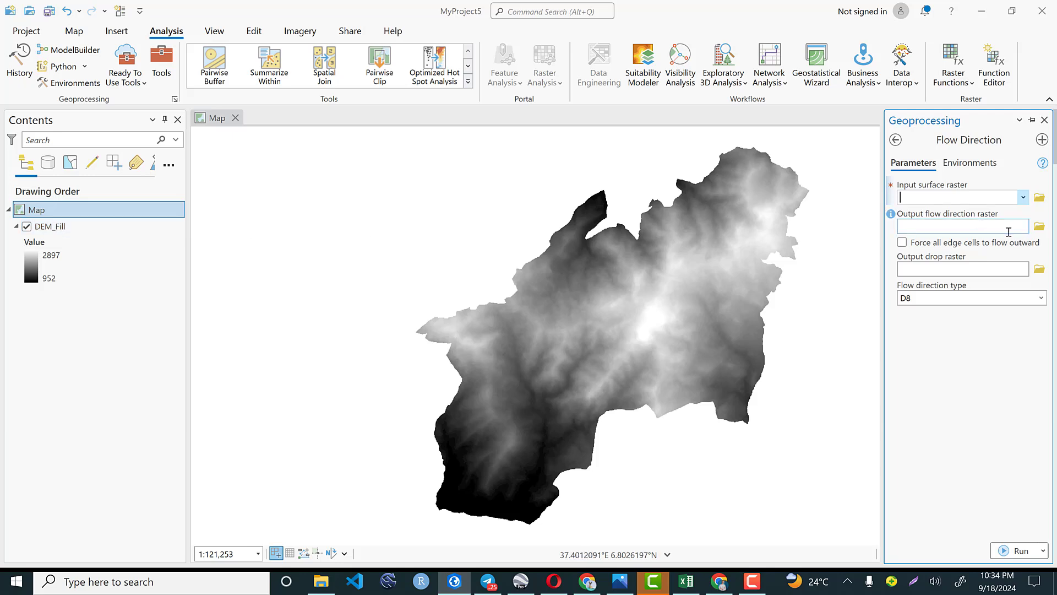
pyautogui.click(1023, 197)
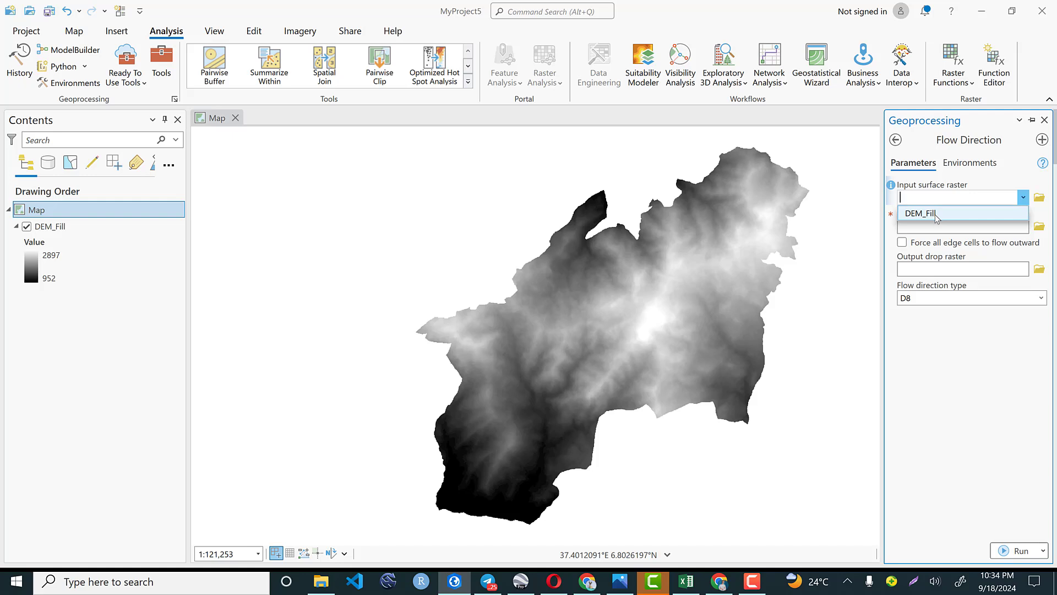
pyautogui.click(916, 213)
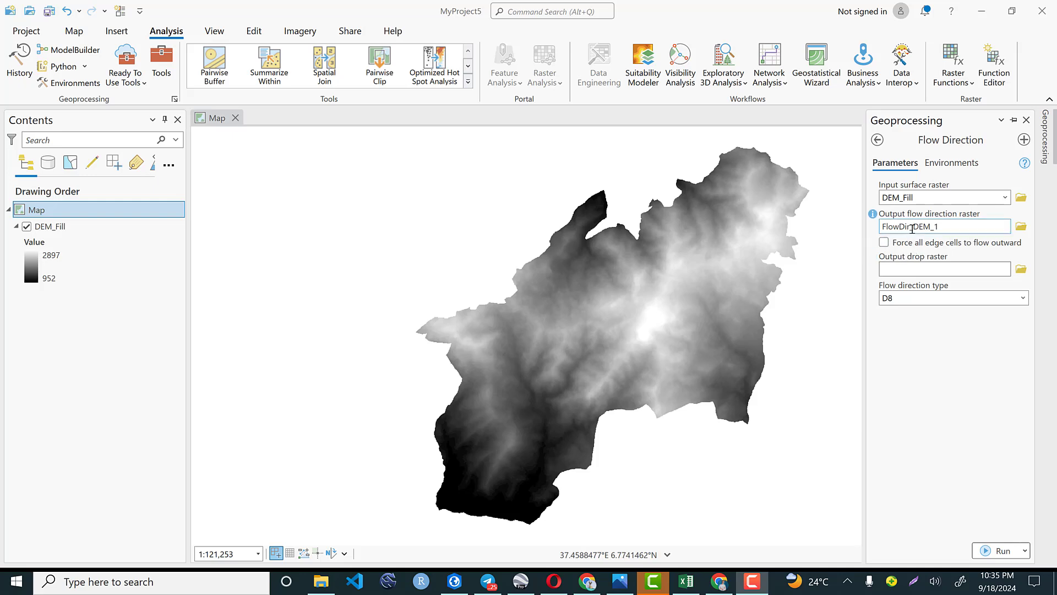
pyautogui.moveTo(1021, 226)
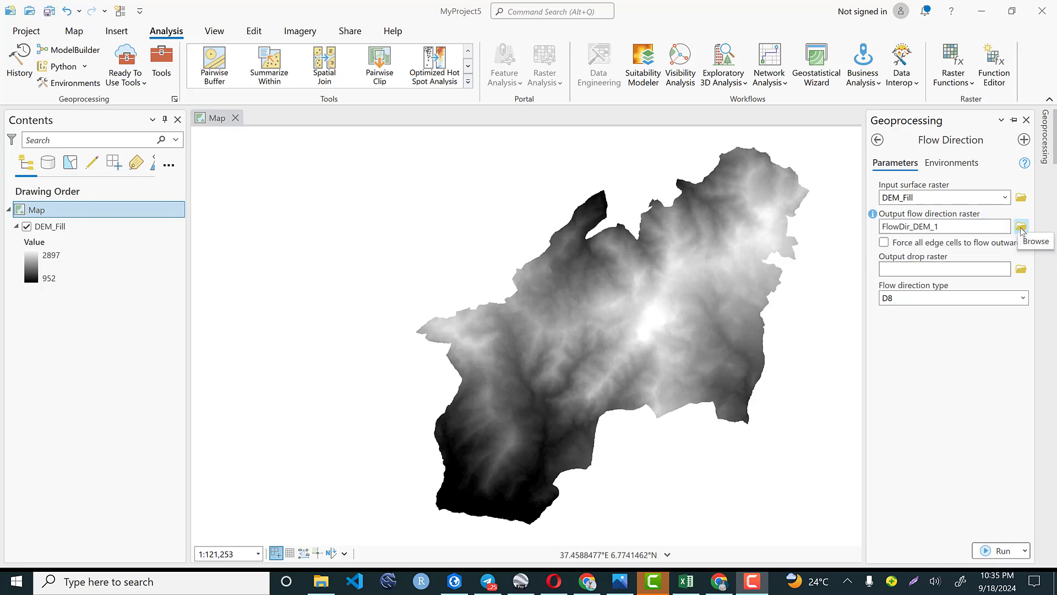
# Browse into InputData.gdb and save the flow direction output raster as FDR1
pyautogui.click(1021, 226)
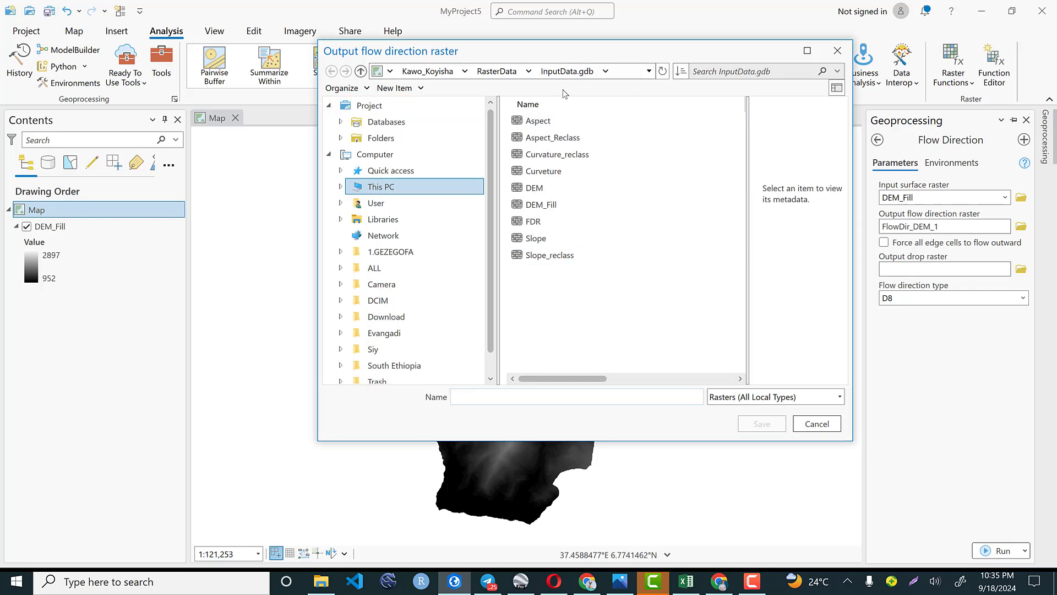
pyautogui.click(577, 396)
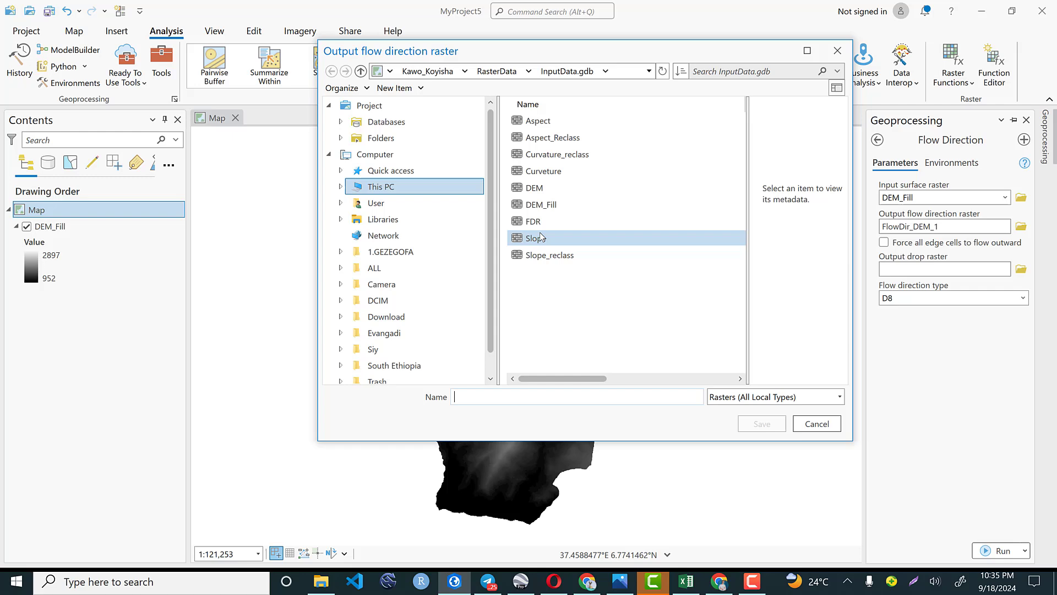
pyautogui.click(534, 222)
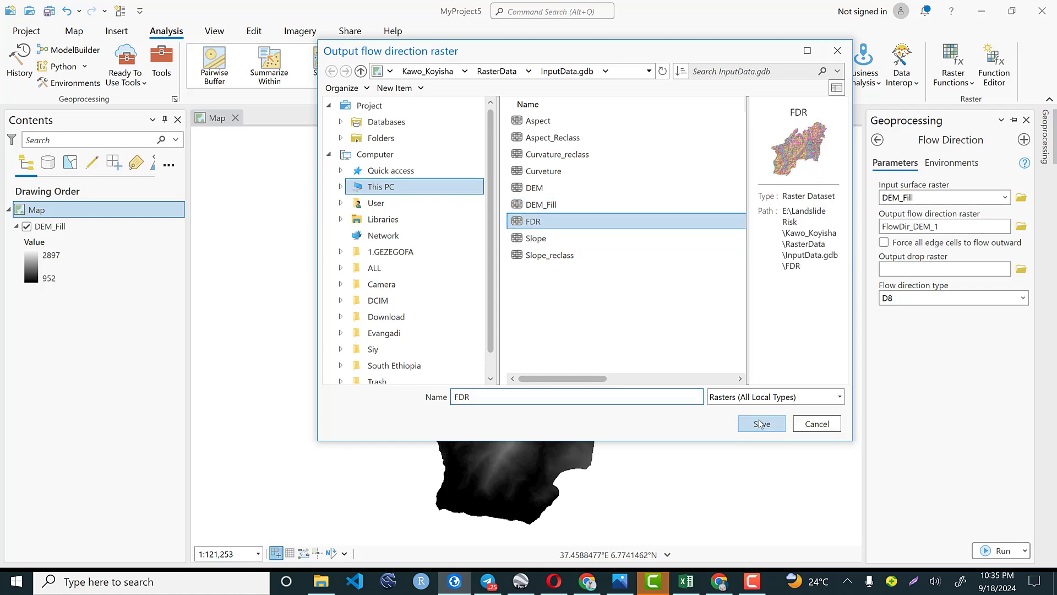
pyautogui.click(760, 423)
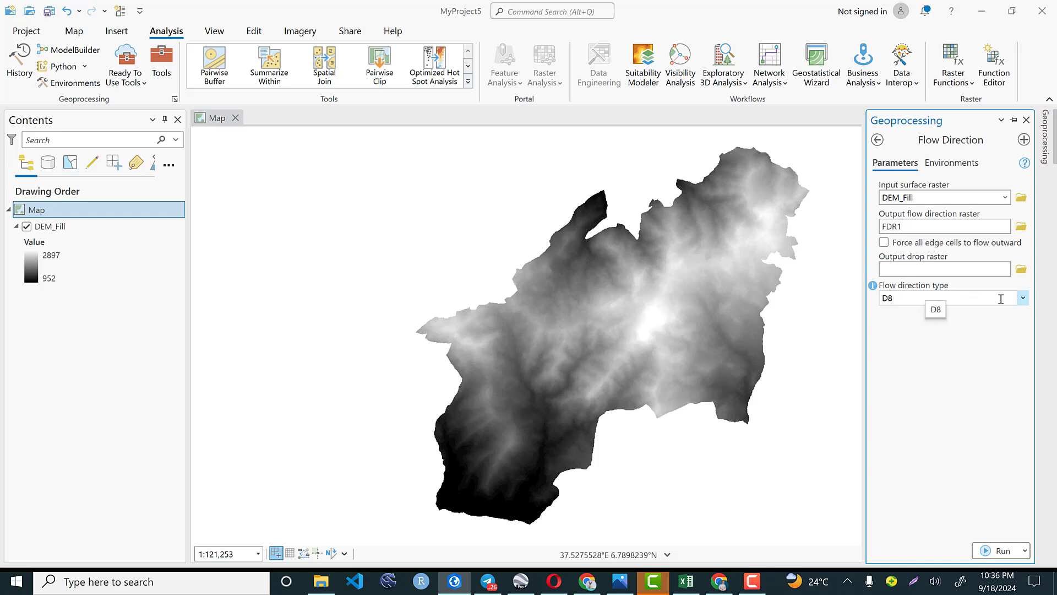
# Keep D8 as the flow direction type and run Flow Direction on DEM_Fill
pyautogui.click(1023, 298)
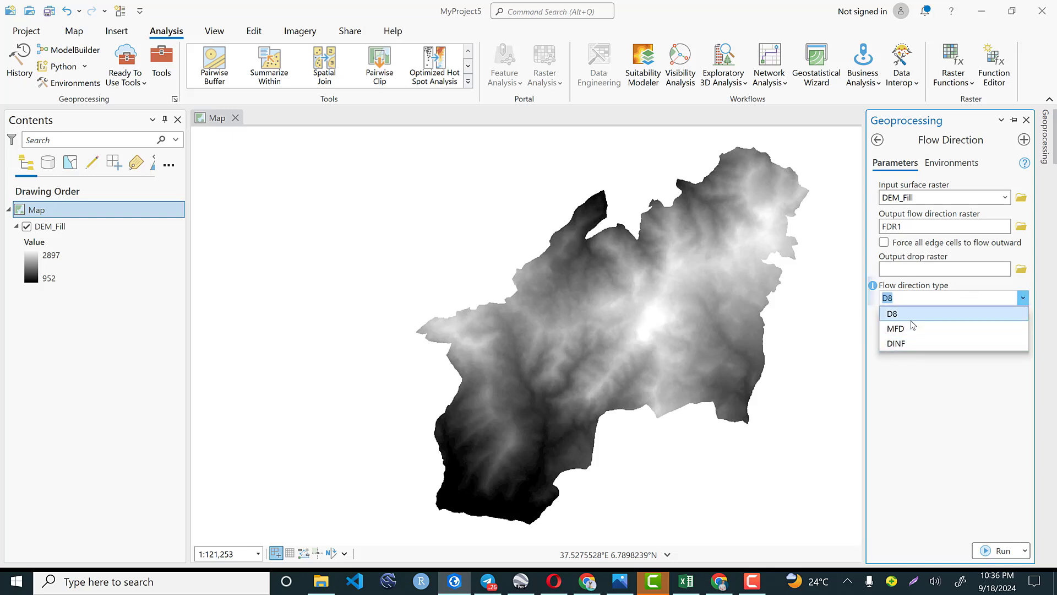
pyautogui.click(893, 313)
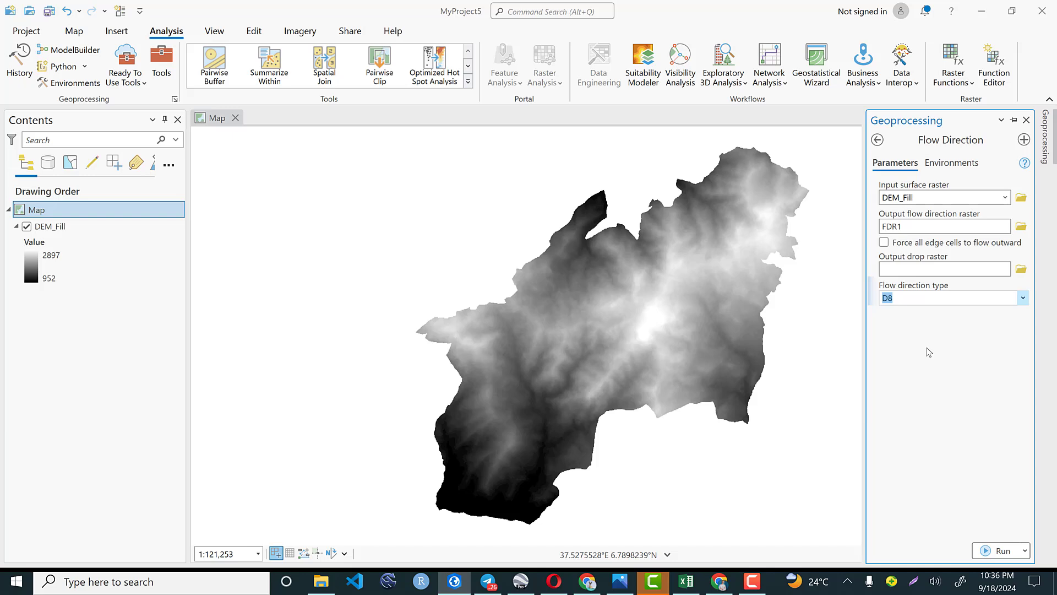
pyautogui.moveTo(923, 371)
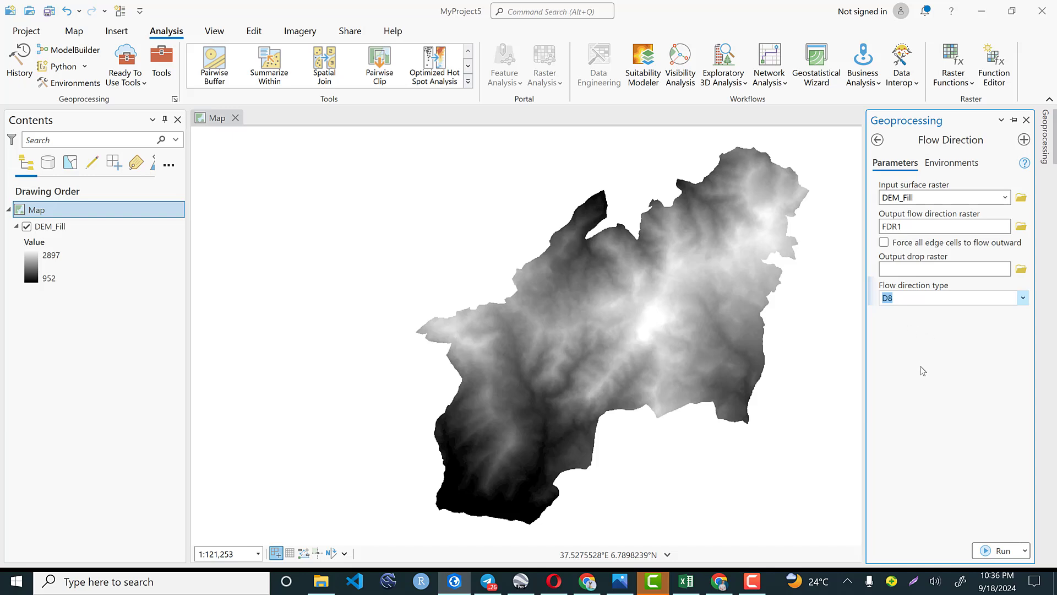
pyautogui.moveTo(314, 366)
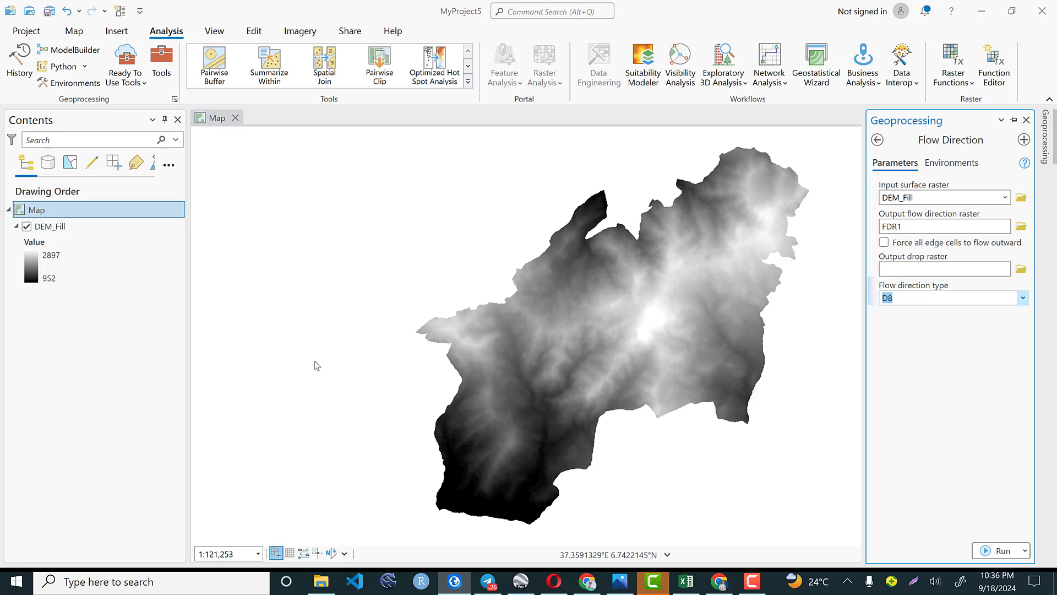
pyautogui.click(1005, 550)
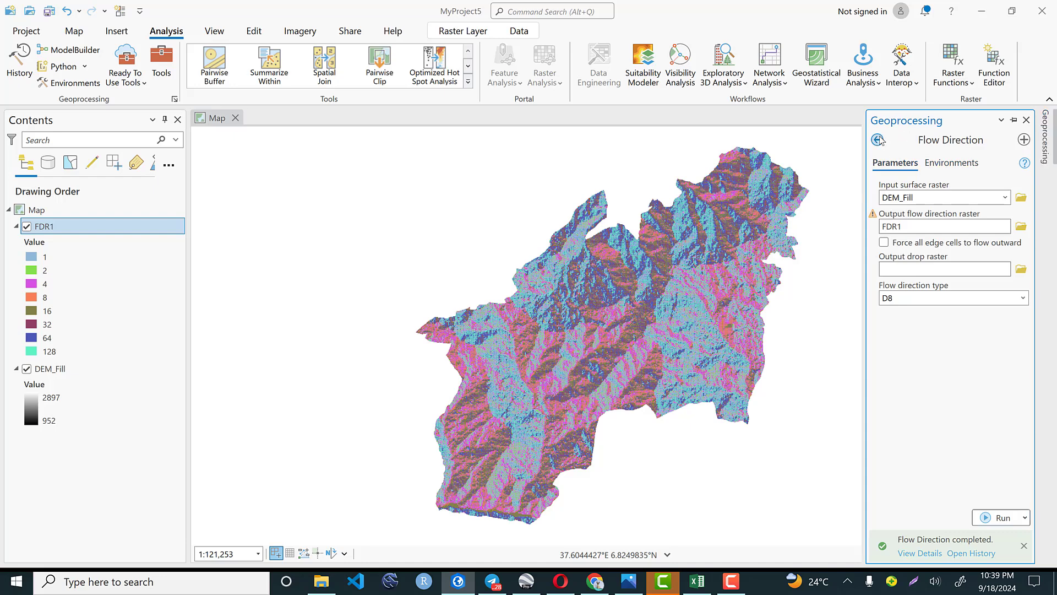
# Run Flow Accumulation with FDR1 as input, saving the output raster as FACC
pyautogui.click(877, 140)
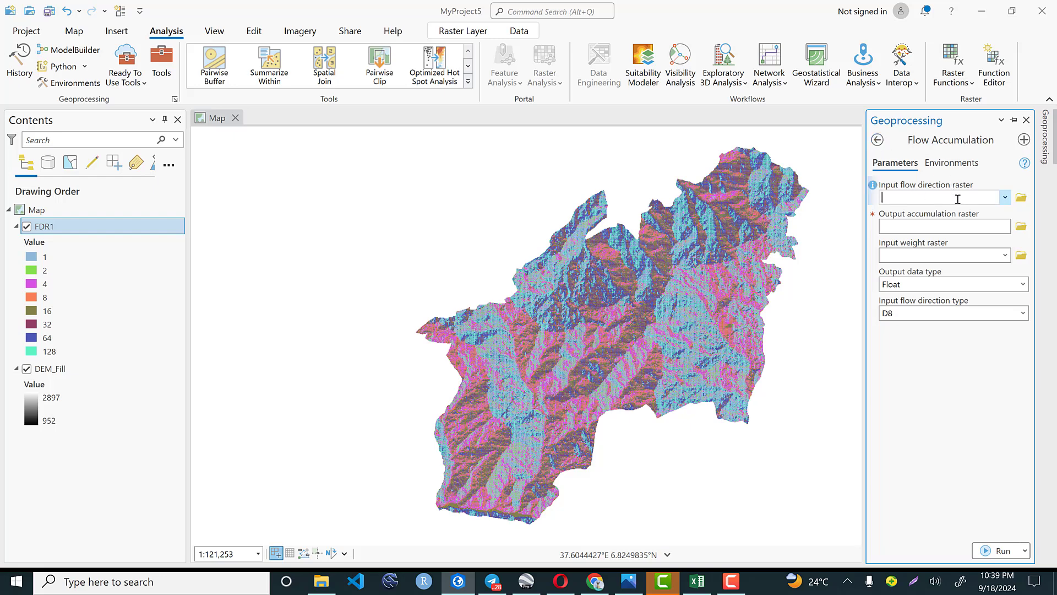
pyautogui.click(1005, 197)
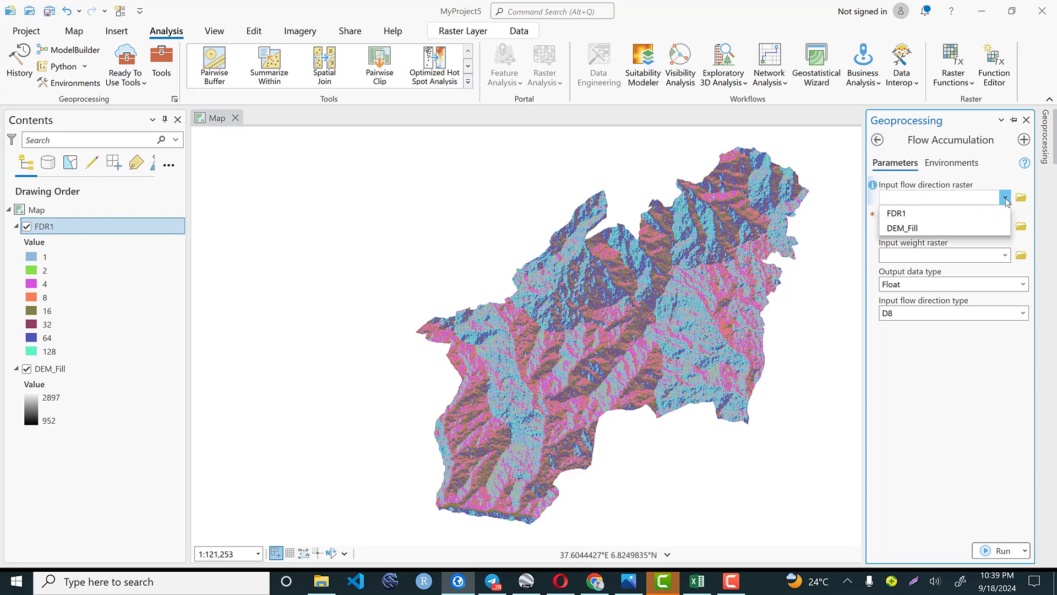
pyautogui.click(893, 212)
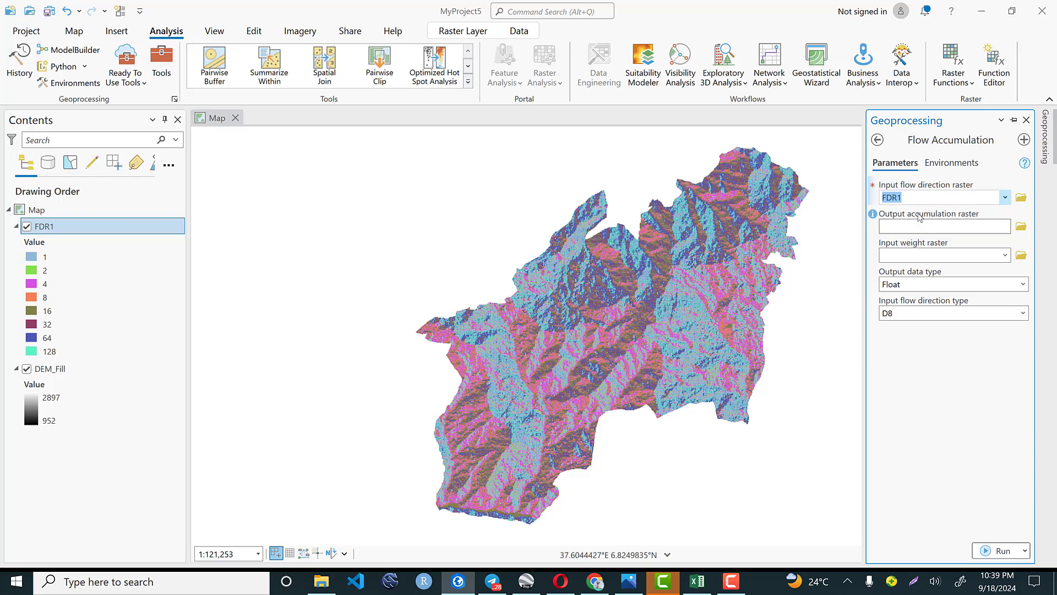
pyautogui.write('FlowAcc_FDR11')
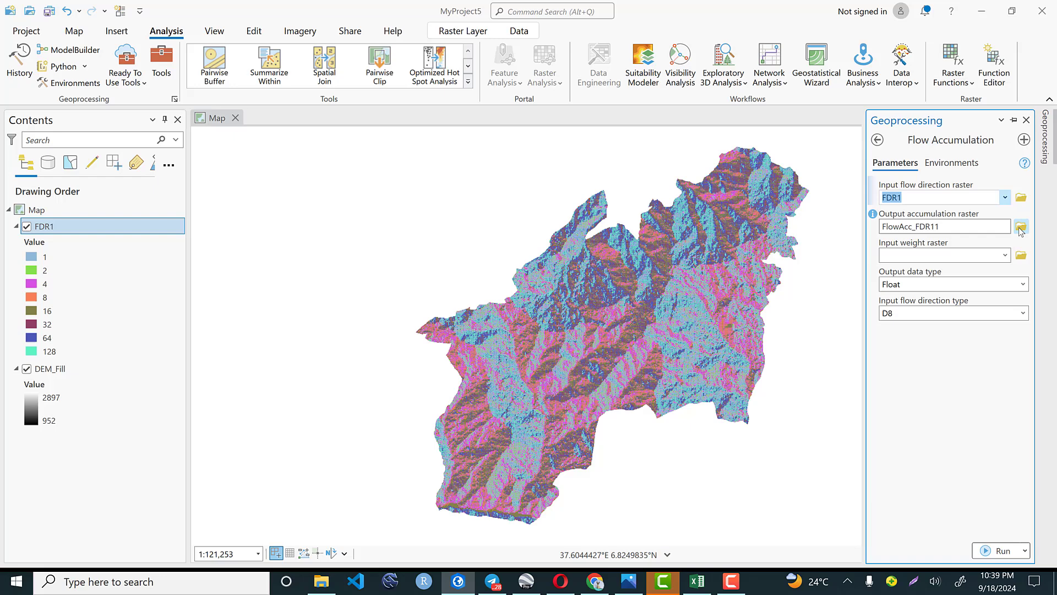
pyautogui.click(1021, 225)
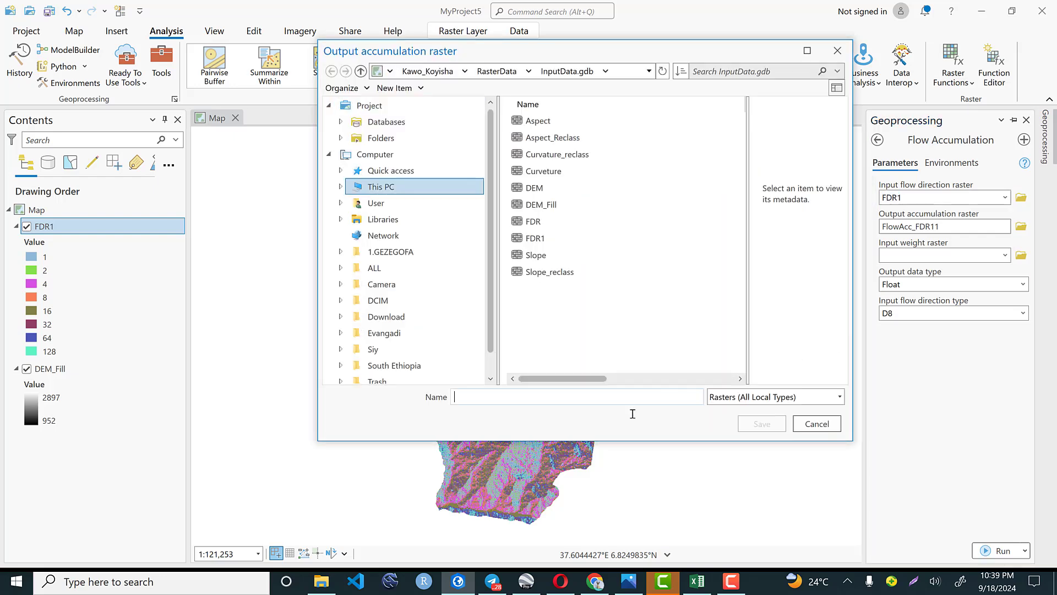
pyautogui.write('FACC')
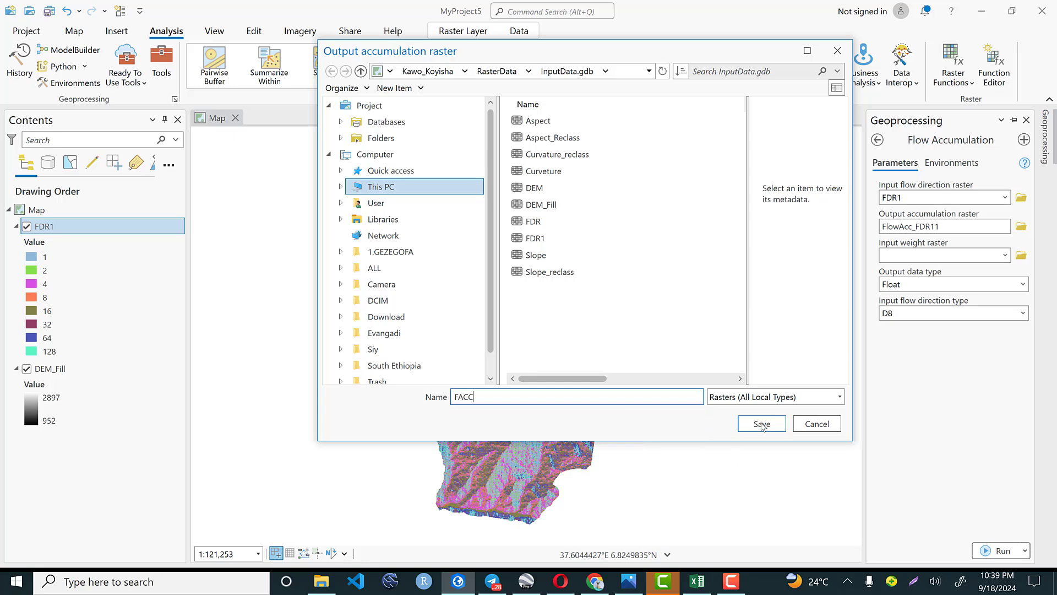
pyautogui.click(761, 424)
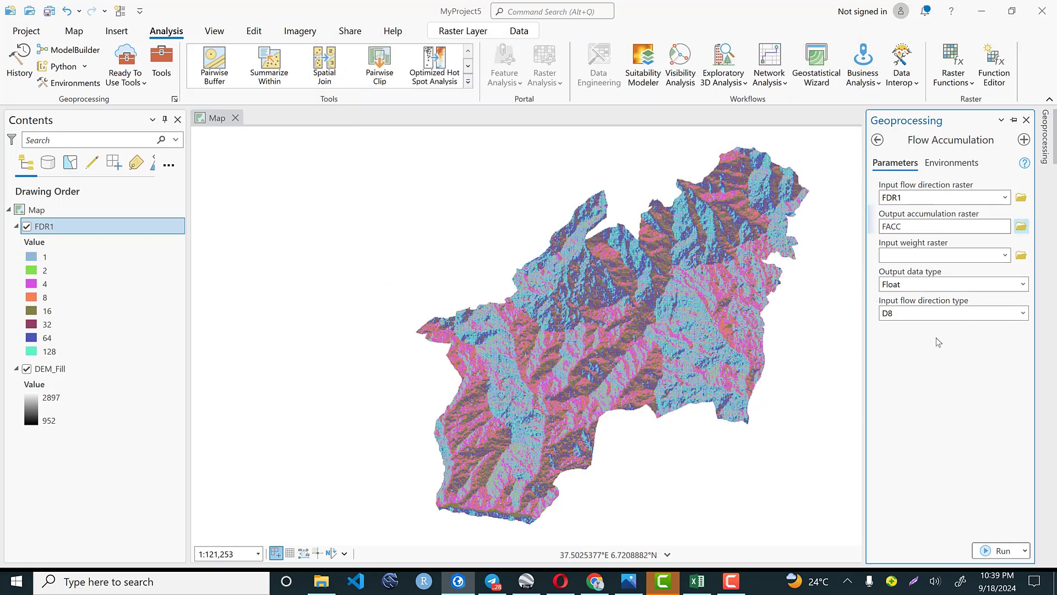
pyautogui.moveTo(936, 355)
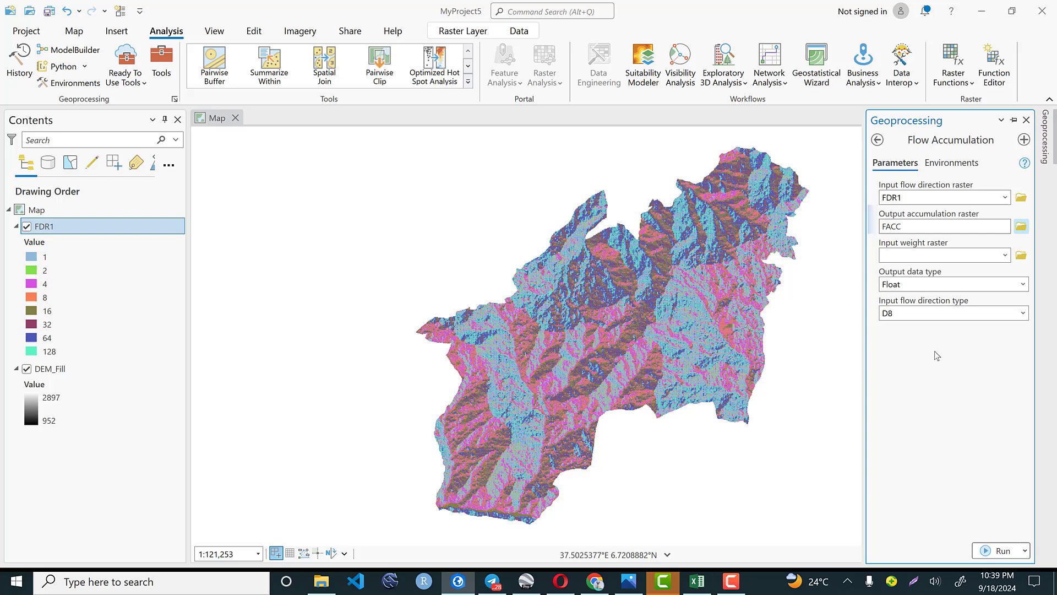
pyautogui.moveTo(942, 466)
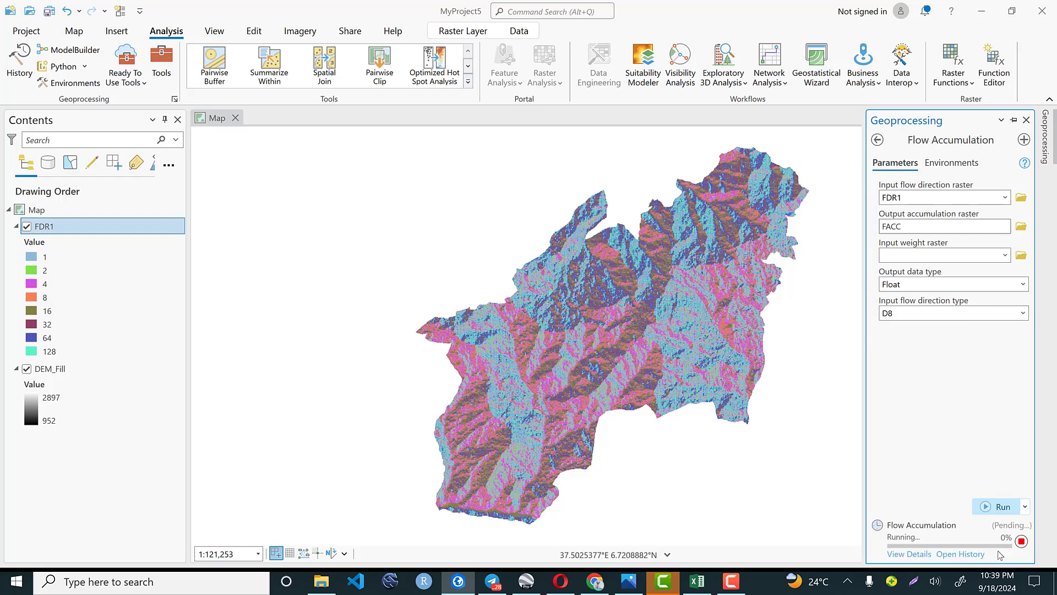
pyautogui.click(1001, 506)
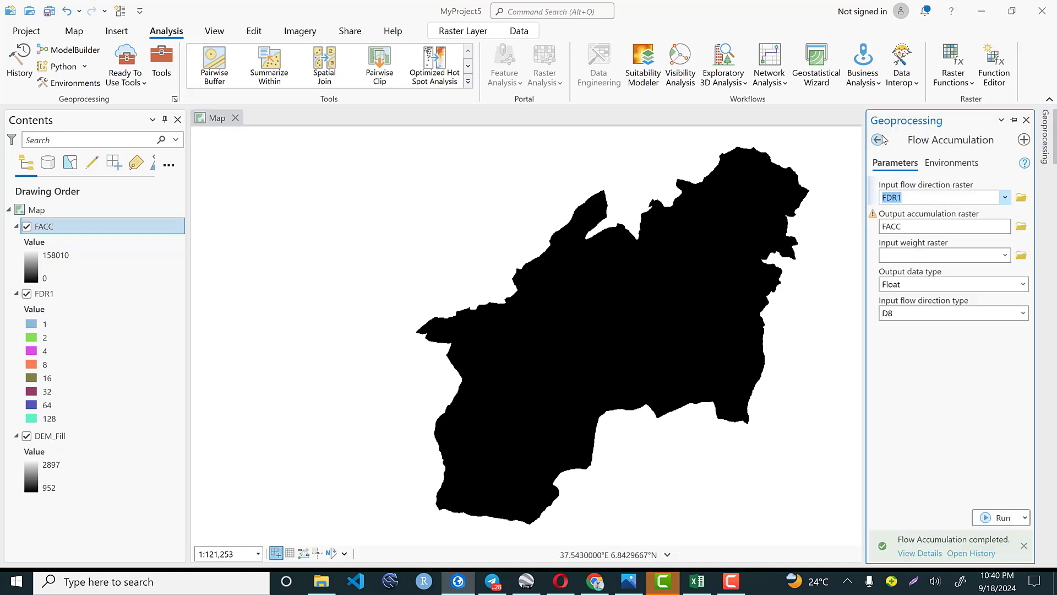
# Return to the toolbox list, collapse Hydrology and scroll toward the Surface tools
pyautogui.click(877, 141)
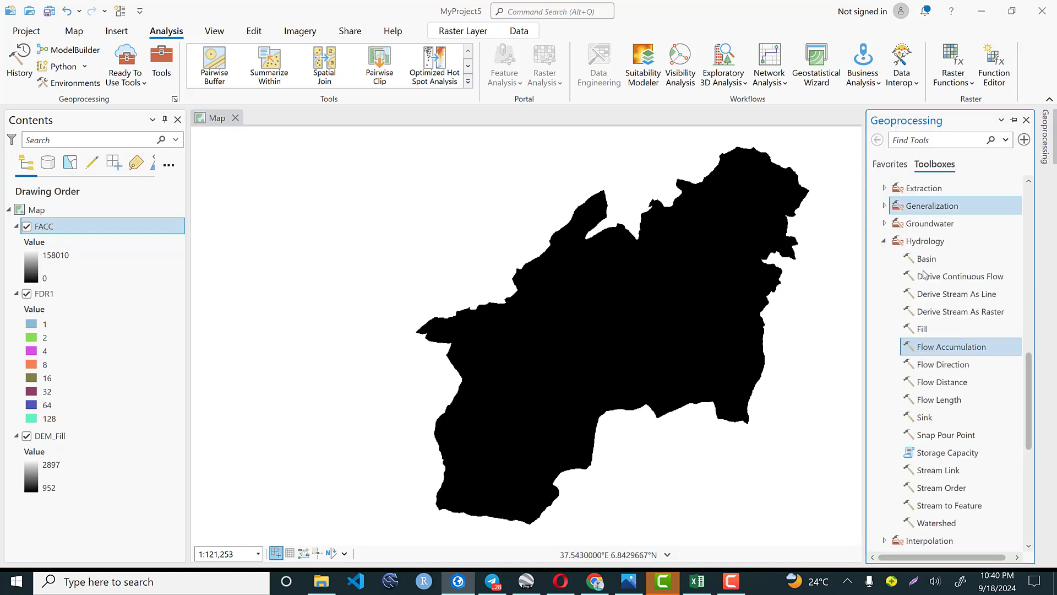
pyautogui.click(884, 241)
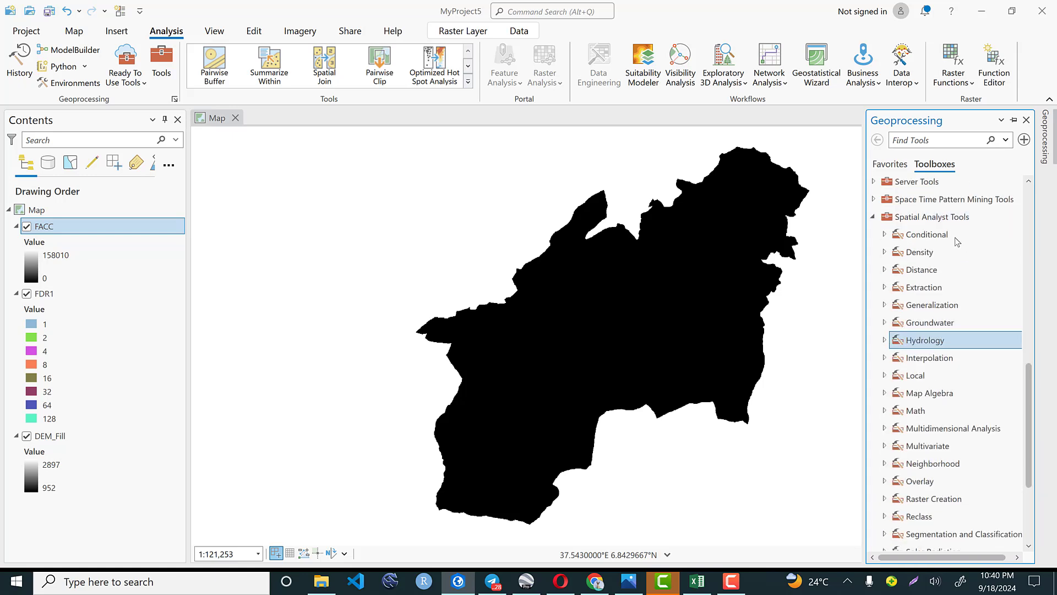
pyautogui.moveTo(955, 361)
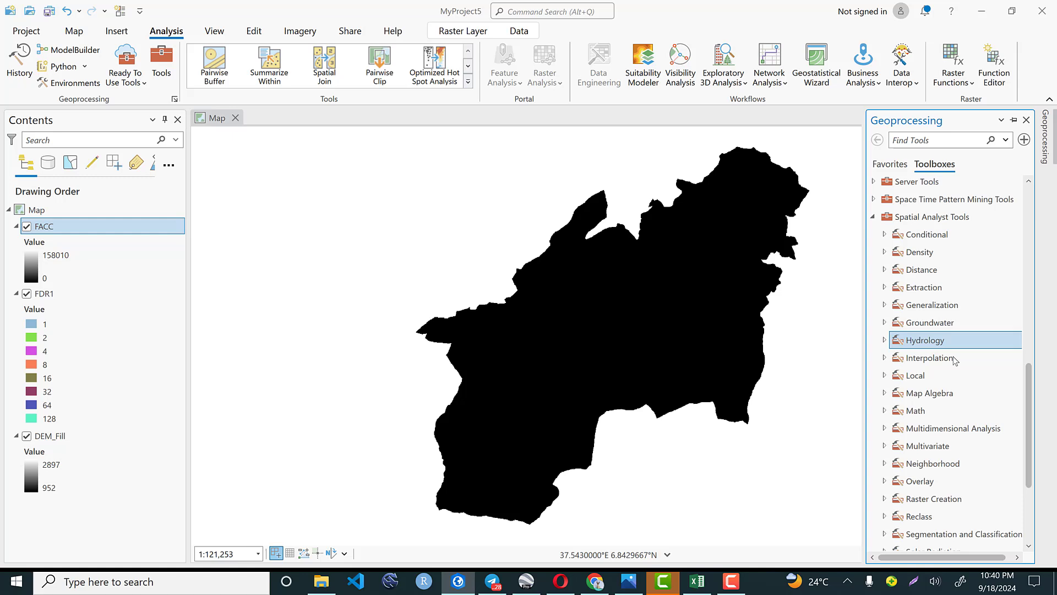
pyautogui.scroll(-3)
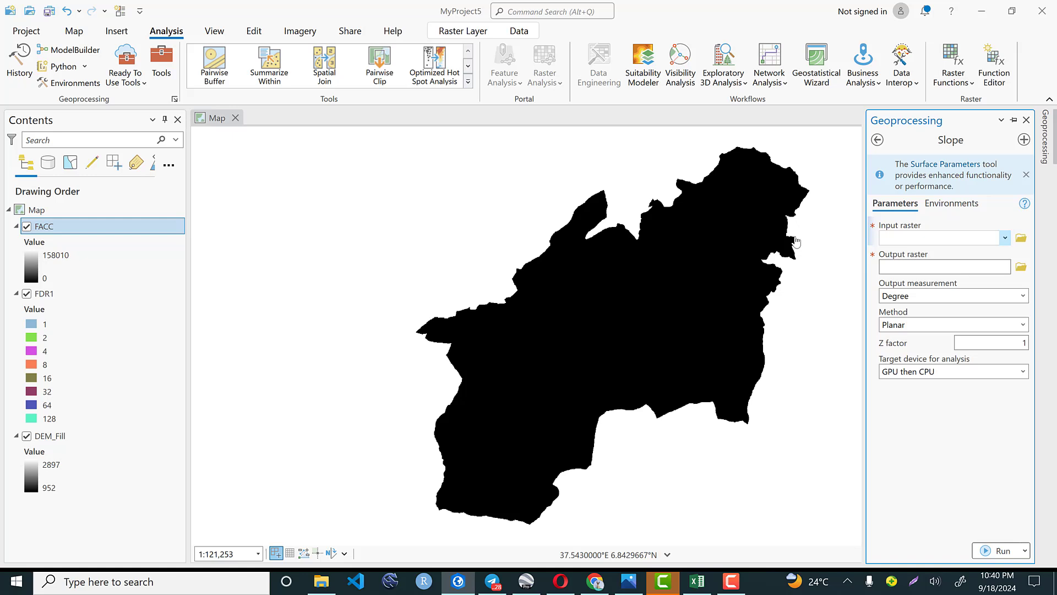
# Set the Slope tool input to DEM_Fill and the output raster to SlopeDegree
pyautogui.click(937, 237)
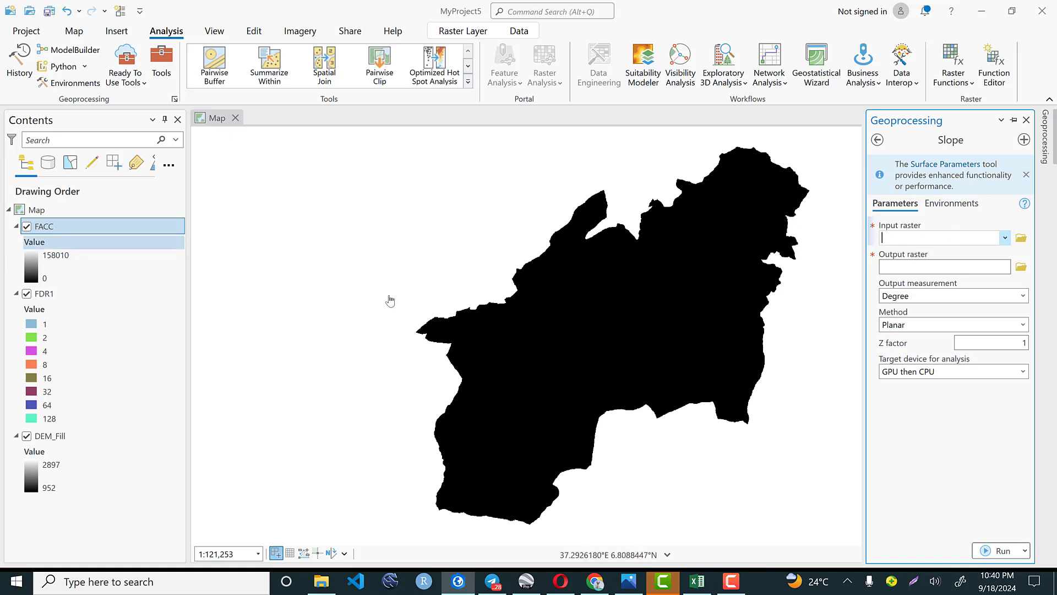
pyautogui.click(1005, 238)
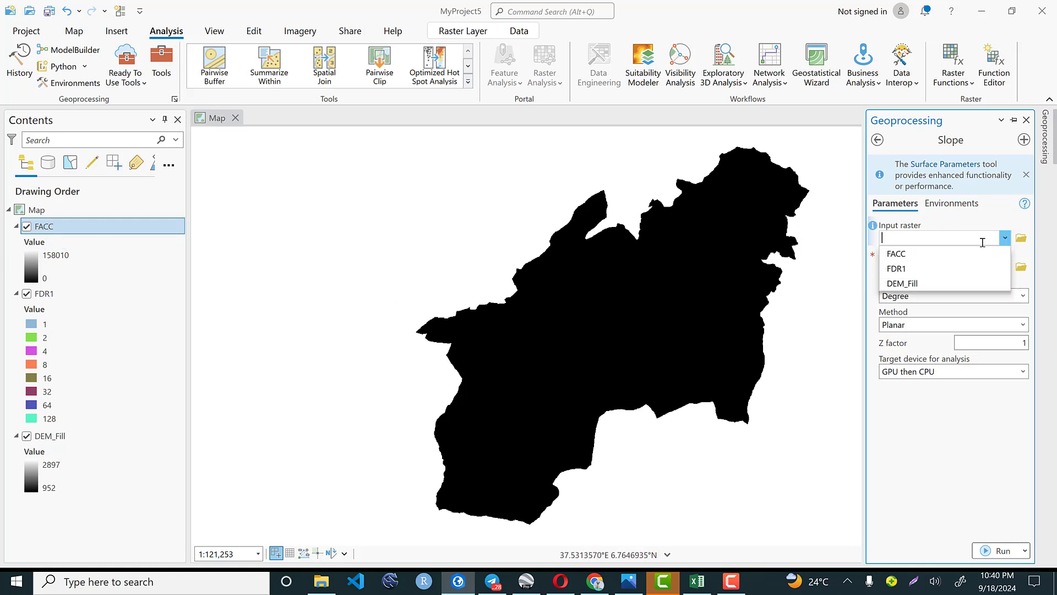
pyautogui.click(902, 282)
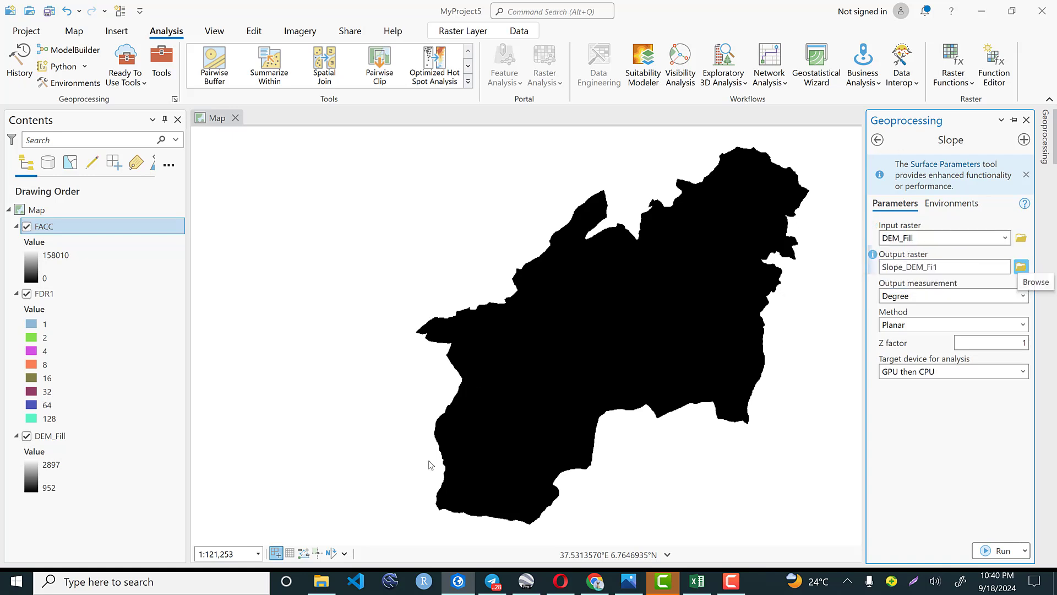
pyautogui.click(1022, 267)
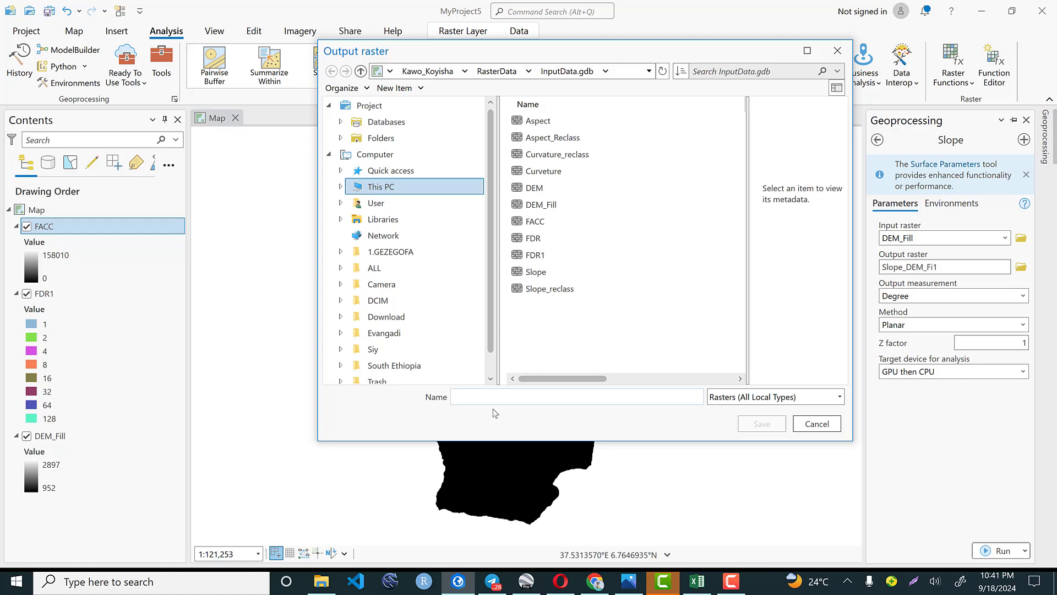
pyautogui.write('Slope')
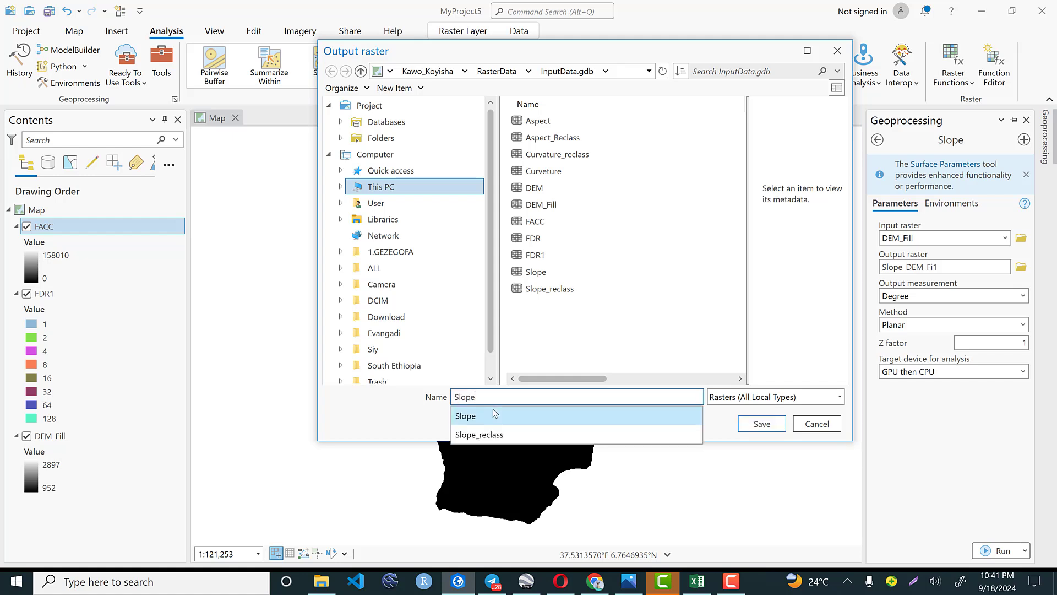
pyautogui.click(760, 423)
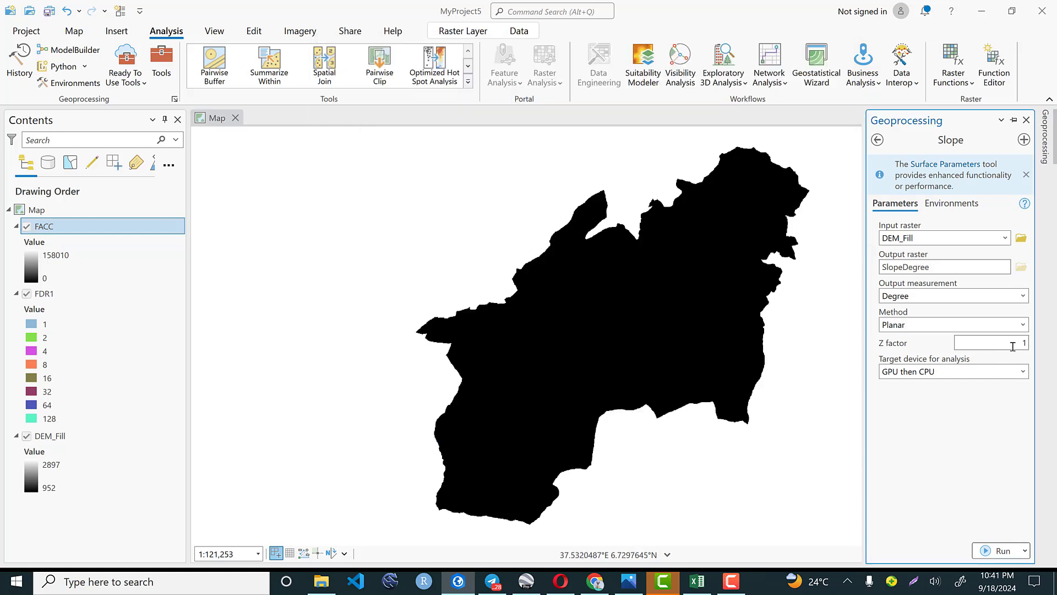
pyautogui.moveTo(949, 315)
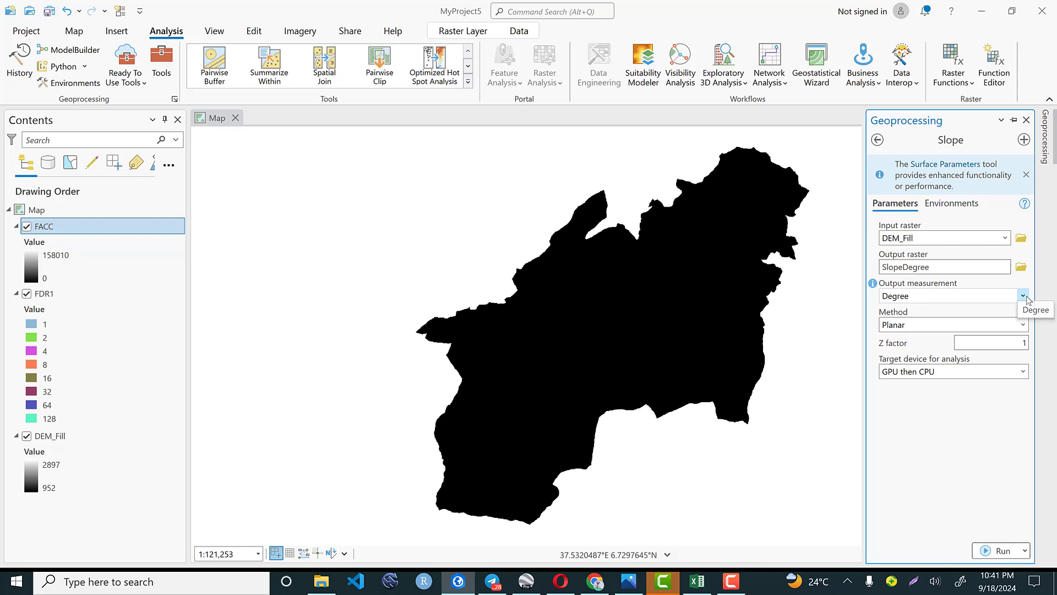
# Measure slope in degrees, run Slope, and switch to the LS factor notes image
pyautogui.click(1022, 295)
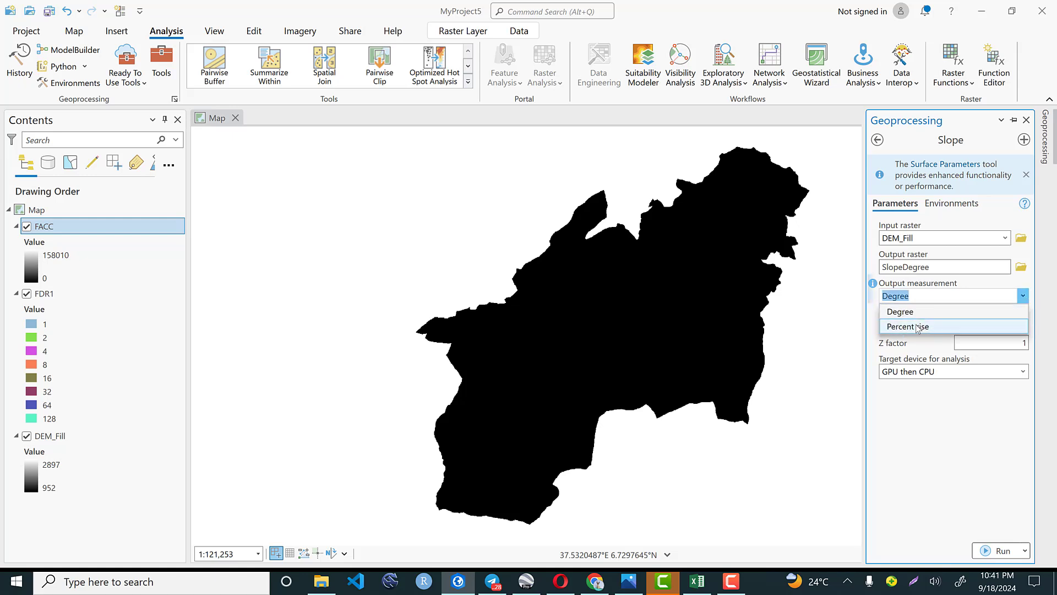
pyautogui.moveTo(910, 310)
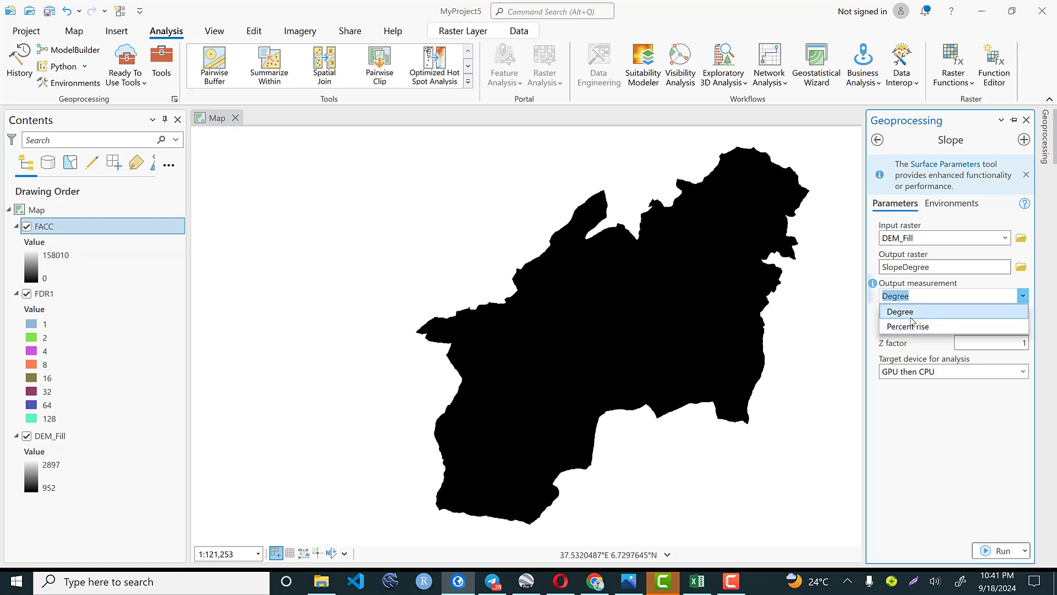
pyautogui.click(899, 311)
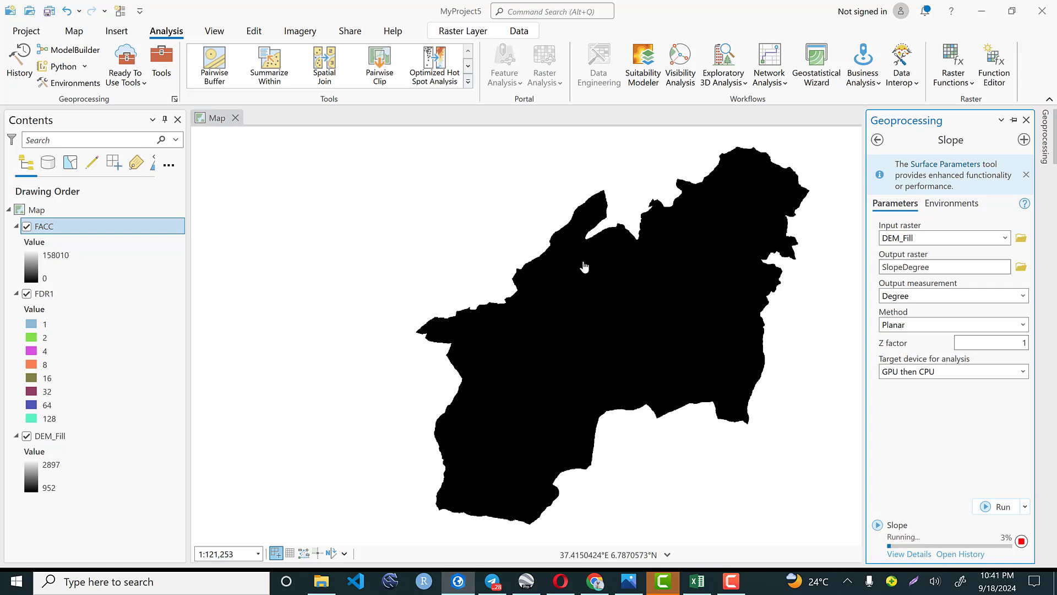
pyautogui.moveTo(287, 192)
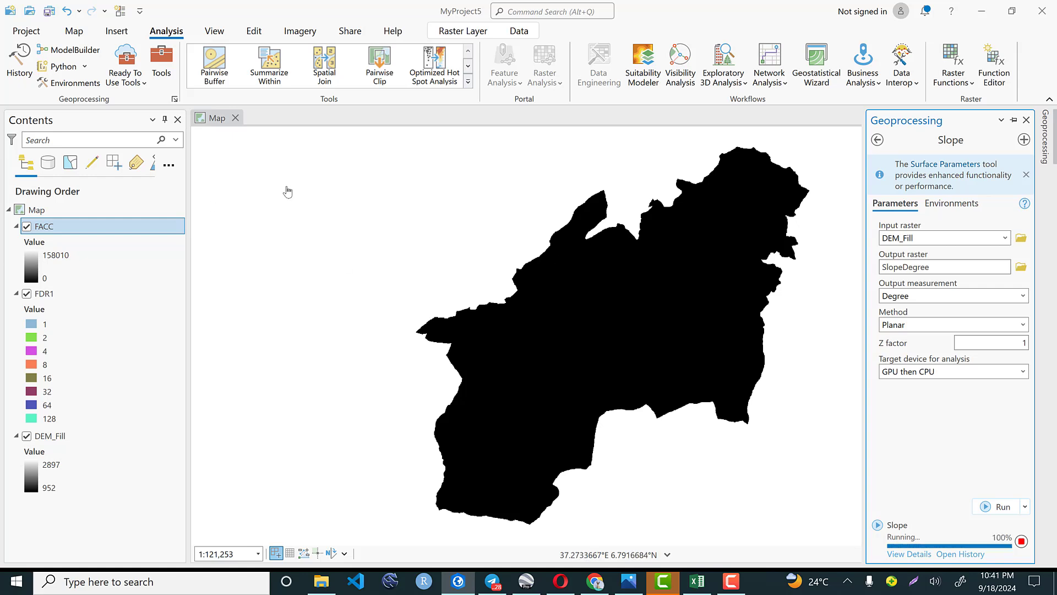
pyautogui.moveTo(577, 322)
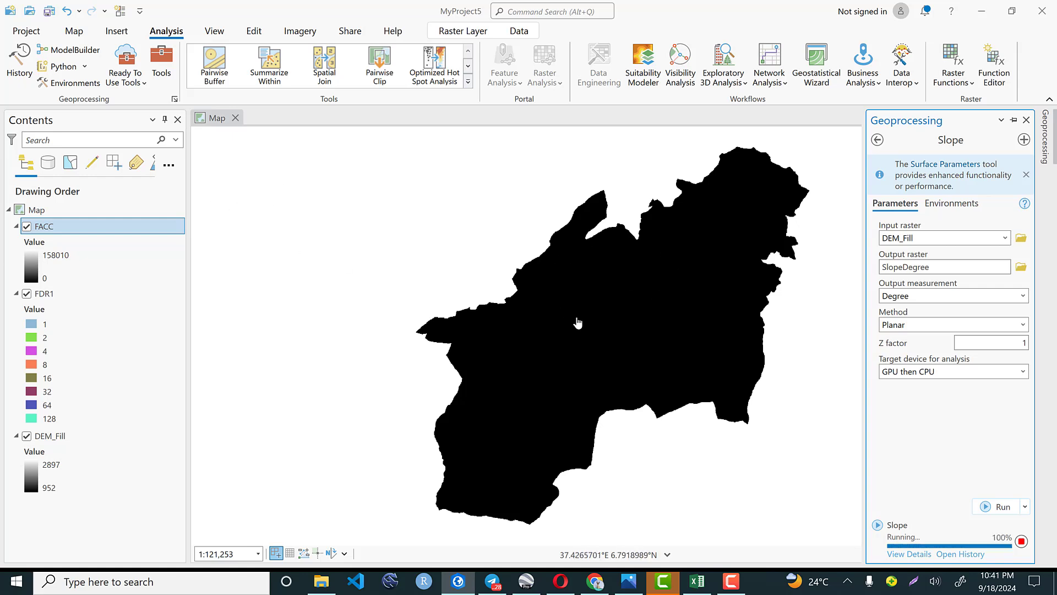
pyautogui.click(1002, 507)
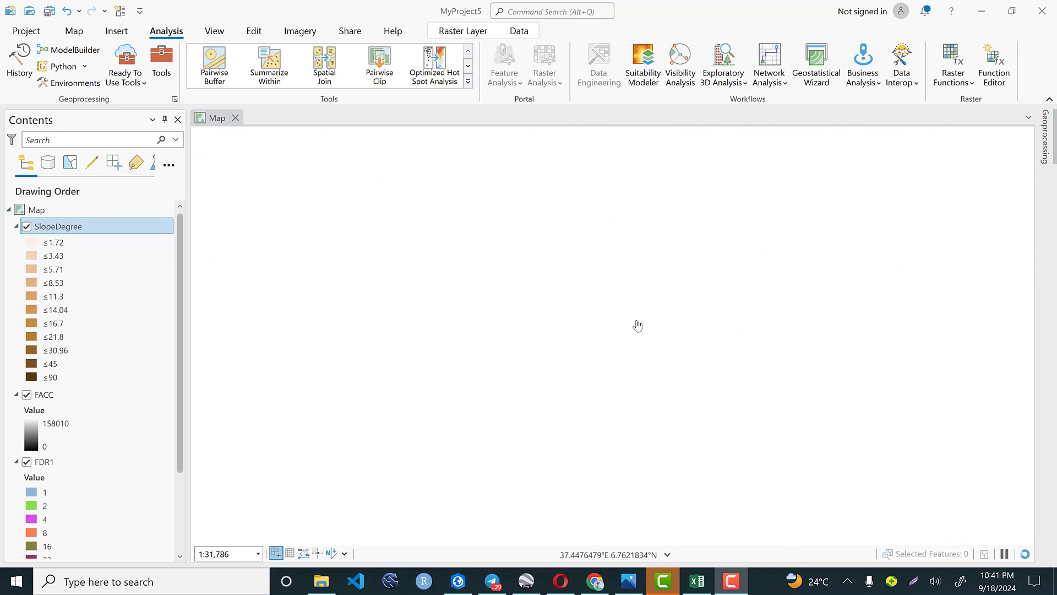
pyautogui.scroll(-3)
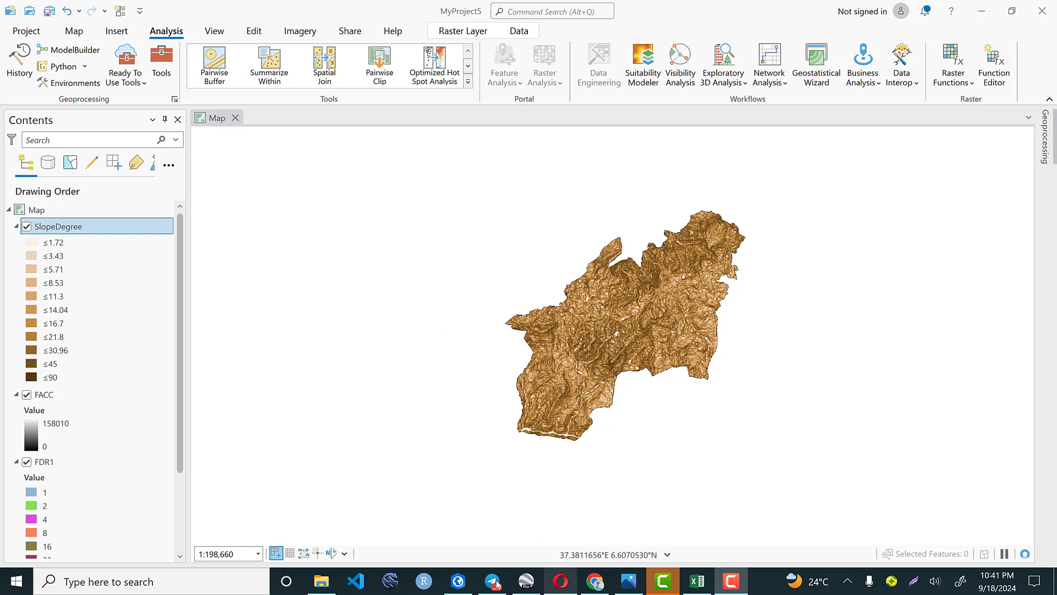
pyautogui.moveTo(491, 580)
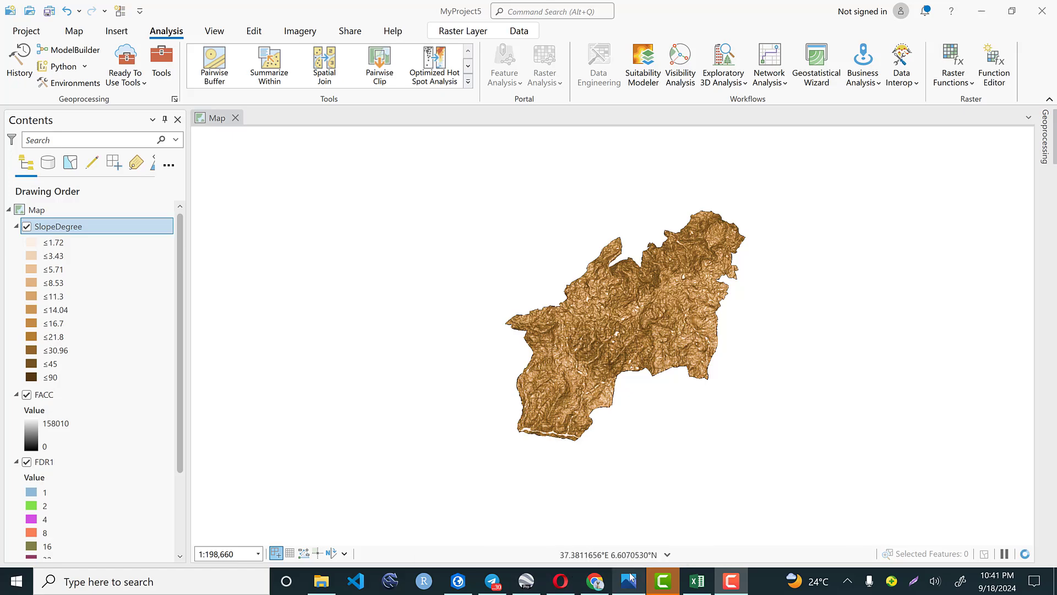
pyautogui.click(628, 581)
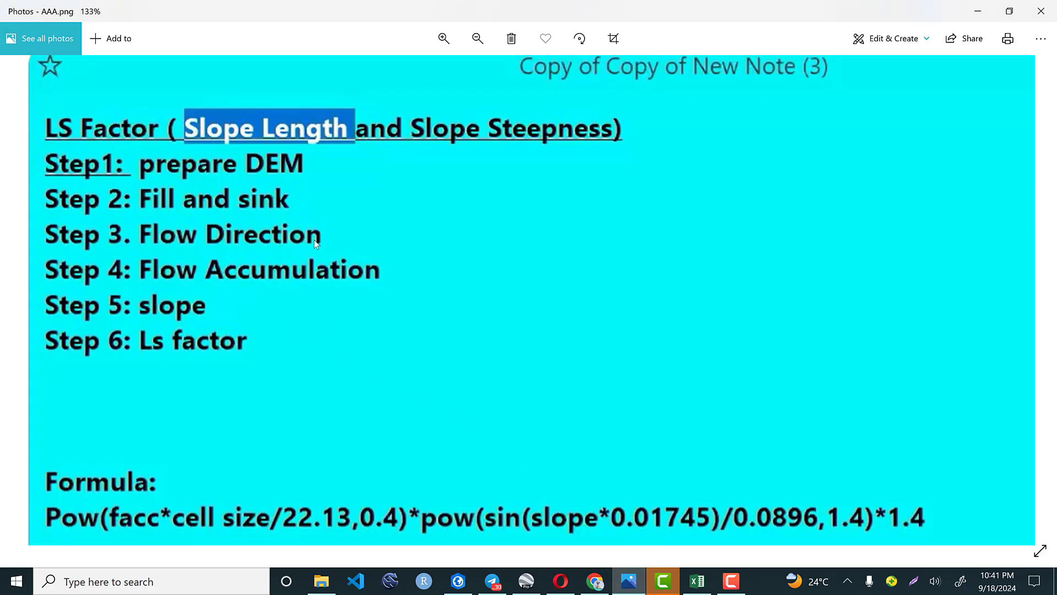
pyautogui.moveTo(264, 324)
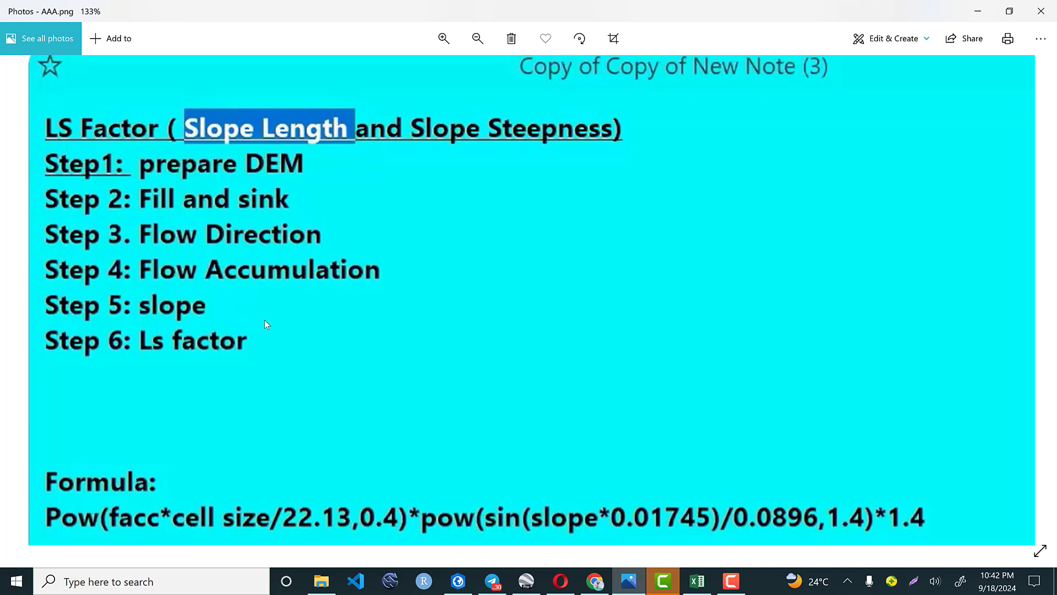
pyautogui.moveTo(215, 337)
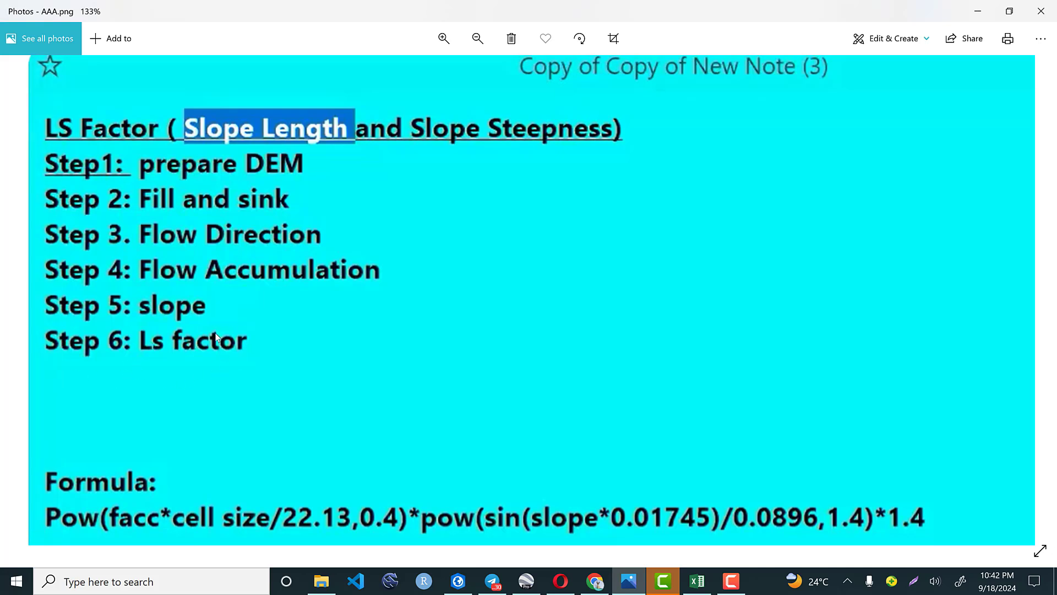
pyautogui.moveTo(154, 361)
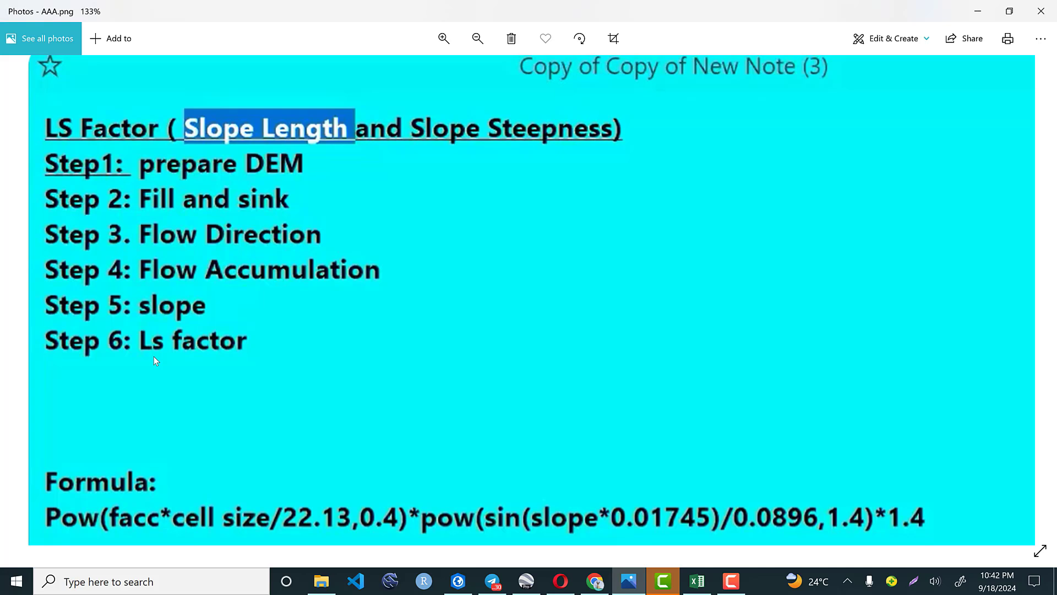
pyautogui.moveTo(204, 251)
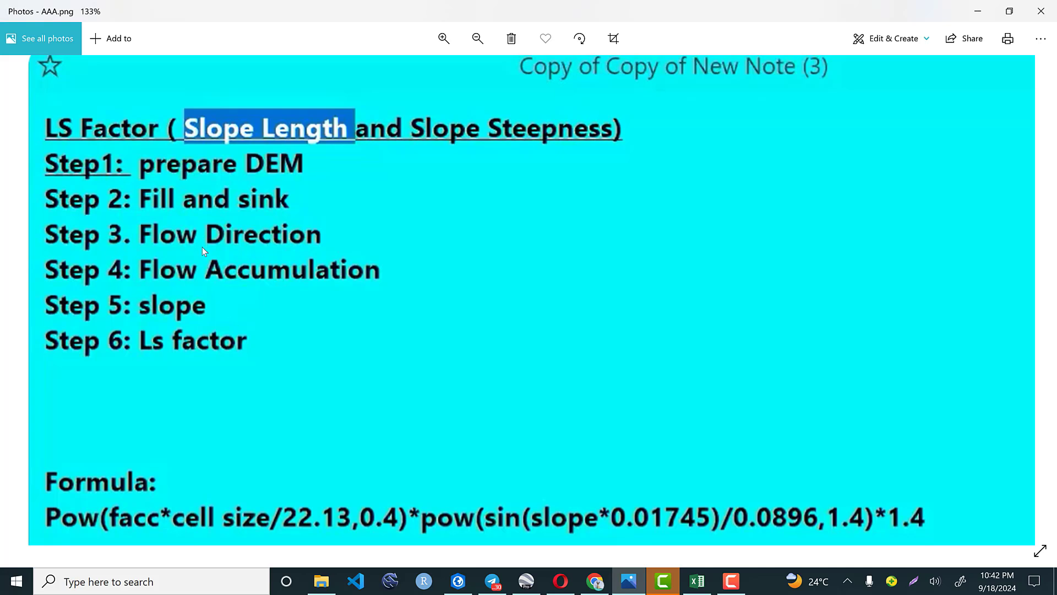
pyautogui.moveTo(378, 295)
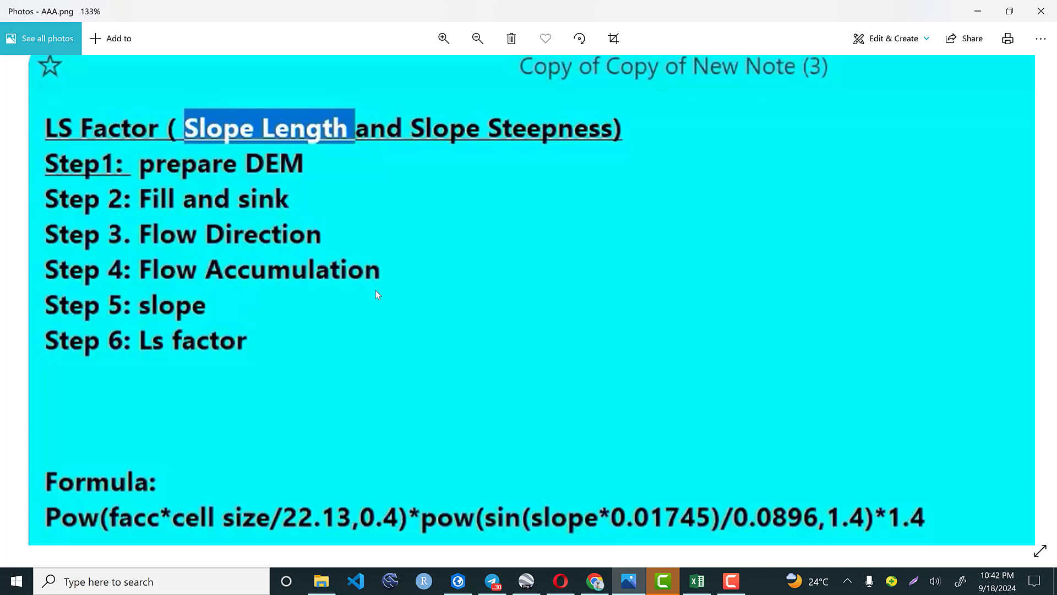
pyautogui.moveTo(74, 528)
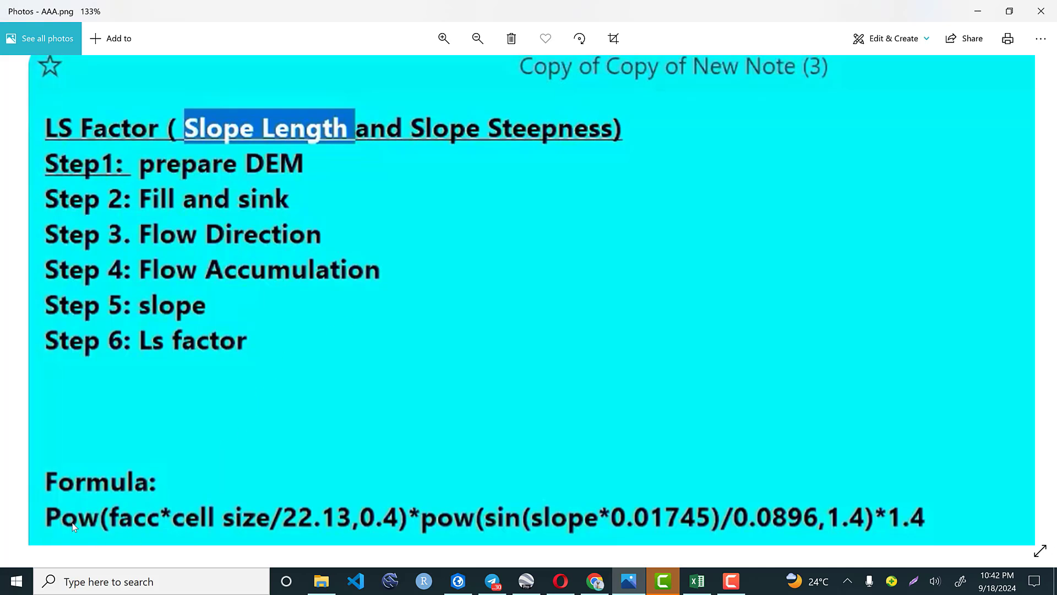
pyautogui.moveTo(661, 217)
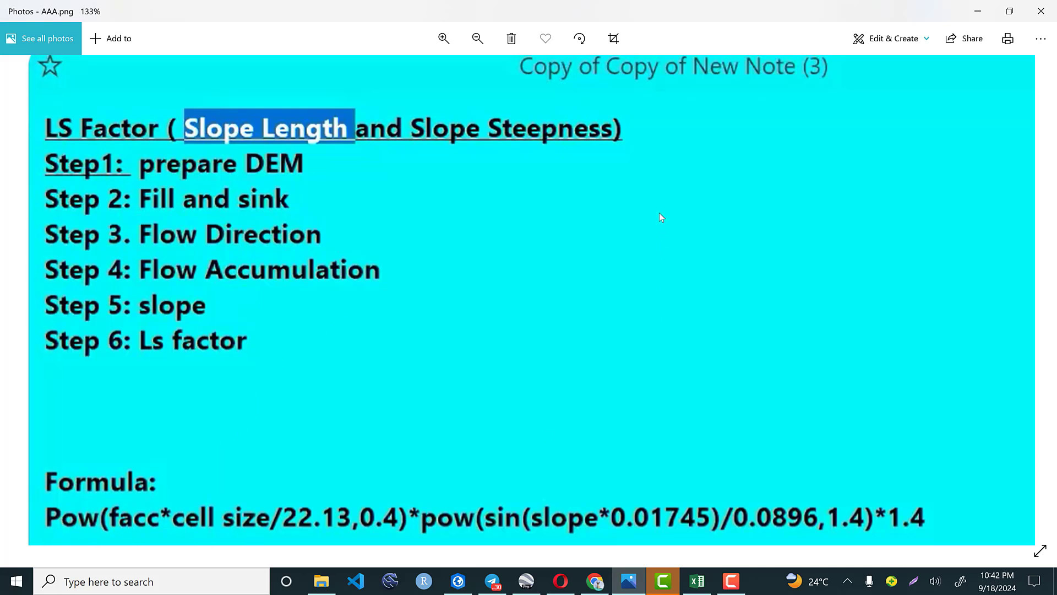
pyautogui.moveTo(256, 518)
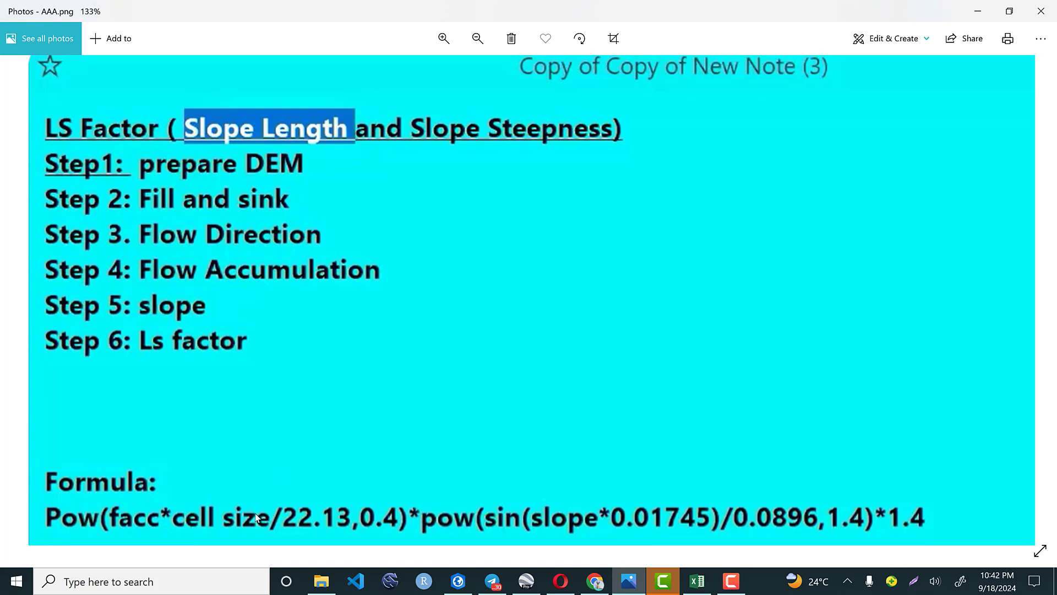
pyautogui.moveTo(249, 491)
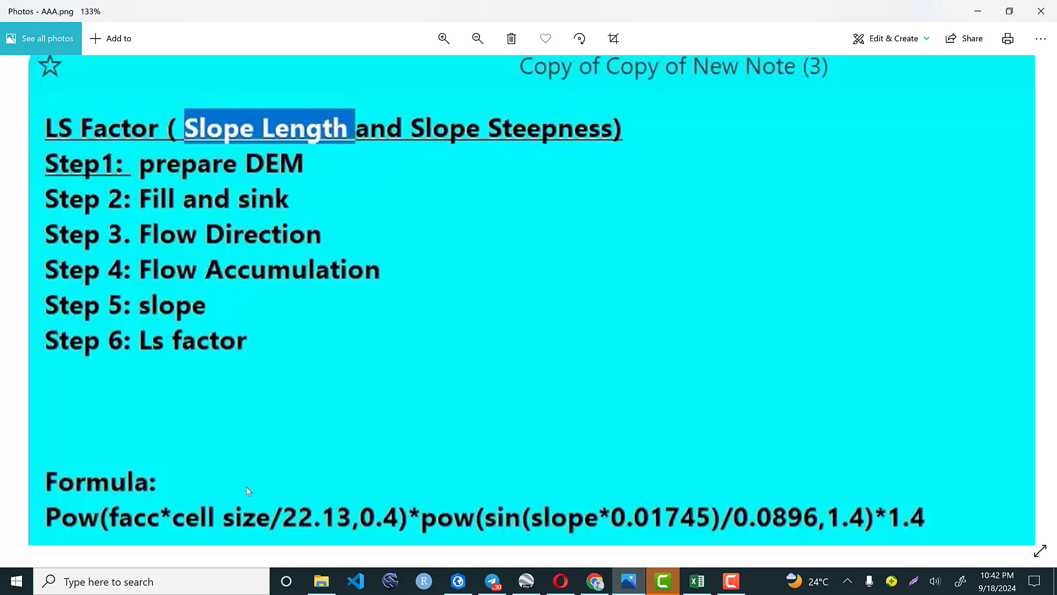
pyautogui.moveTo(571, 234)
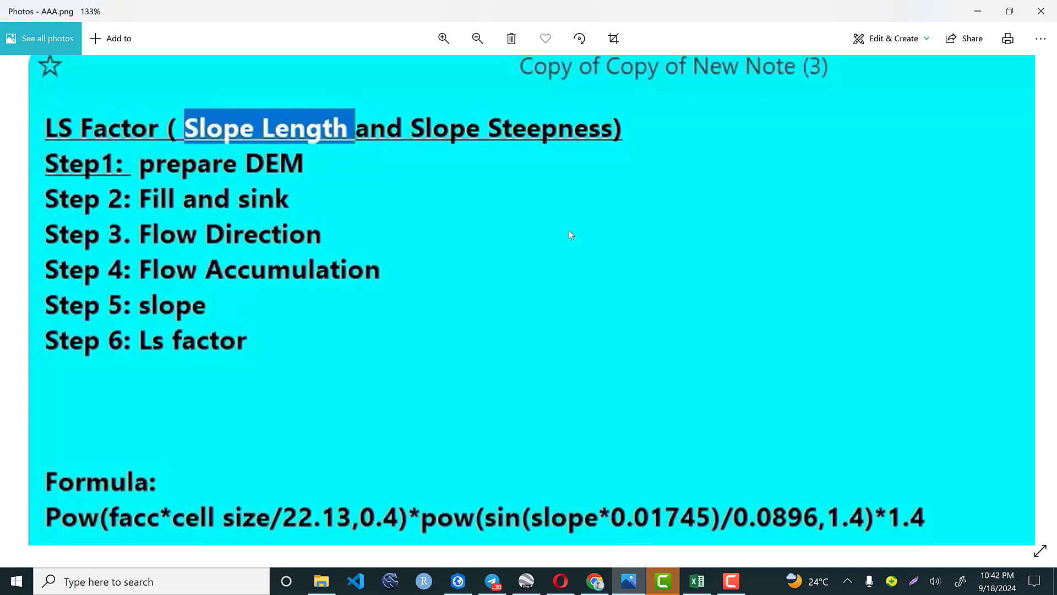
pyautogui.moveTo(664, 219)
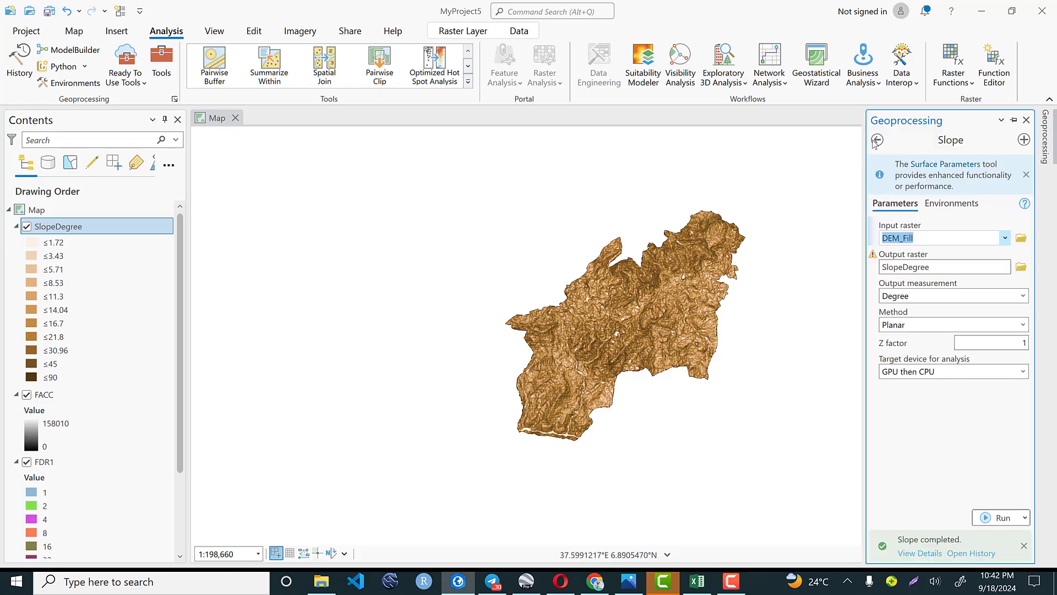
# Go back from the Slope tool to the toolbox list and scroll up
pyautogui.click(878, 140)
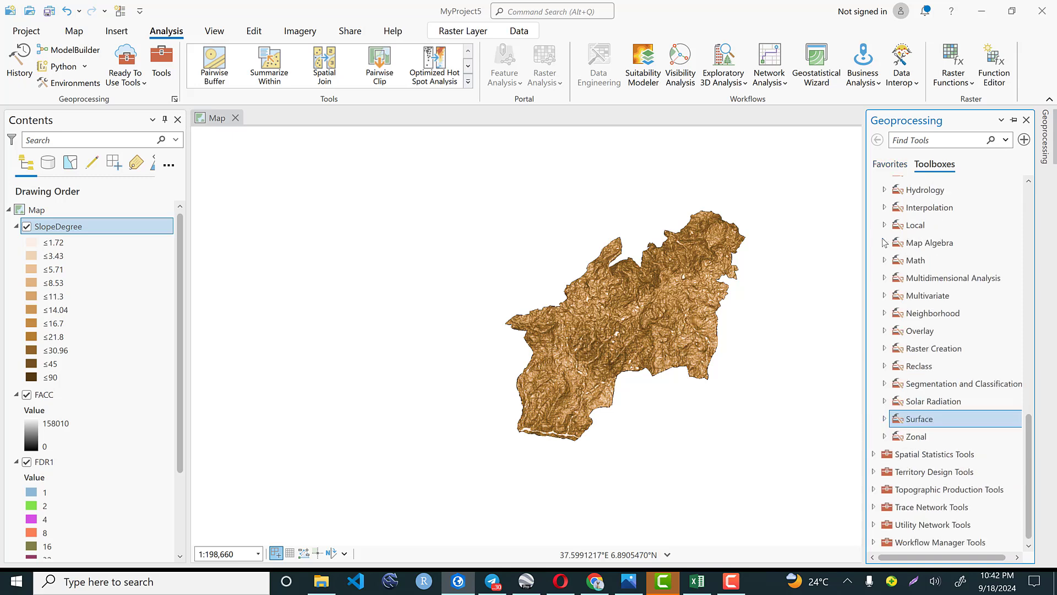
pyautogui.scroll(3)
pyautogui.write('Power("FACC"*20/22.13,0.4) * Power( Sin("SlopeDegree" *0.01745 ) /0.0896,1.4)*1.4')
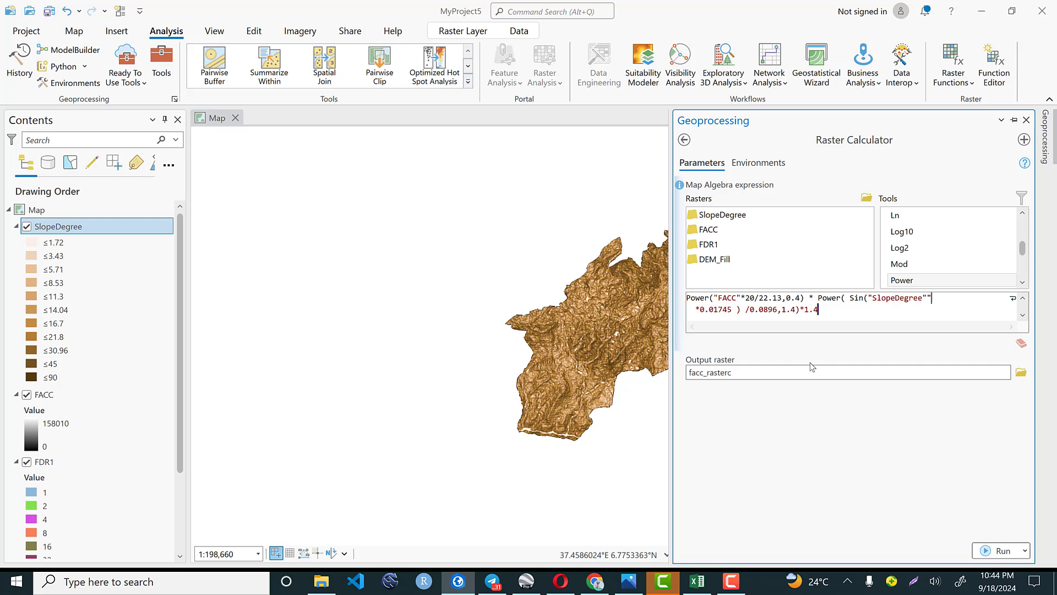
pyautogui.moveTo(820, 402)
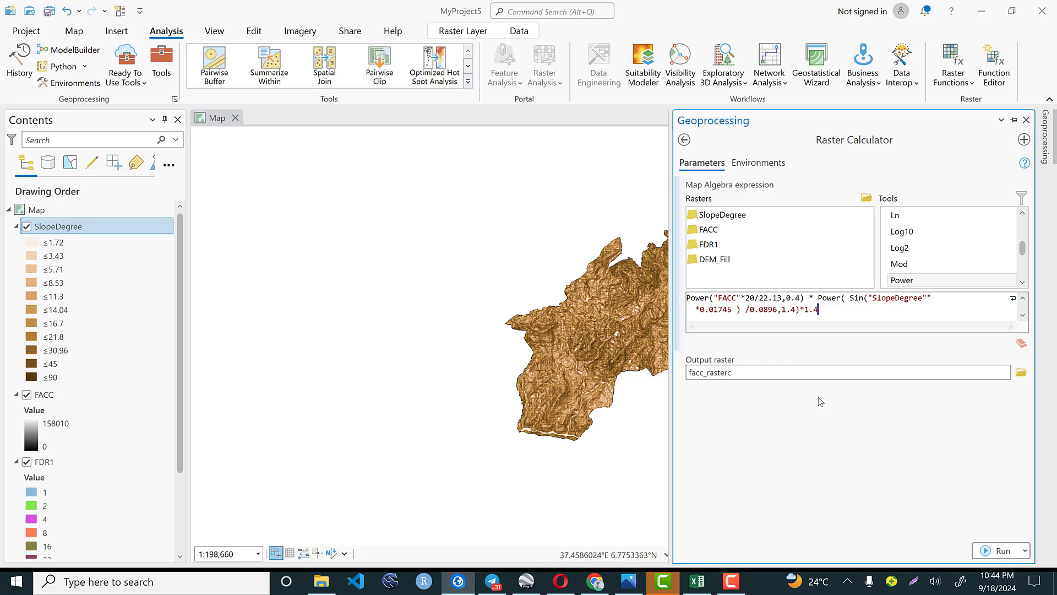
pyautogui.moveTo(937, 450)
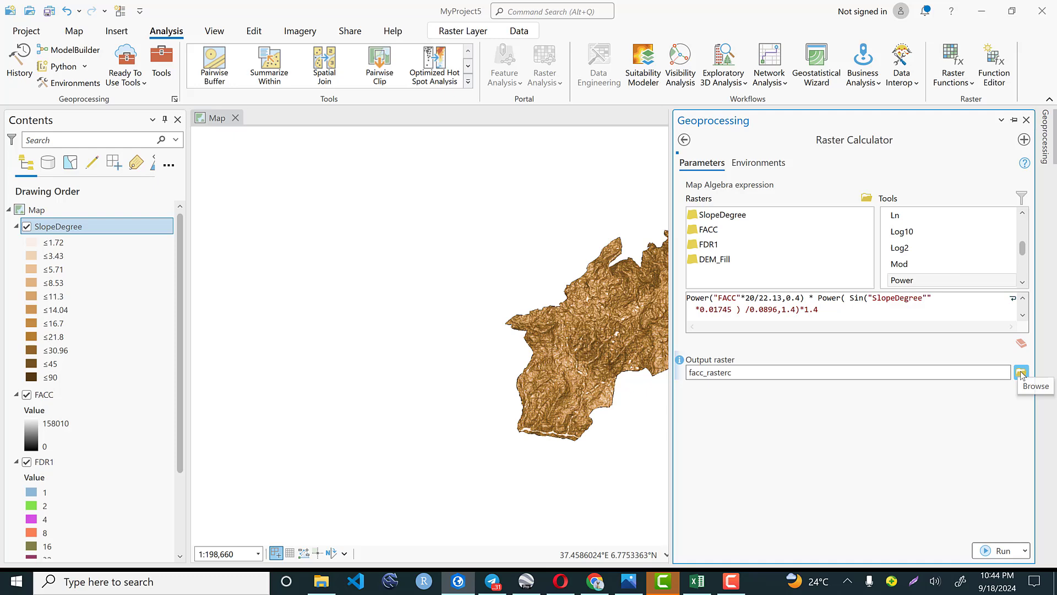
# Save the Raster Calculator output as LSFactor and run it, producing values 0 to 2424.79
pyautogui.click(1022, 372)
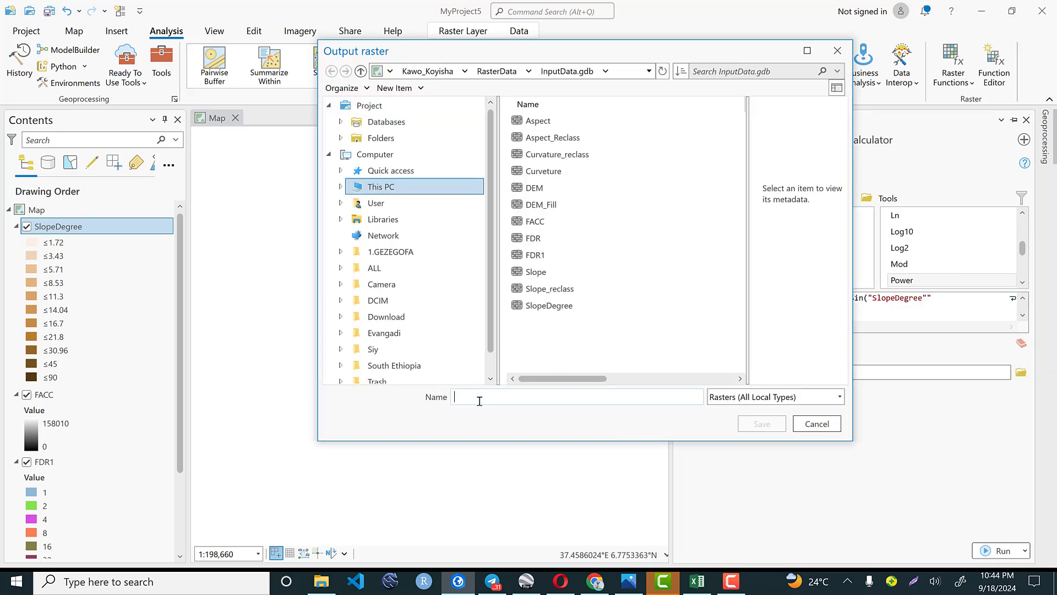
pyautogui.write('LSF')
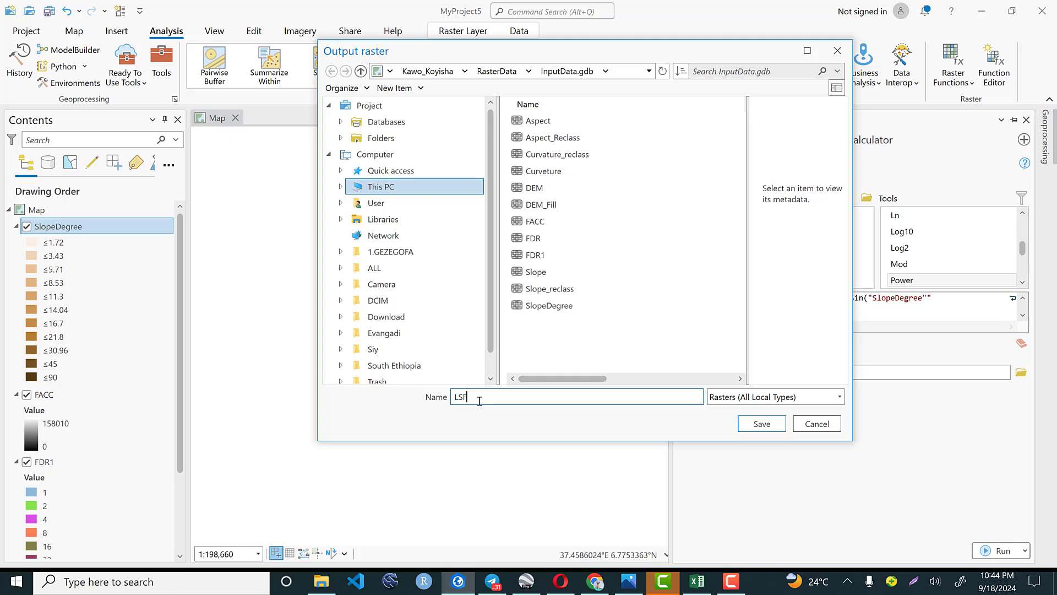
pyautogui.write('actor')
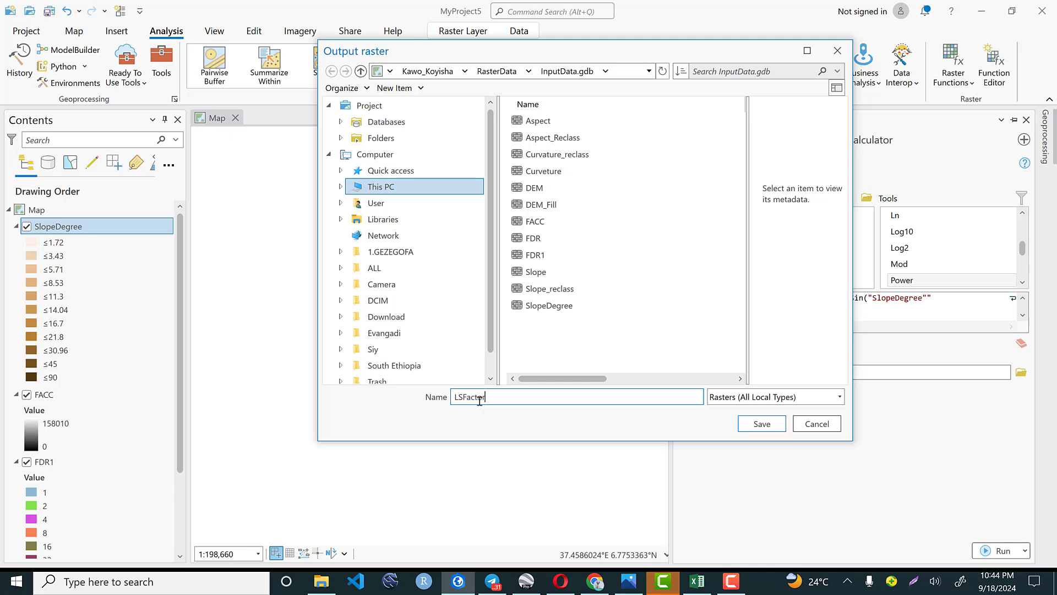
pyautogui.moveTo(774, 439)
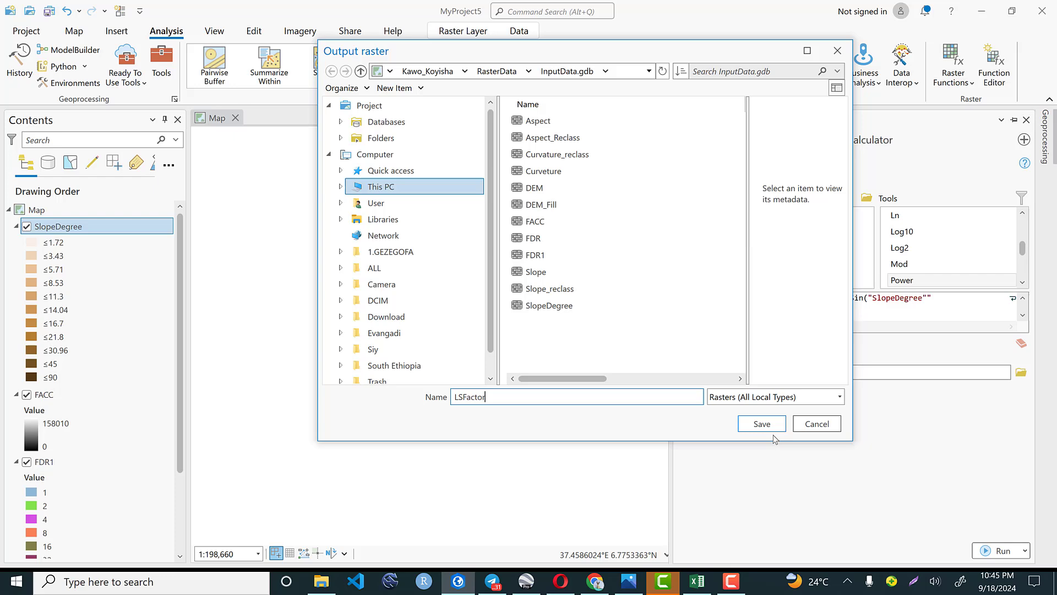
pyautogui.click(761, 423)
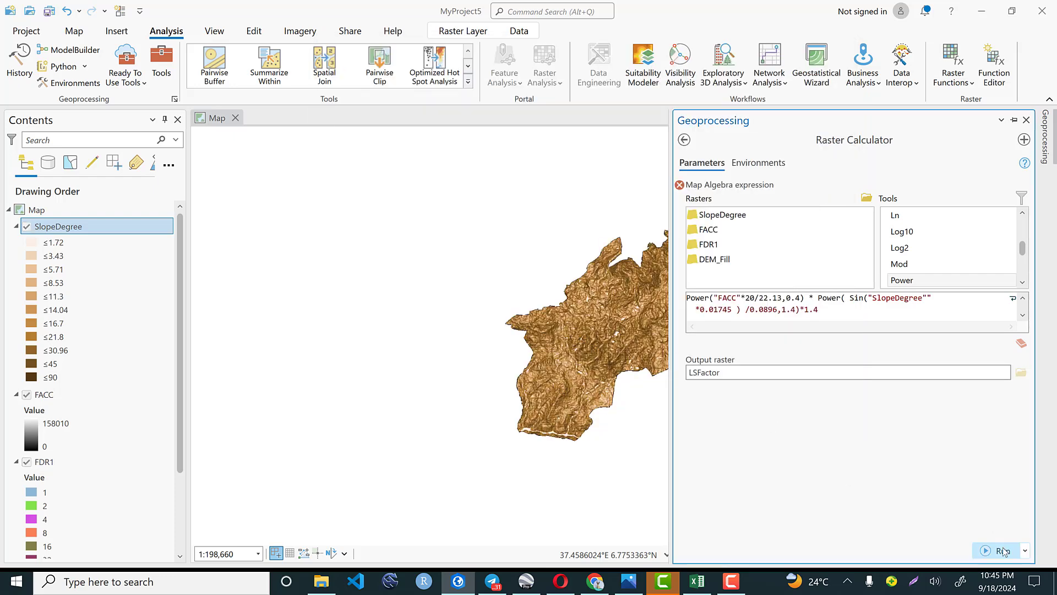
pyautogui.click(1001, 550)
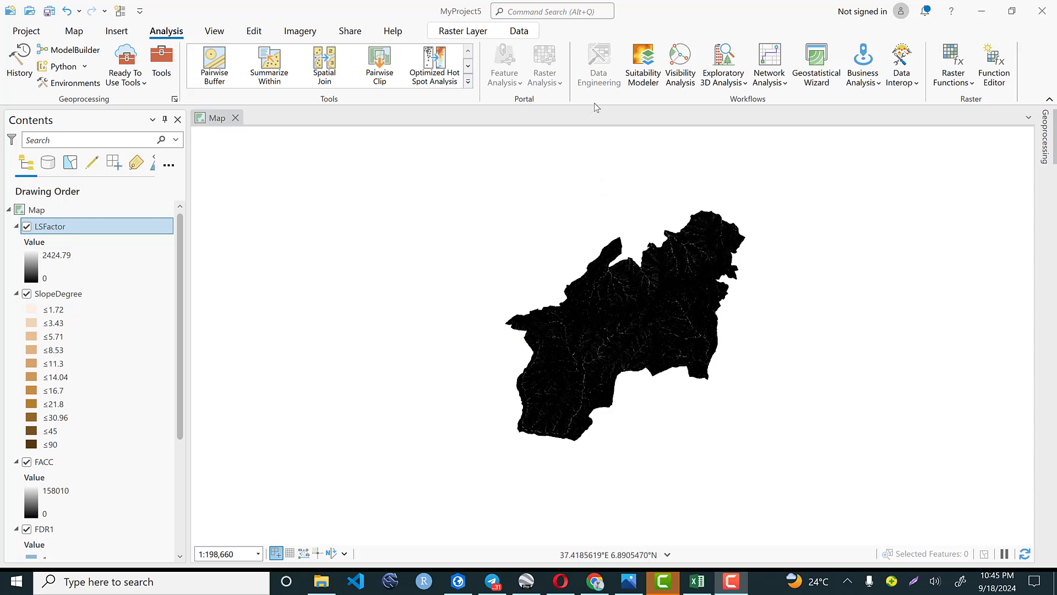
pyautogui.moveTo(613, 221)
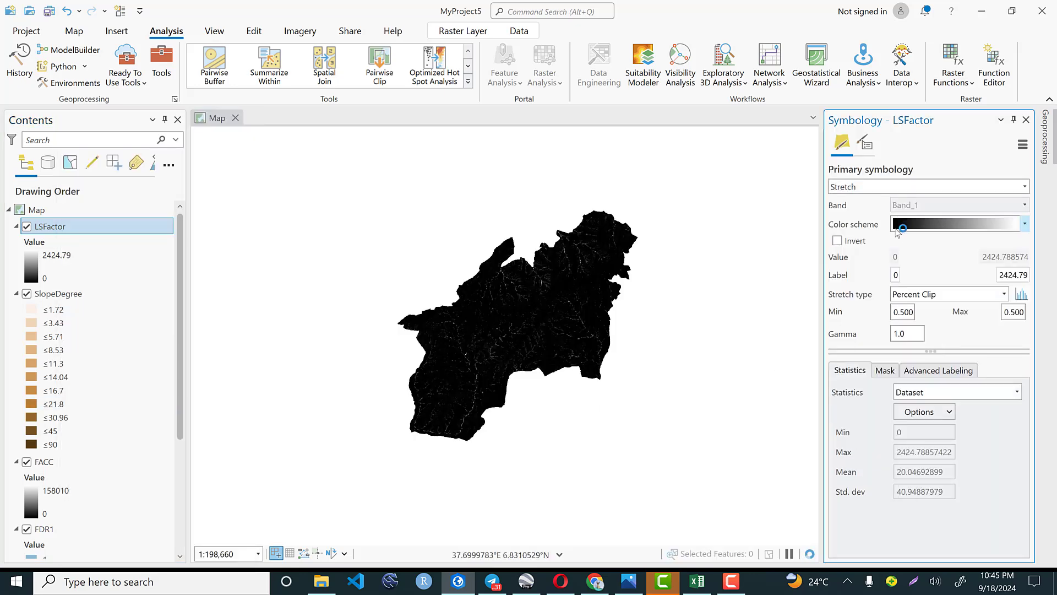
# Give LSFactor a green-to-yellow-red colour scheme and zoom to see the study area
pyautogui.click(1024, 223)
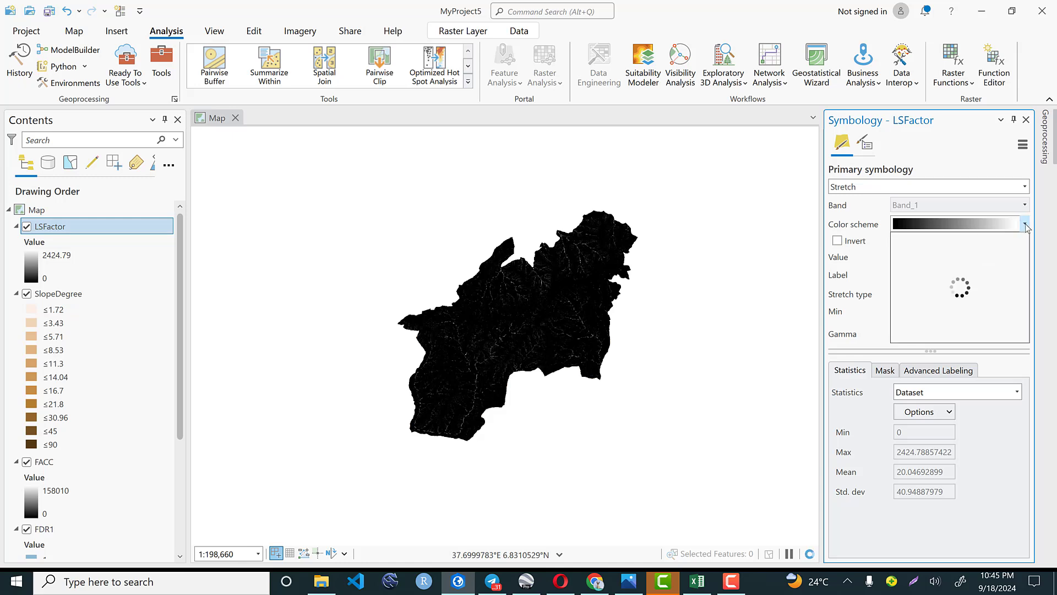
pyautogui.click(1023, 224)
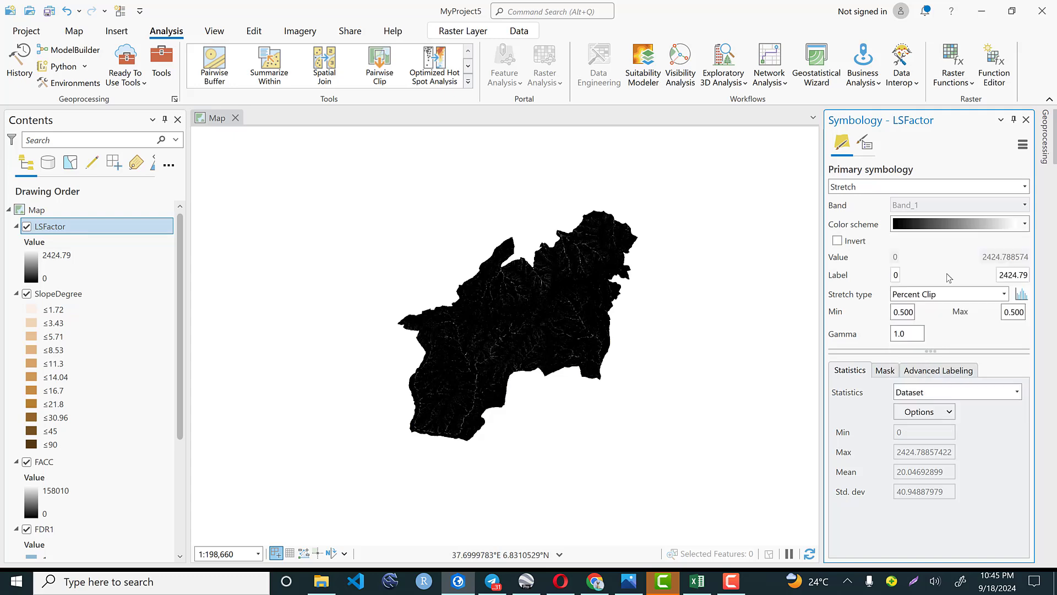
pyautogui.click(958, 223)
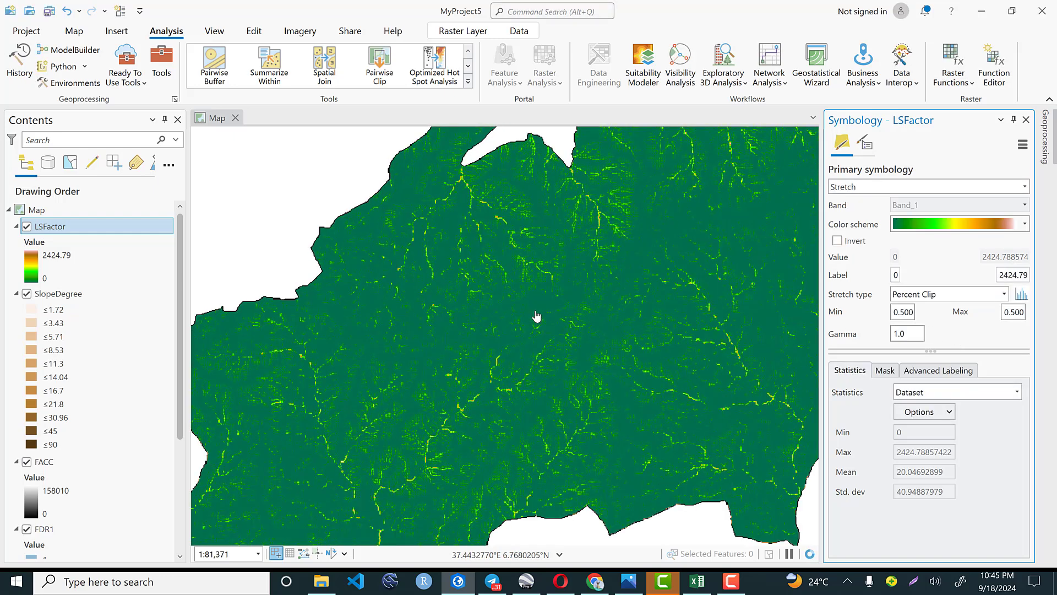
pyautogui.scroll(3)
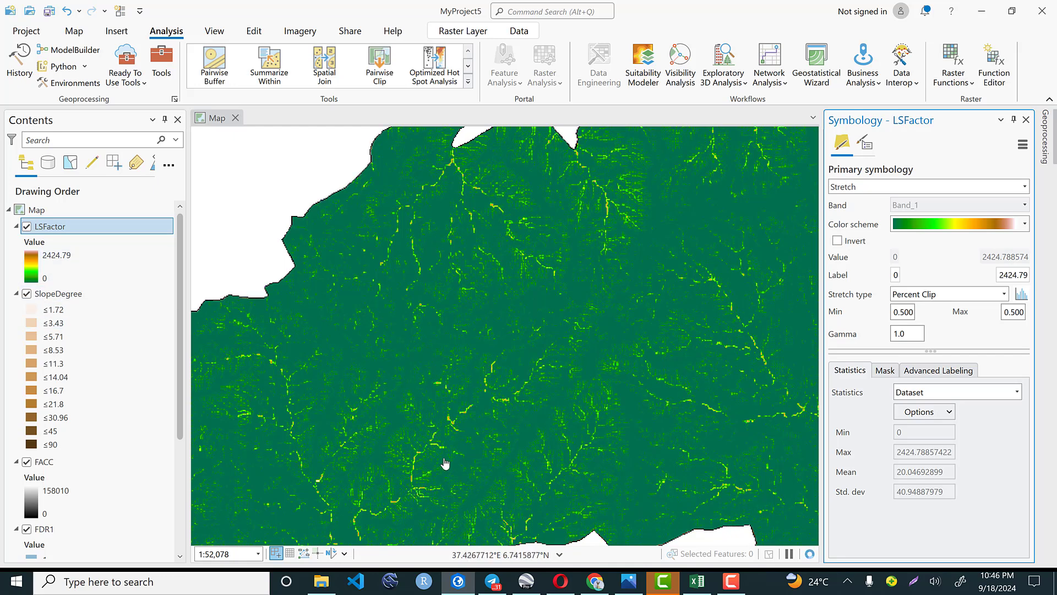
pyautogui.scroll(3)
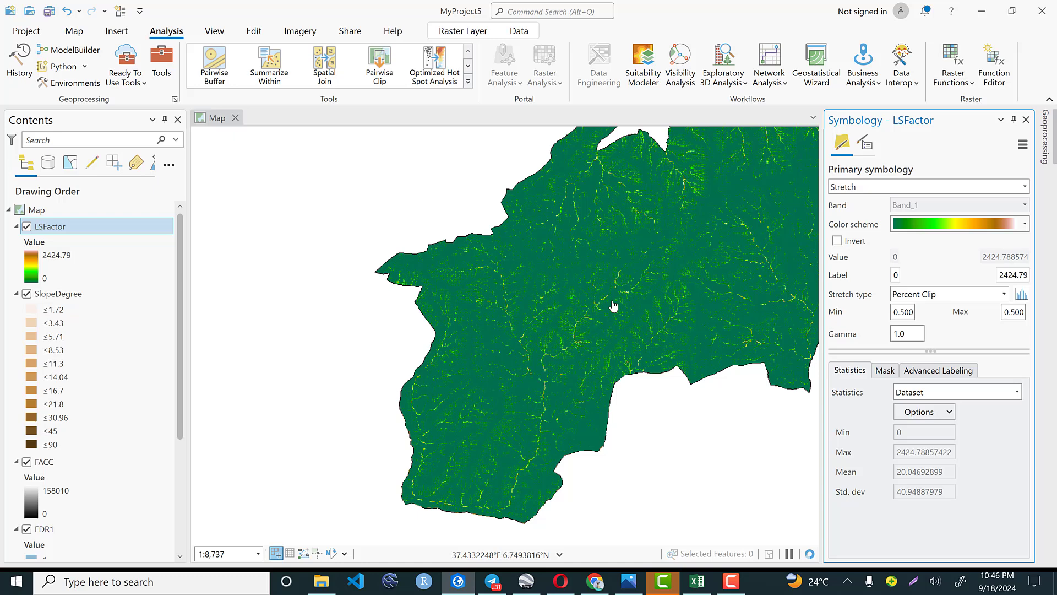
pyautogui.scroll(-3)
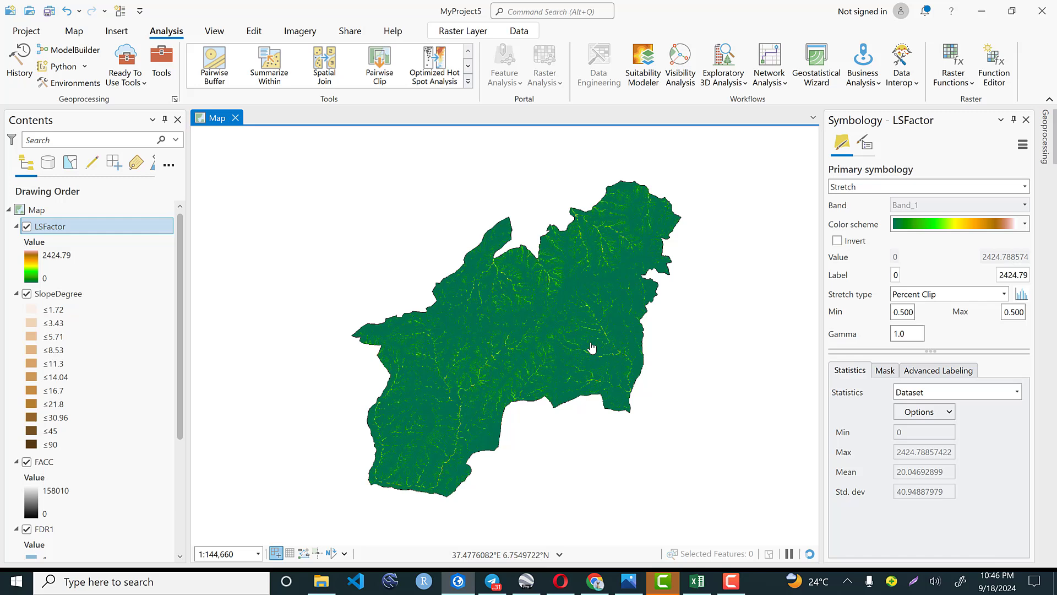
pyautogui.moveTo(596, 304)
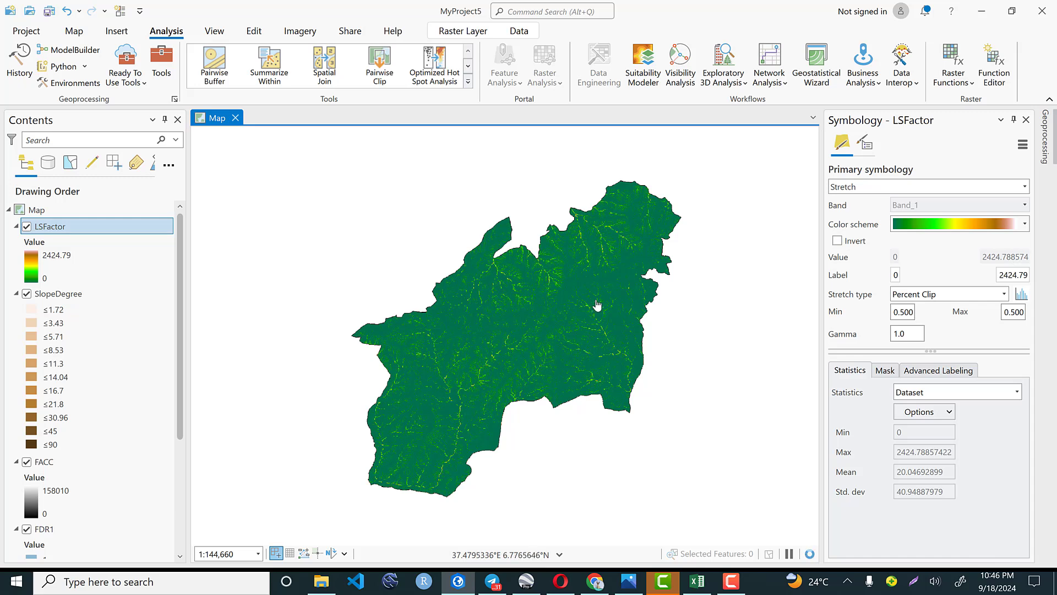
pyautogui.moveTo(615, 106)
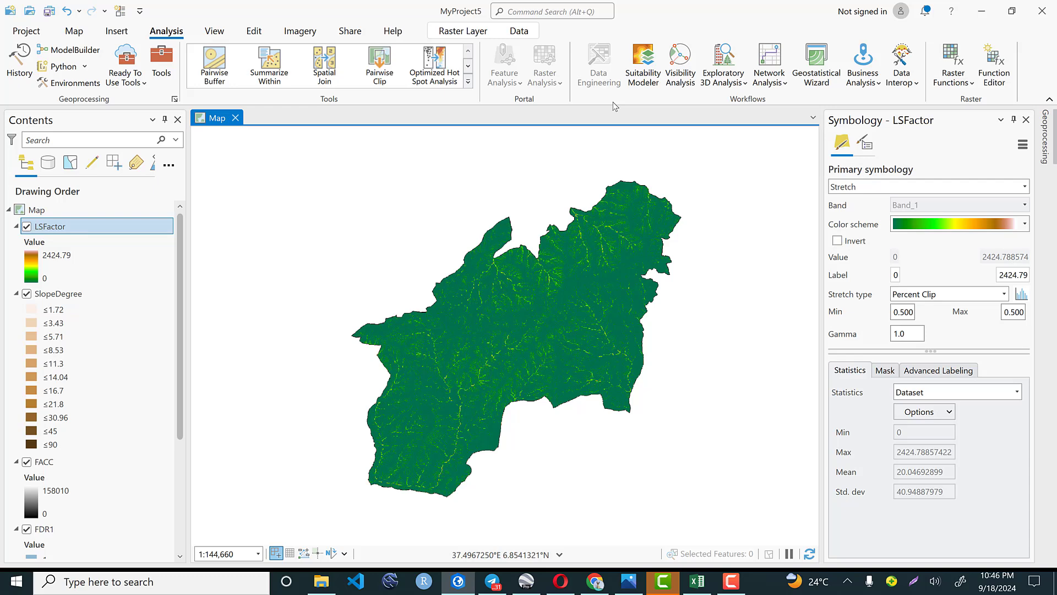
pyautogui.click(697, 581)
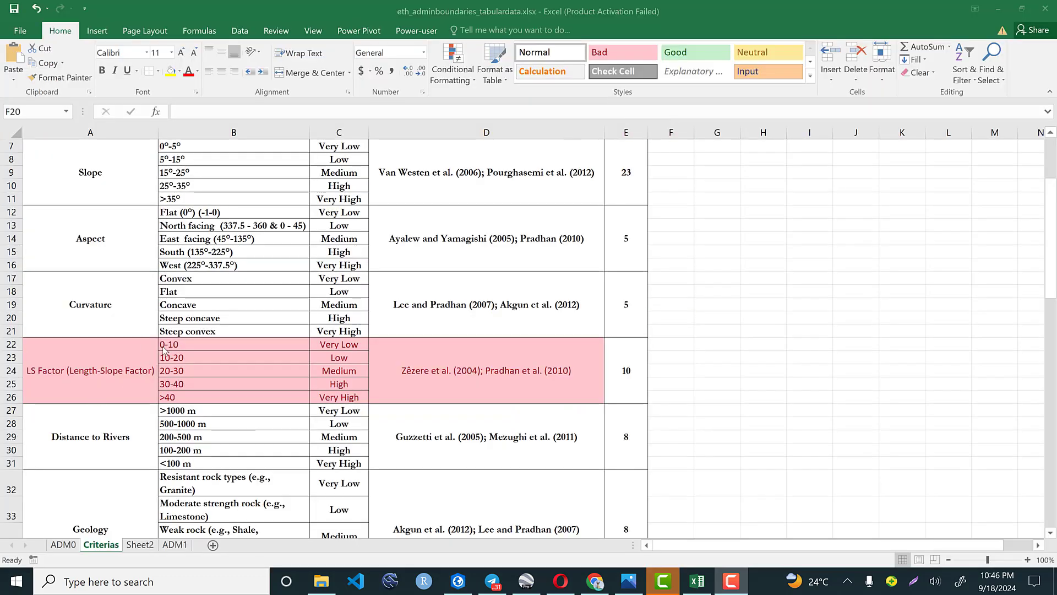
pyautogui.moveTo(306, 357)
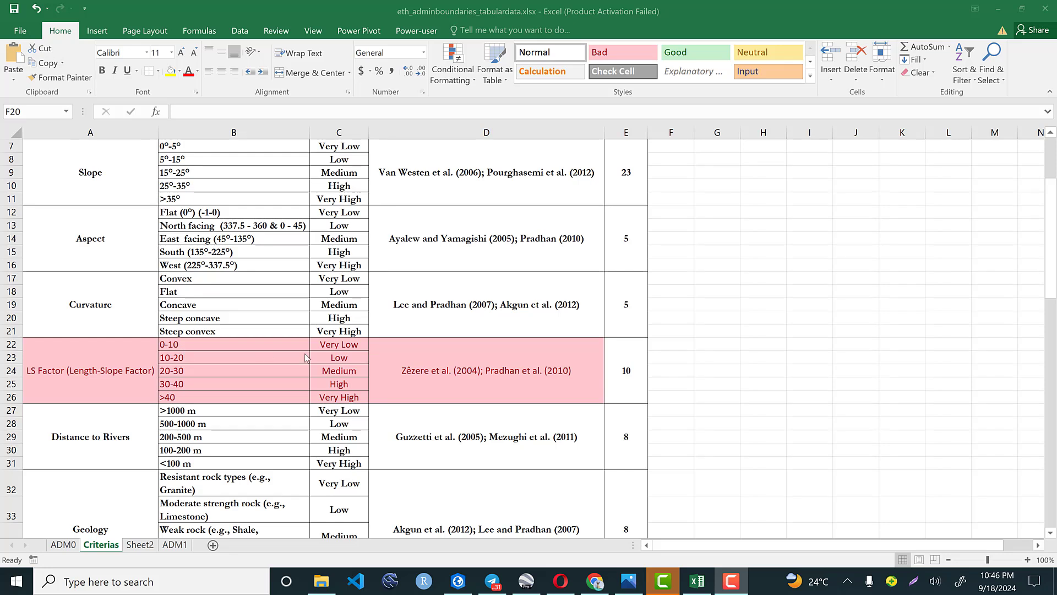
pyautogui.moveTo(63, 375)
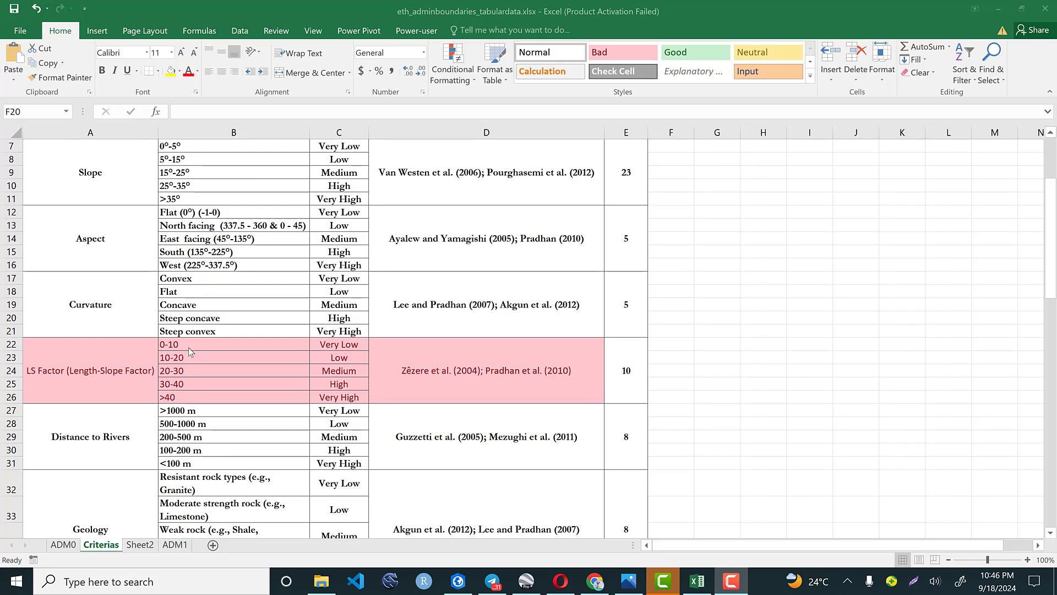
pyautogui.moveTo(342, 355)
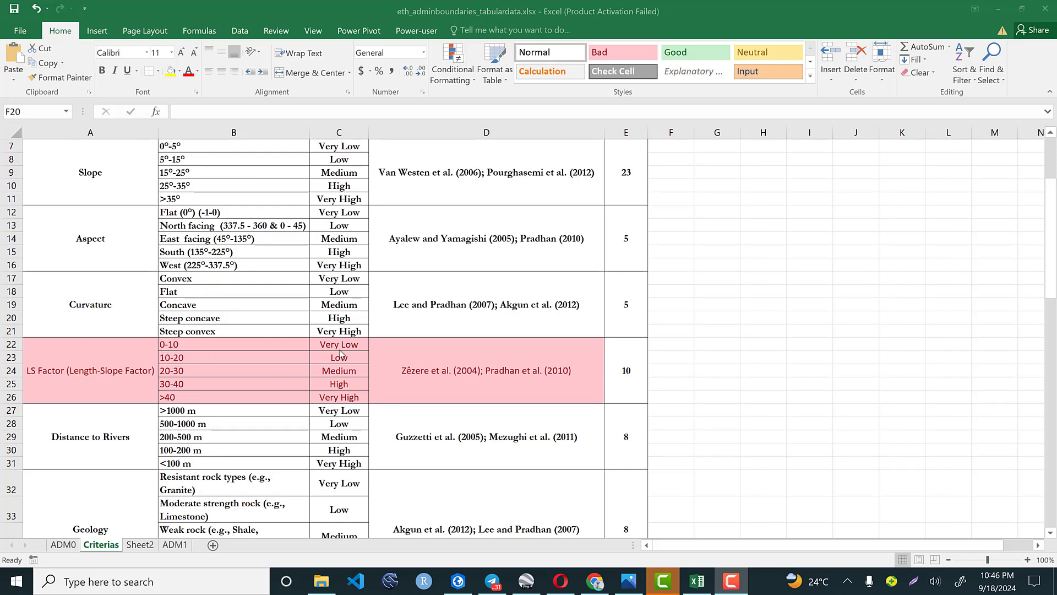
pyautogui.moveTo(309, 409)
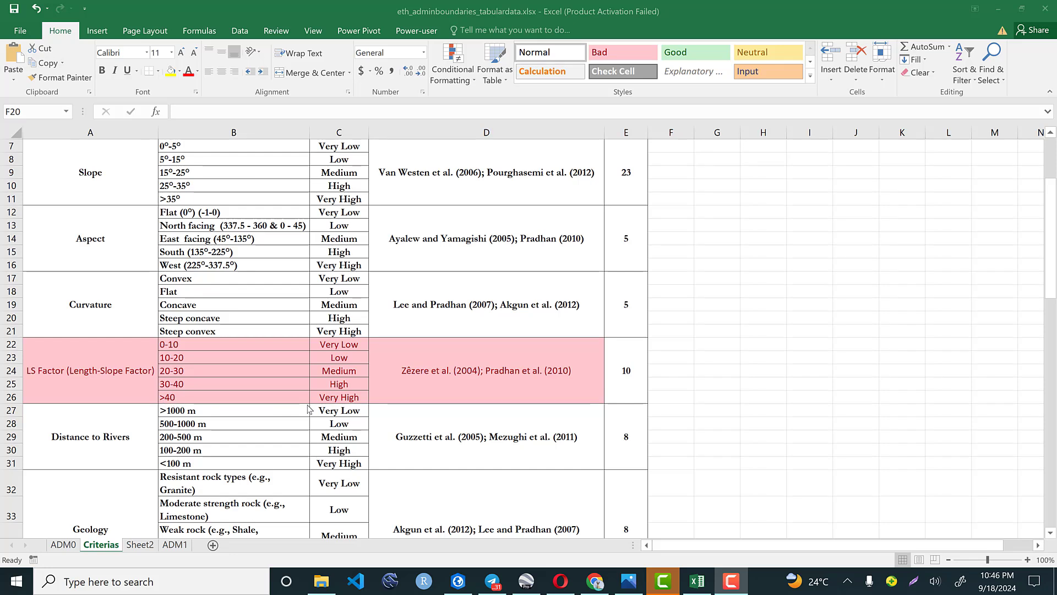
pyautogui.moveTo(349, 408)
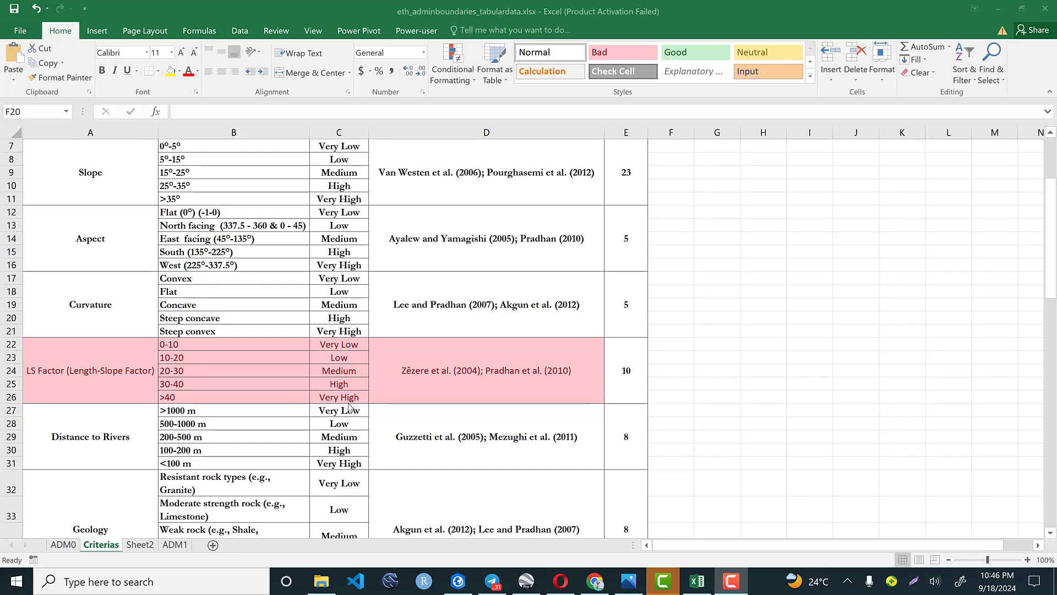
pyautogui.moveTo(199, 344)
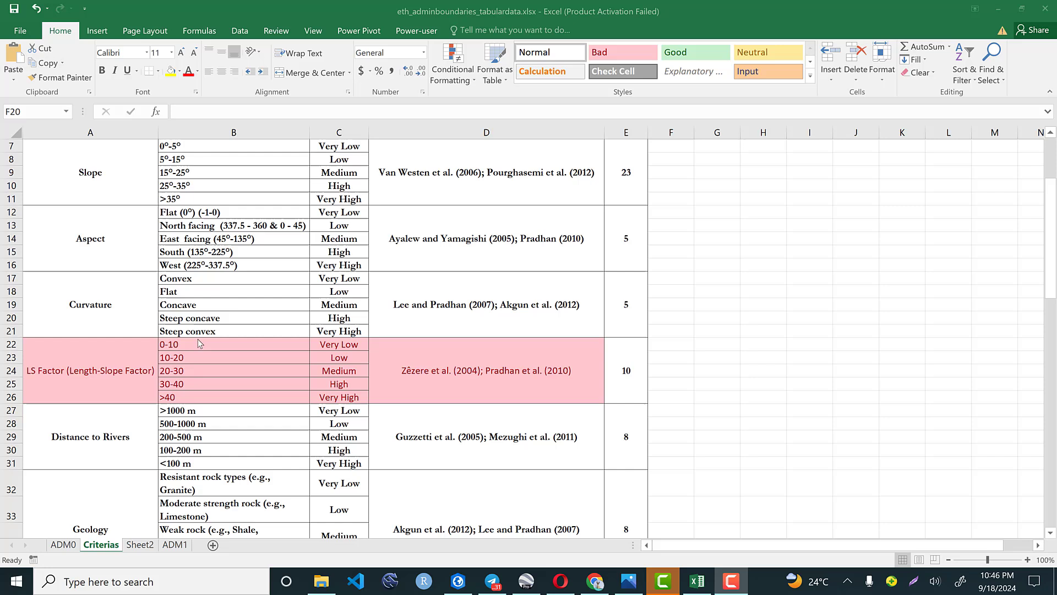
pyautogui.moveTo(201, 377)
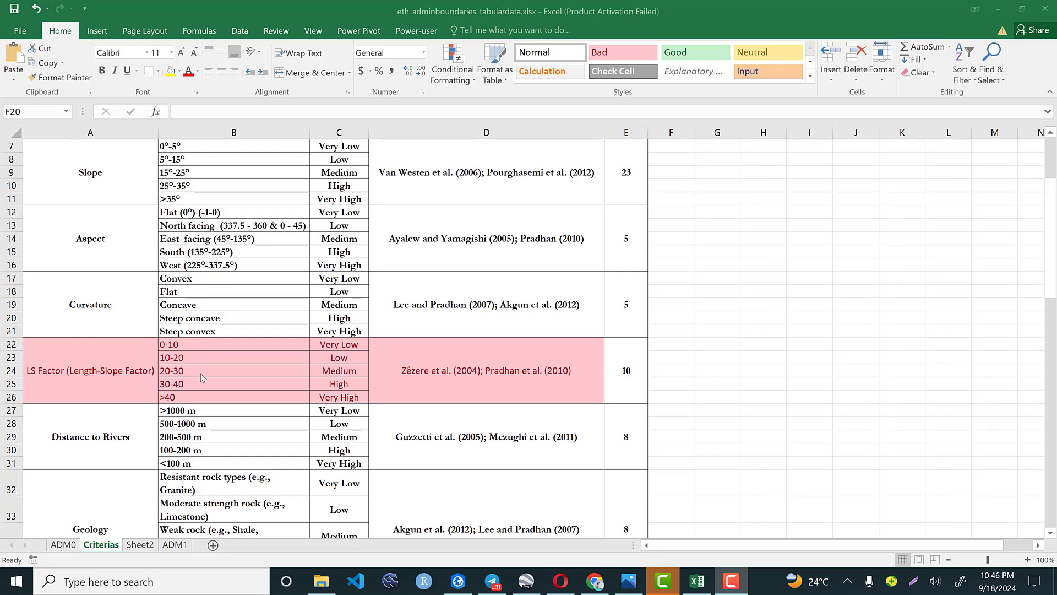
pyautogui.moveTo(192, 360)
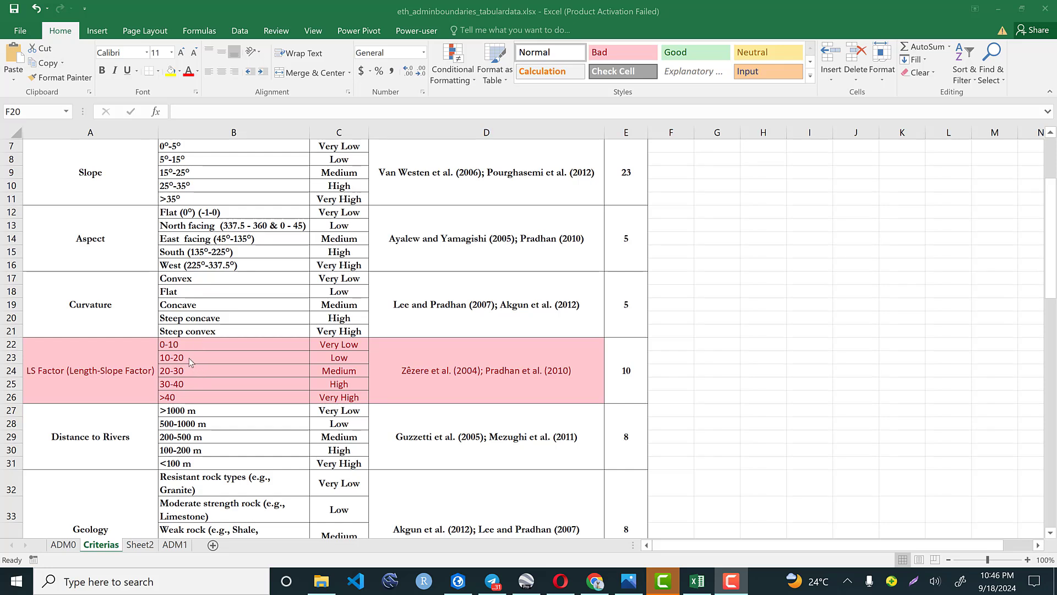
pyautogui.moveTo(191, 374)
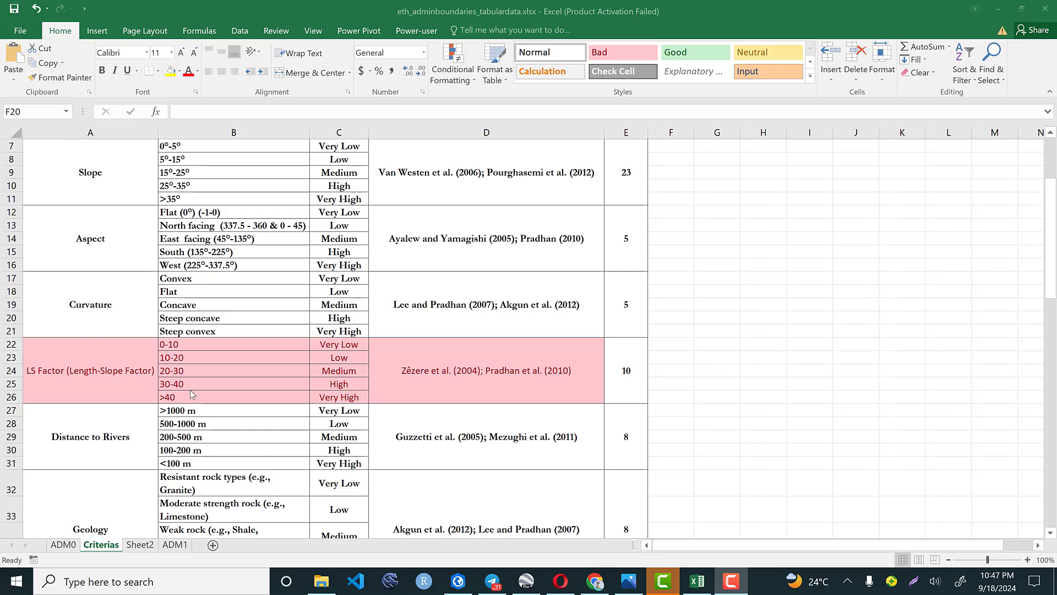
pyautogui.moveTo(191, 390)
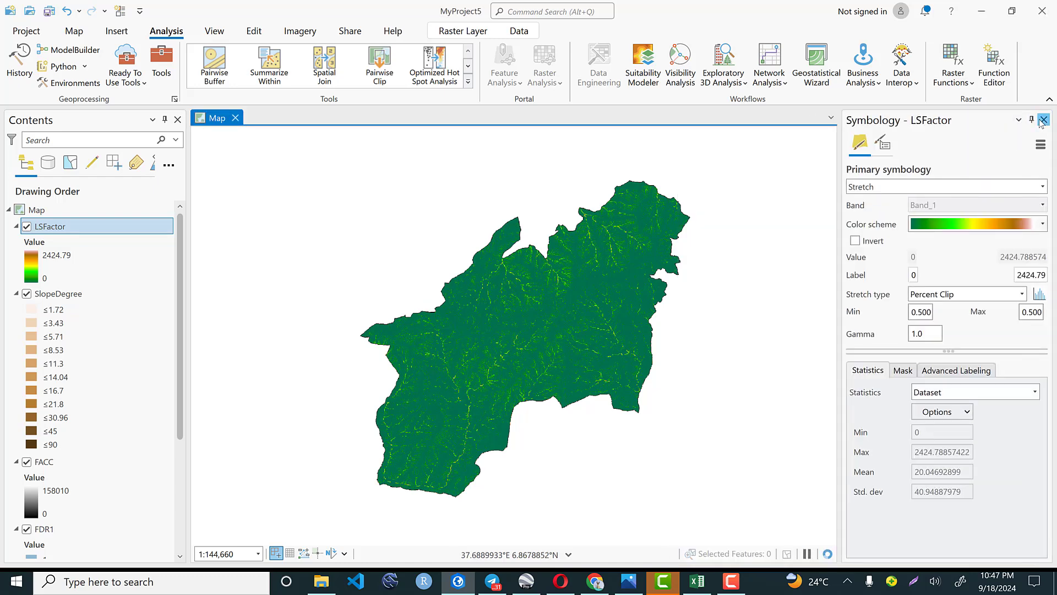
# Close the LSFactor Symbology pane and expand Spatial Analyst's Reclass toolset in Geoprocessing
pyautogui.click(1044, 120)
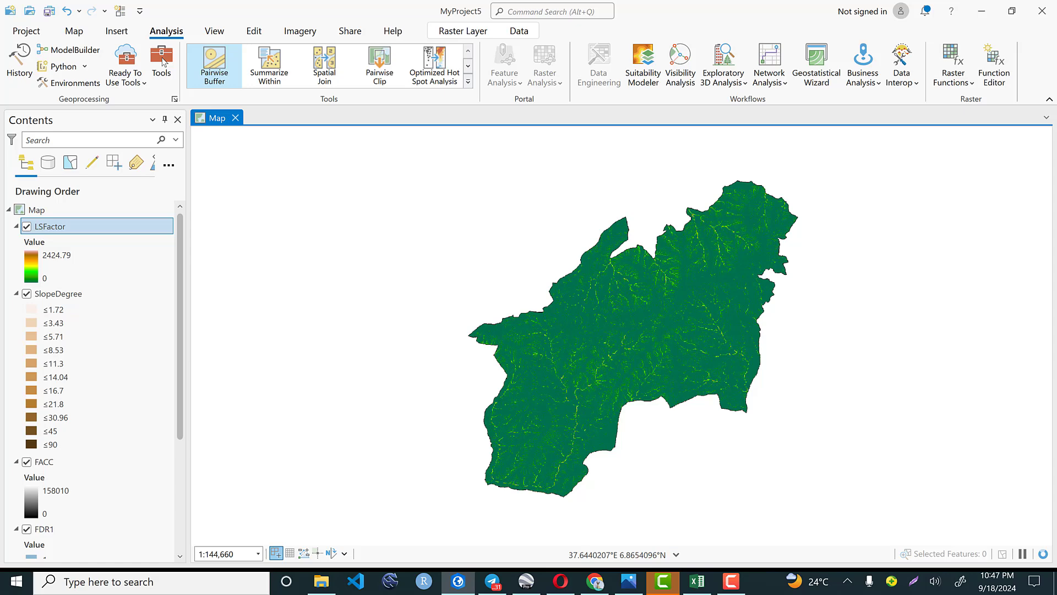
pyautogui.click(160, 60)
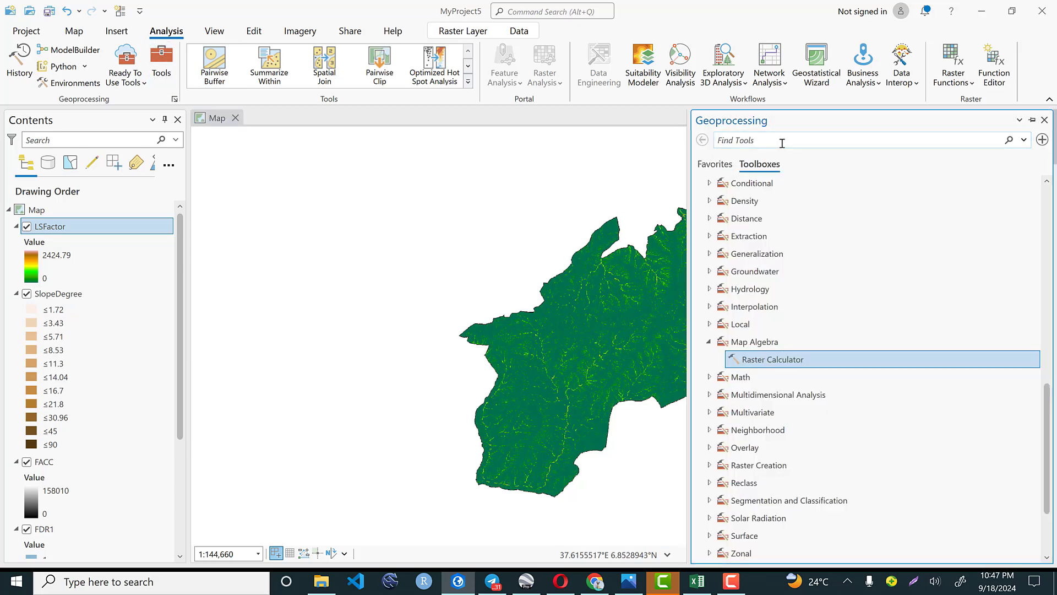
pyautogui.click(709, 342)
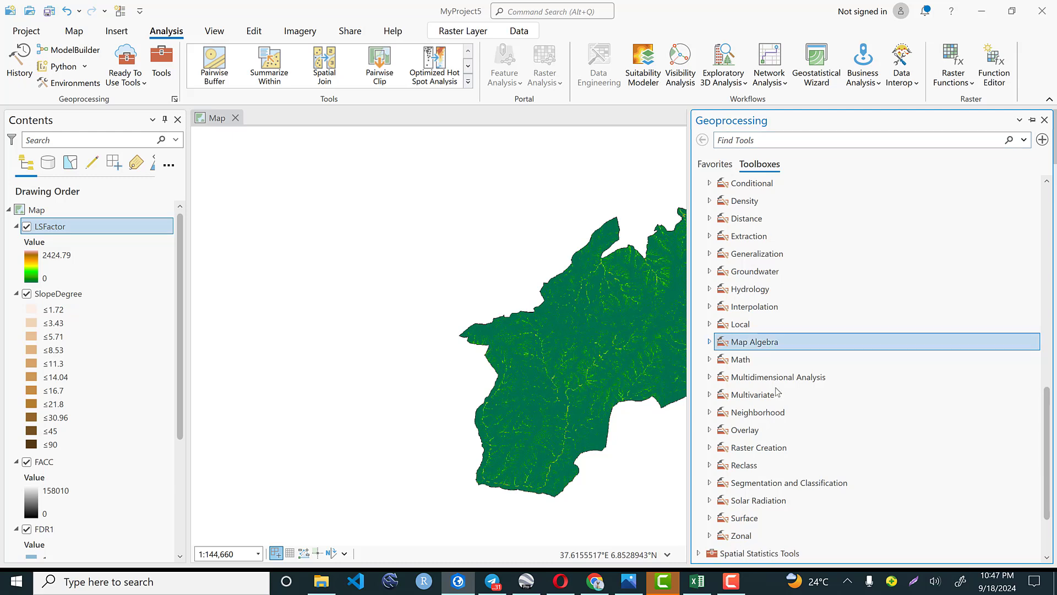
pyautogui.scroll(-3)
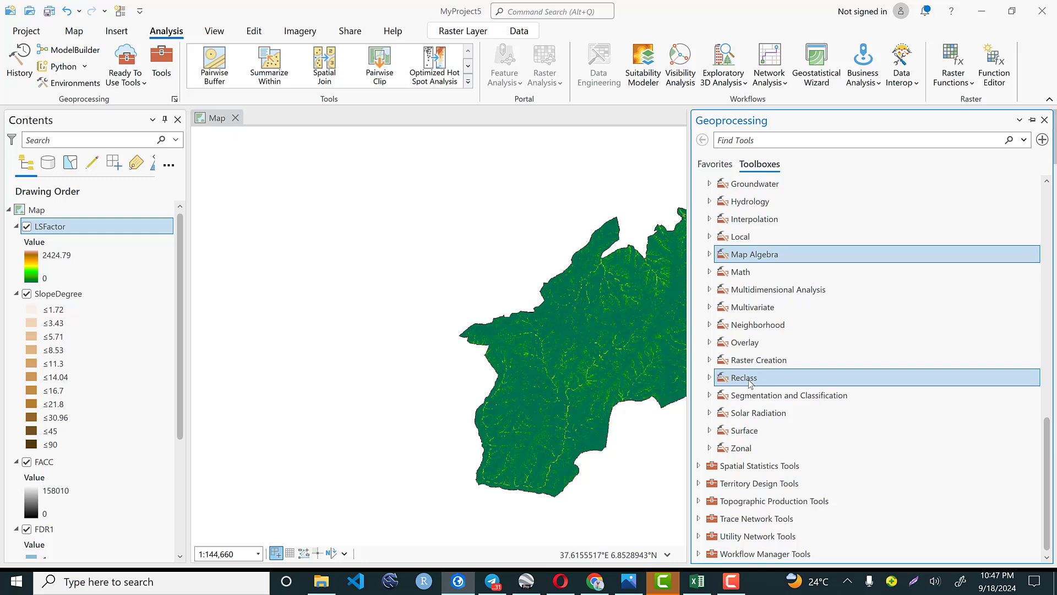
pyautogui.click(710, 377)
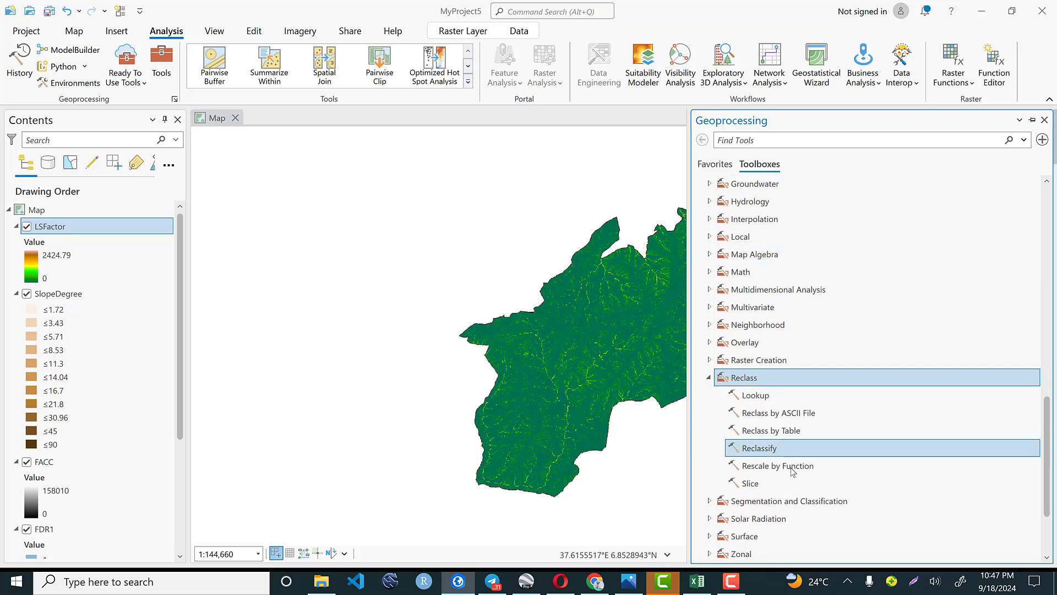
pyautogui.moveTo(769, 448)
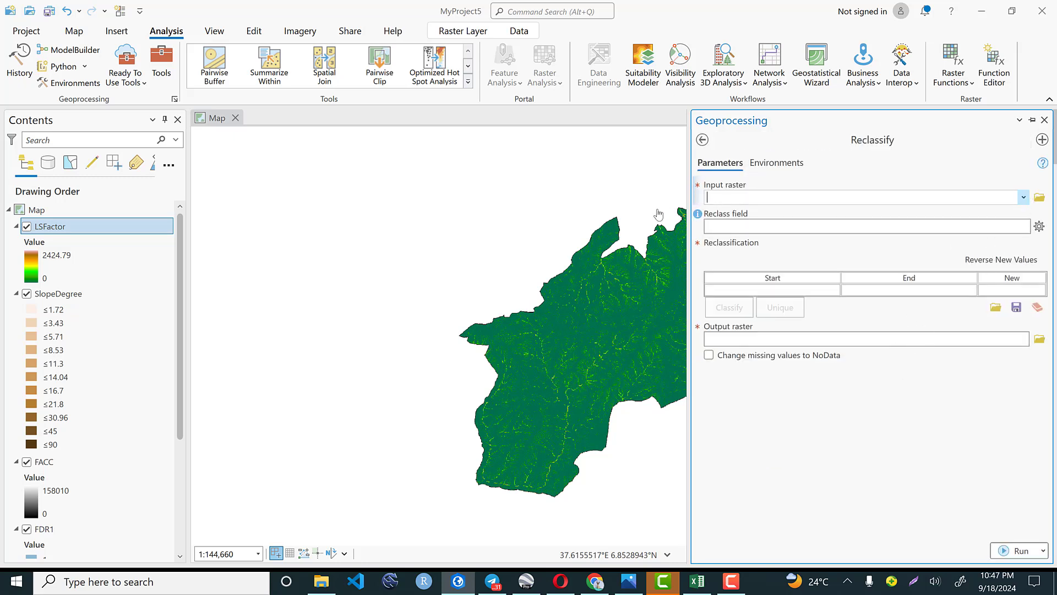
# Choose LSFactor as the Reclassify input raster and open its Classify settings
pyautogui.click(1023, 198)
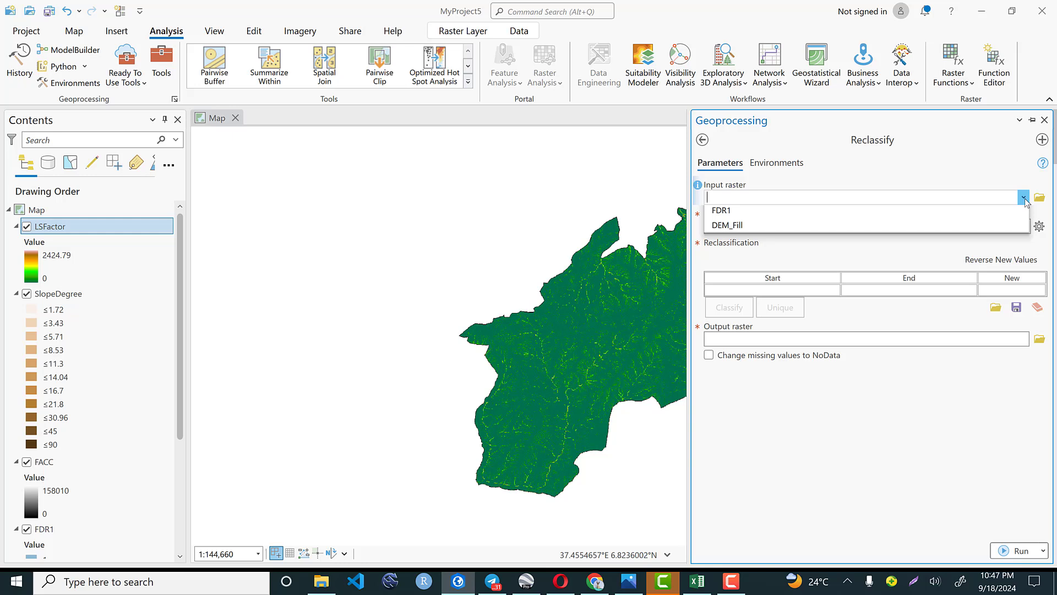
pyautogui.click(722, 210)
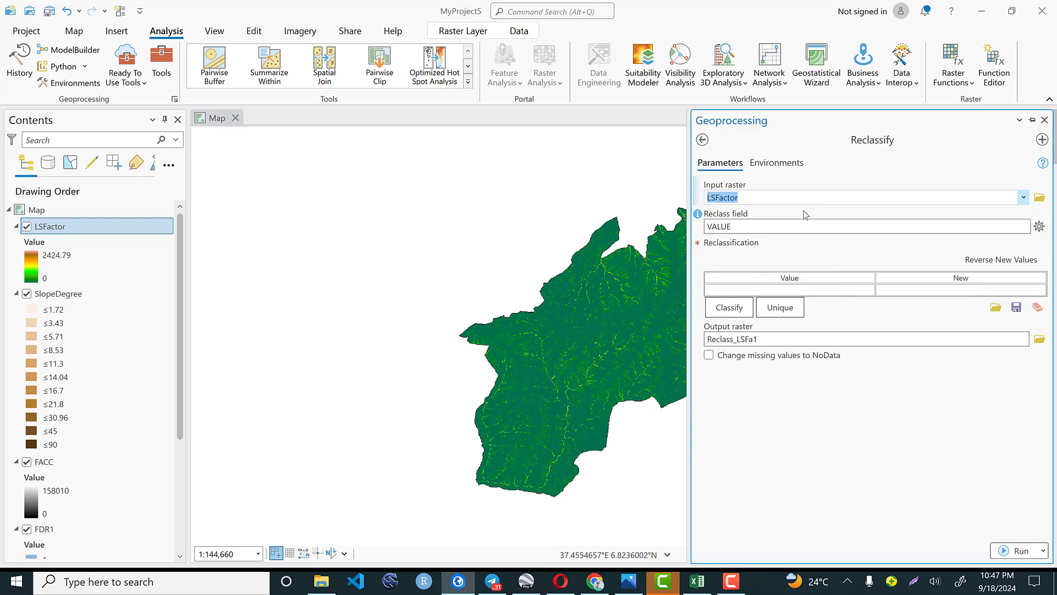
pyautogui.click(865, 226)
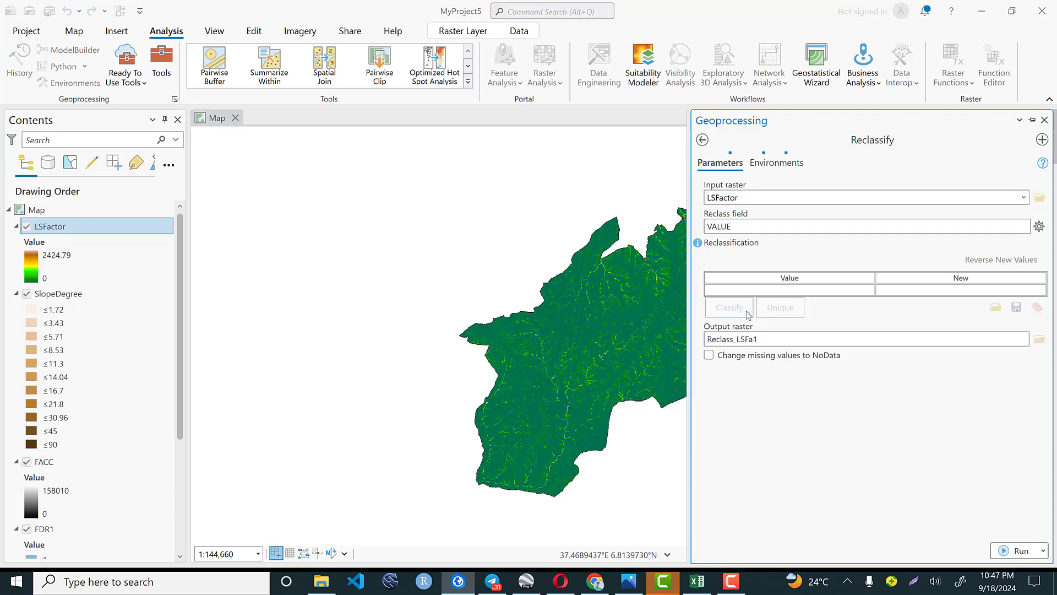
pyautogui.click(728, 307)
pyautogui.write('10')
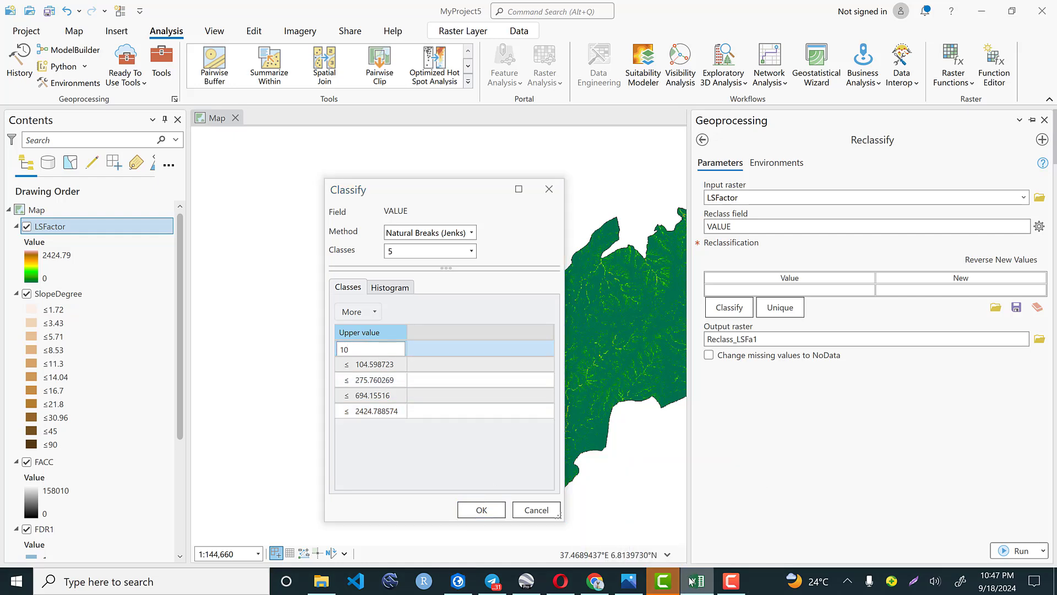
# Enter manual class breaks 10, 20, 30 and 40, mapping the ranges to values 1–5
pyautogui.click(696, 580)
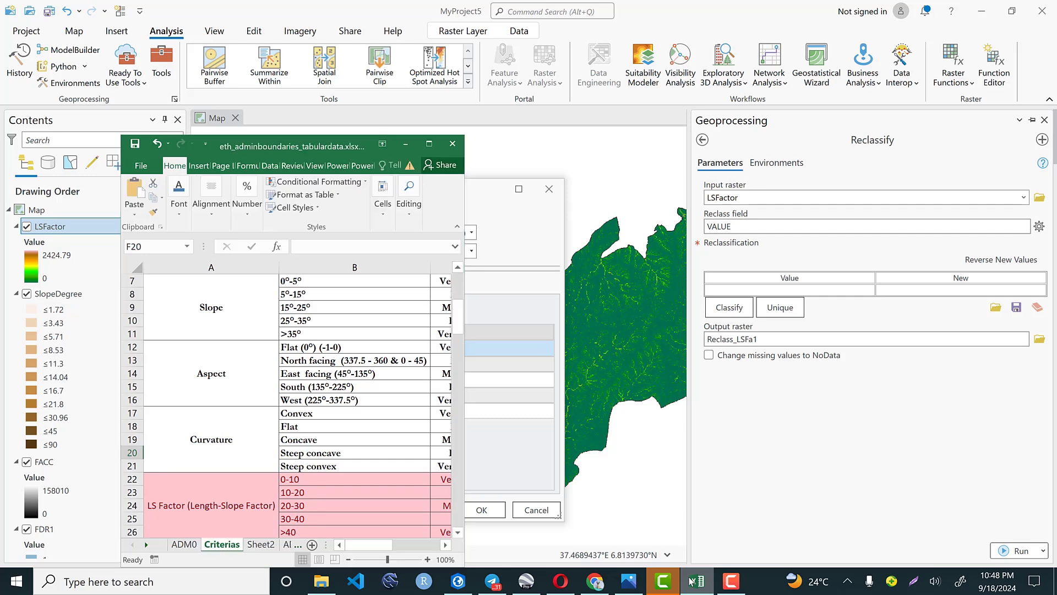
pyautogui.click(728, 307)
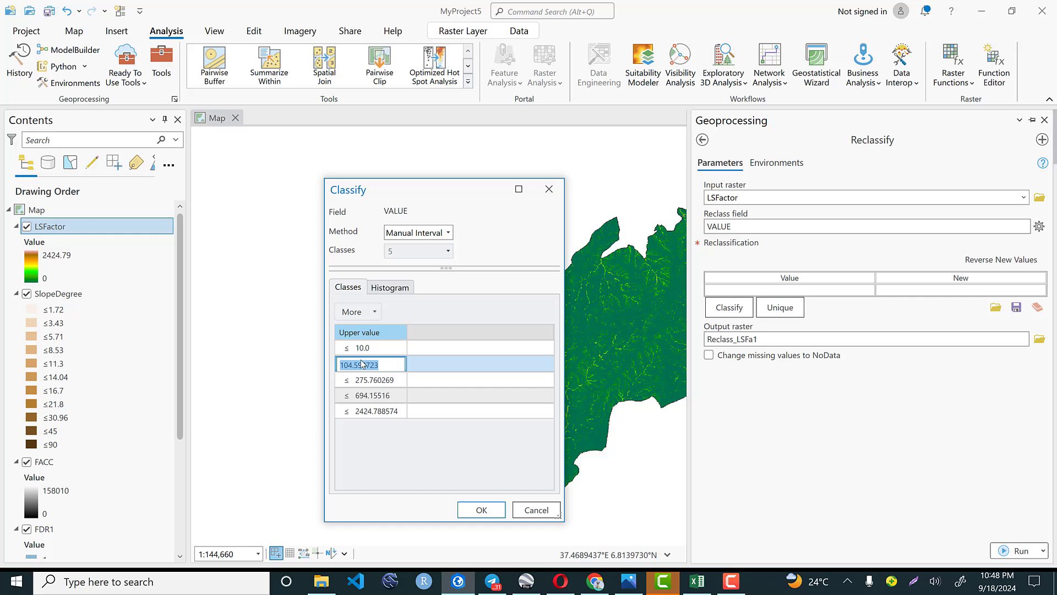
pyautogui.write('20.0')
pyautogui.click(371, 380)
pyautogui.write('30')
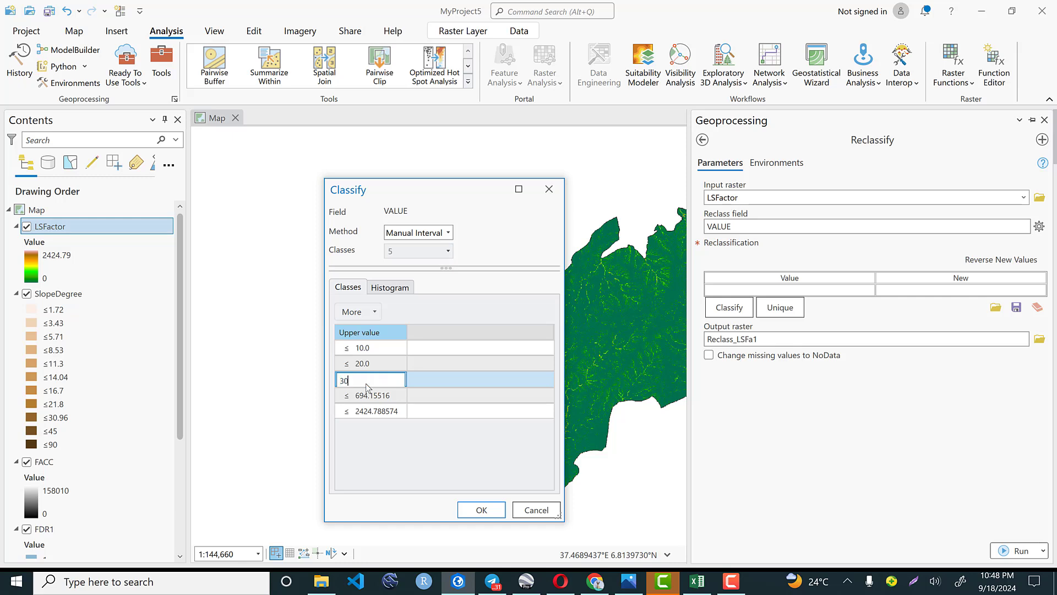
pyautogui.click(370, 395)
pyautogui.write('40')
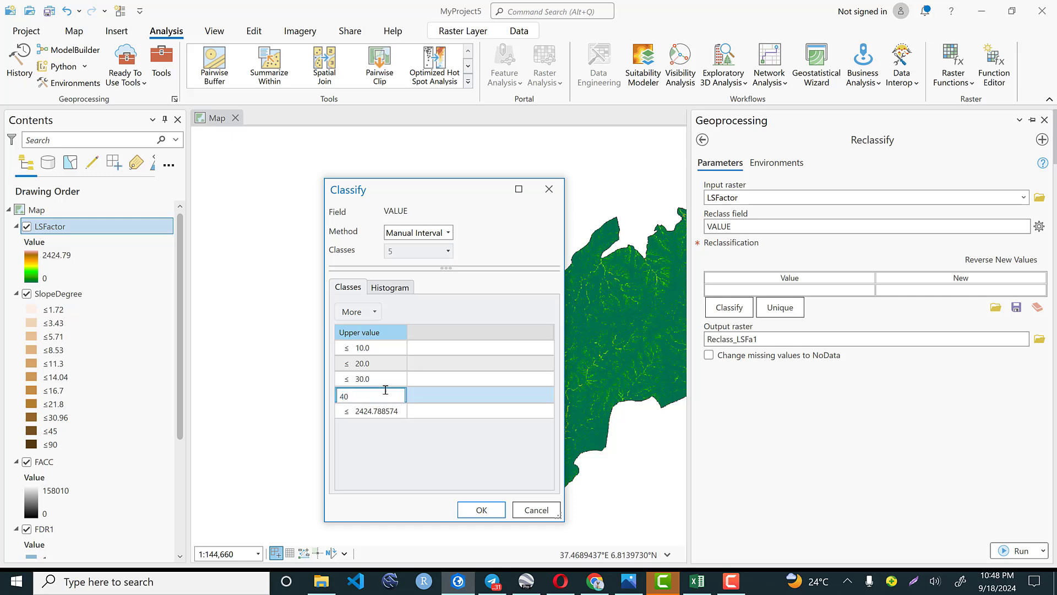
pyautogui.click(481, 509)
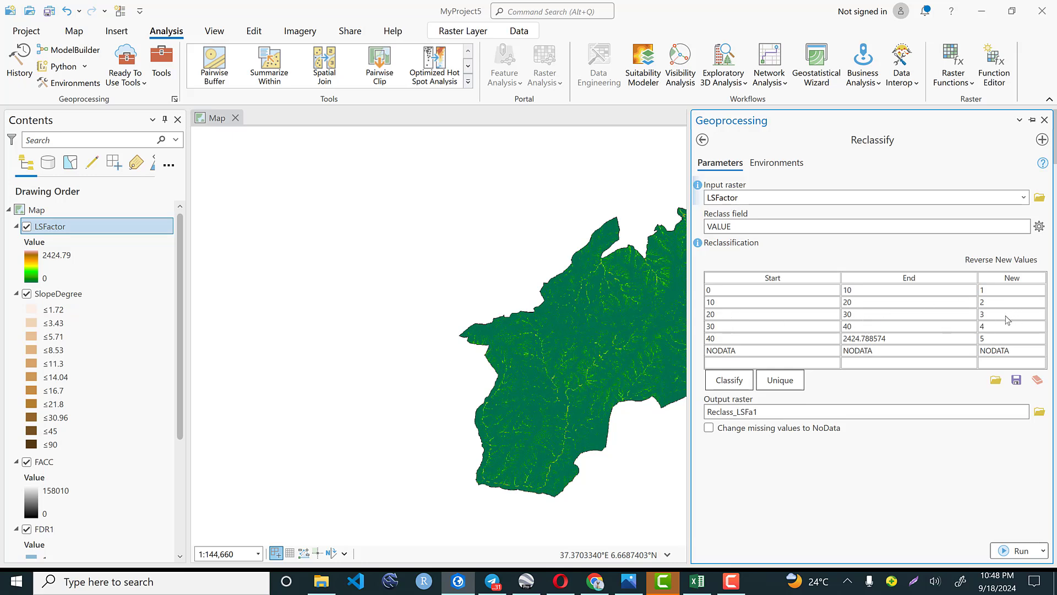
pyautogui.moveTo(846, 335)
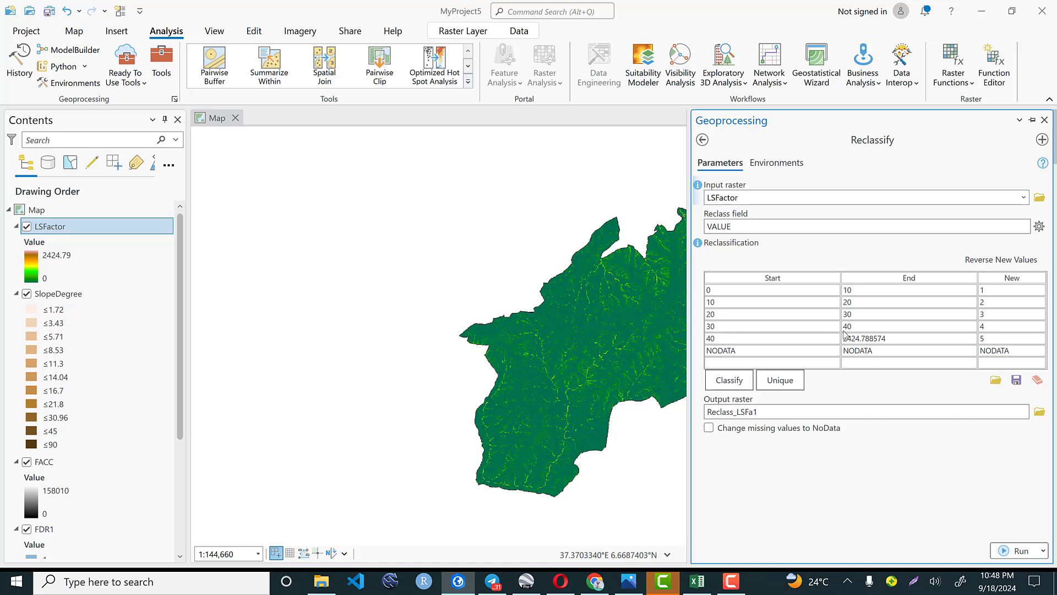
pyautogui.moveTo(1001, 334)
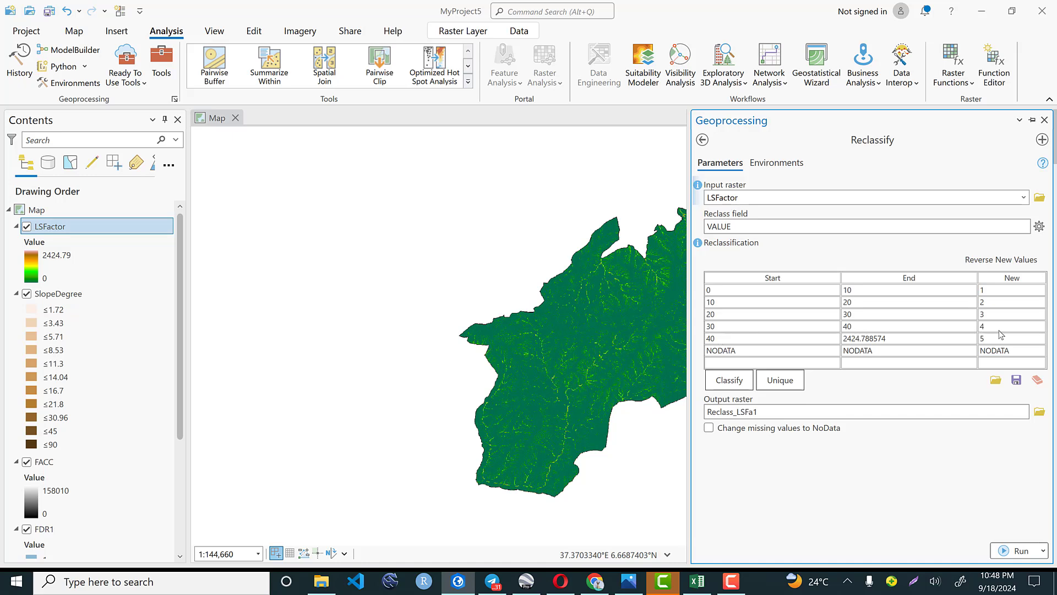
pyautogui.moveTo(733, 361)
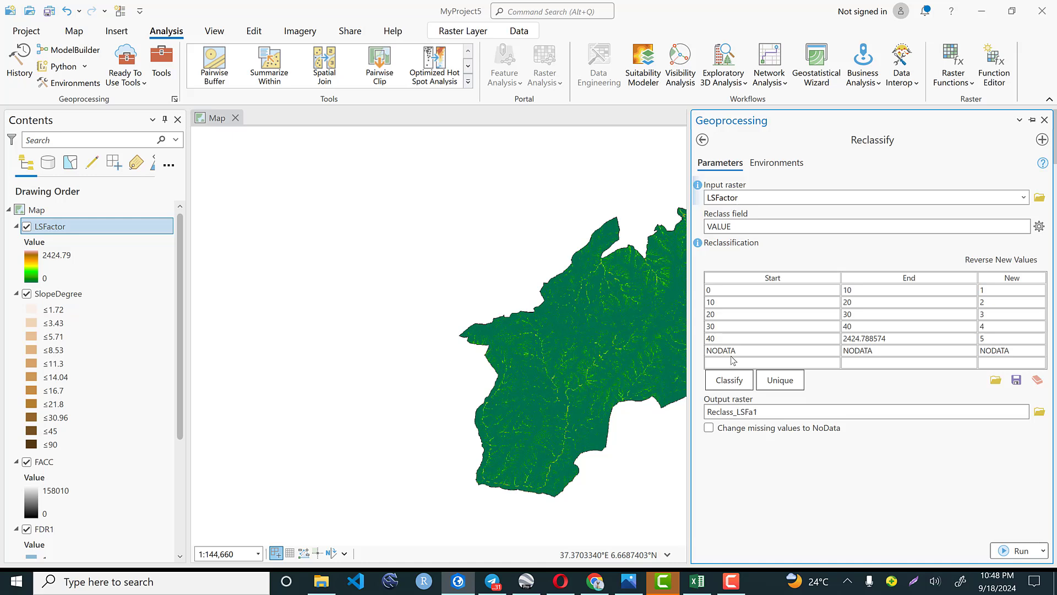
pyautogui.moveTo(723, 348)
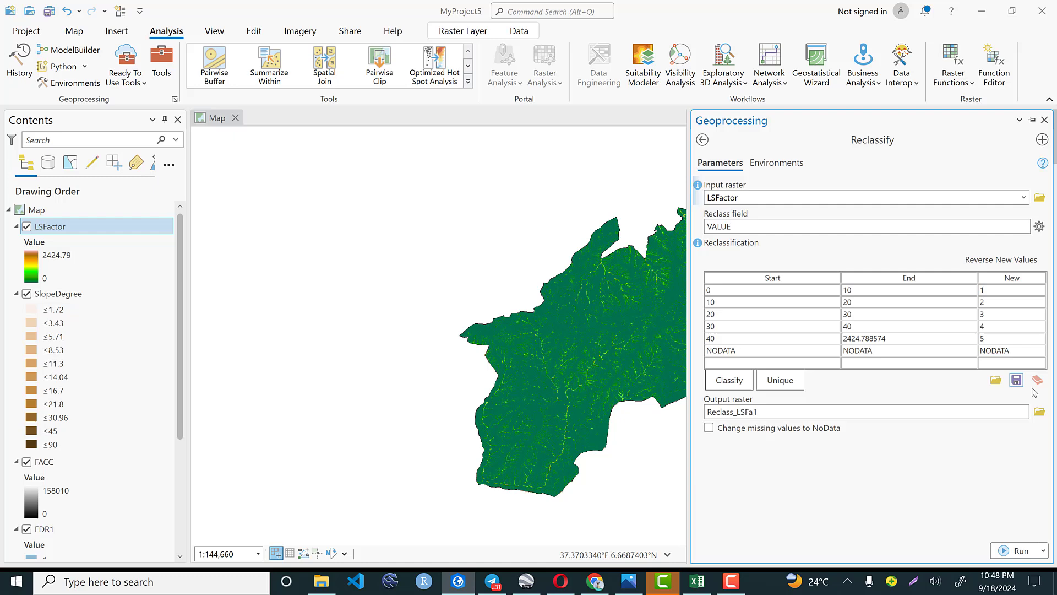
pyautogui.moveTo(1039, 412)
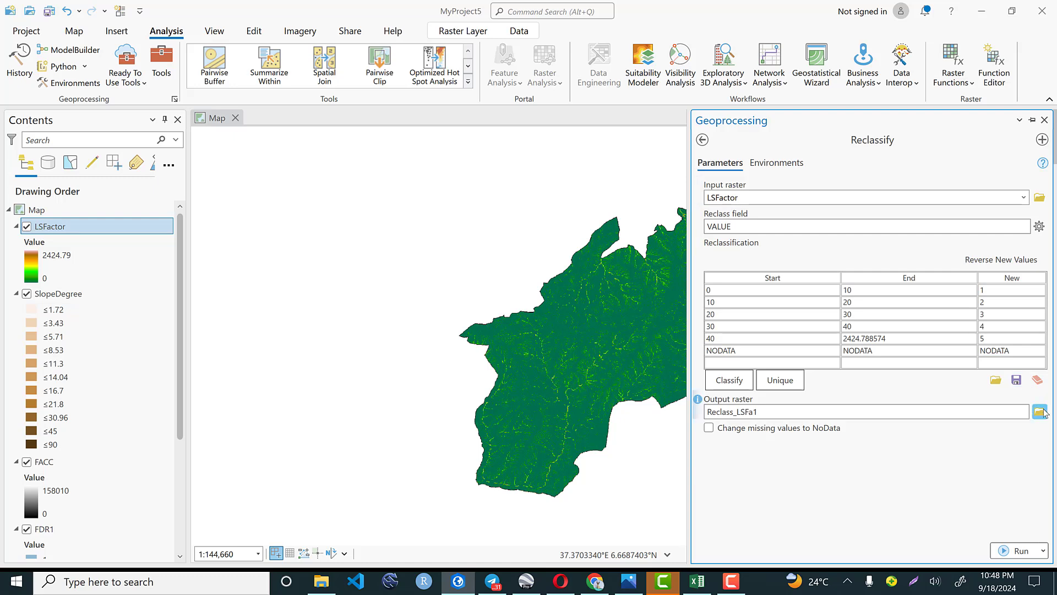
# Name the Reclassify output raster LS_Reclass through the browse dialog
pyautogui.click(1040, 411)
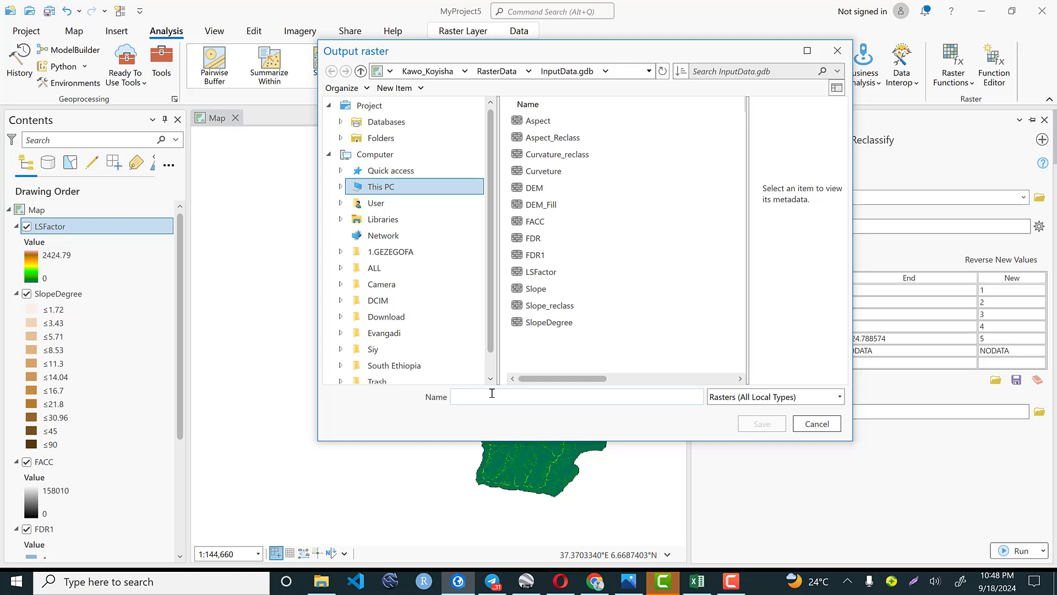
pyautogui.click(576, 396)
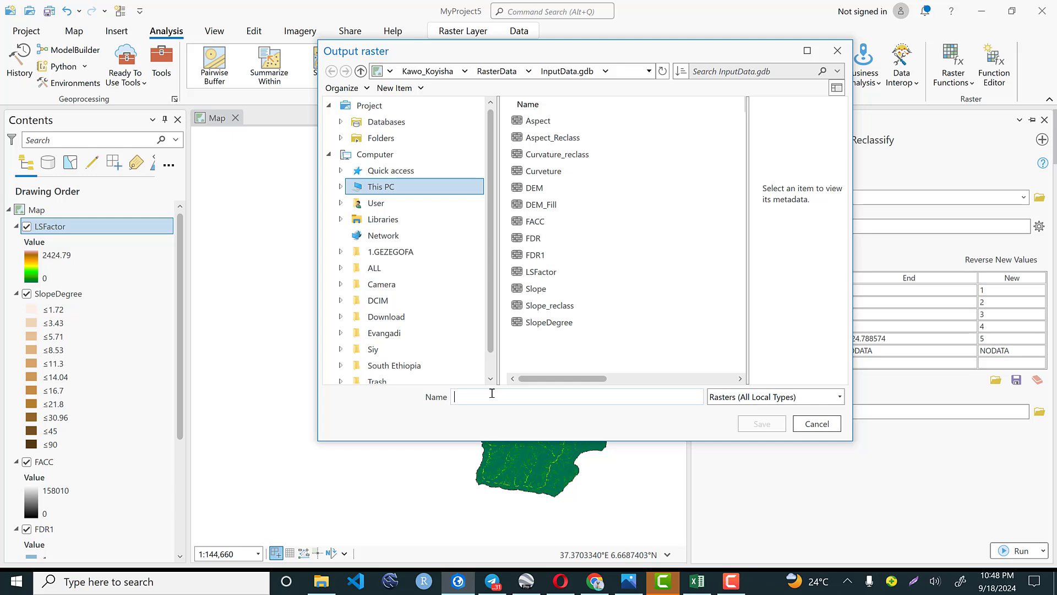
pyautogui.write('LS')
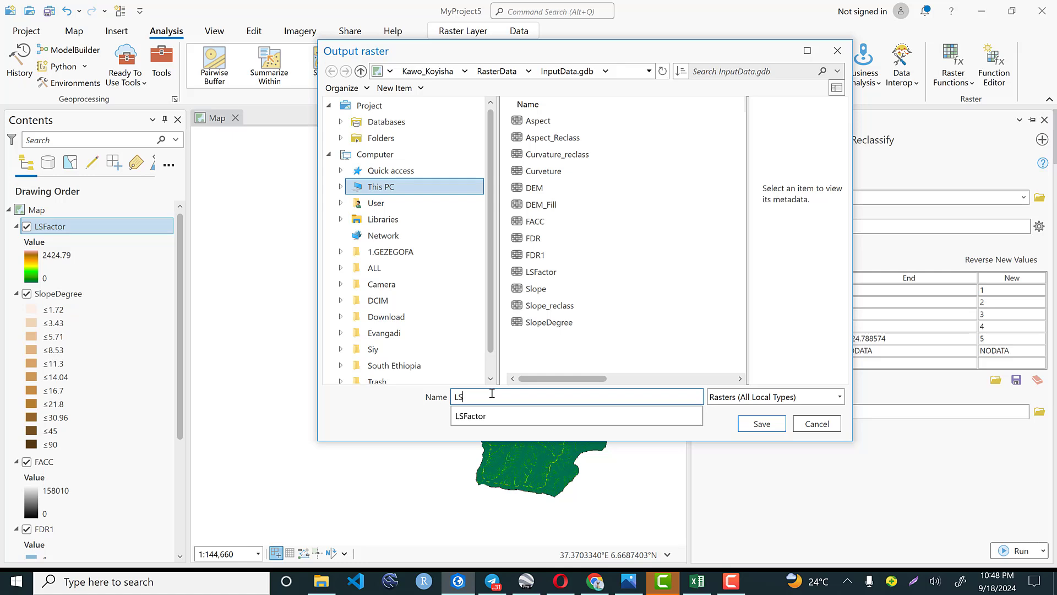
pyautogui.write('_Reclas')
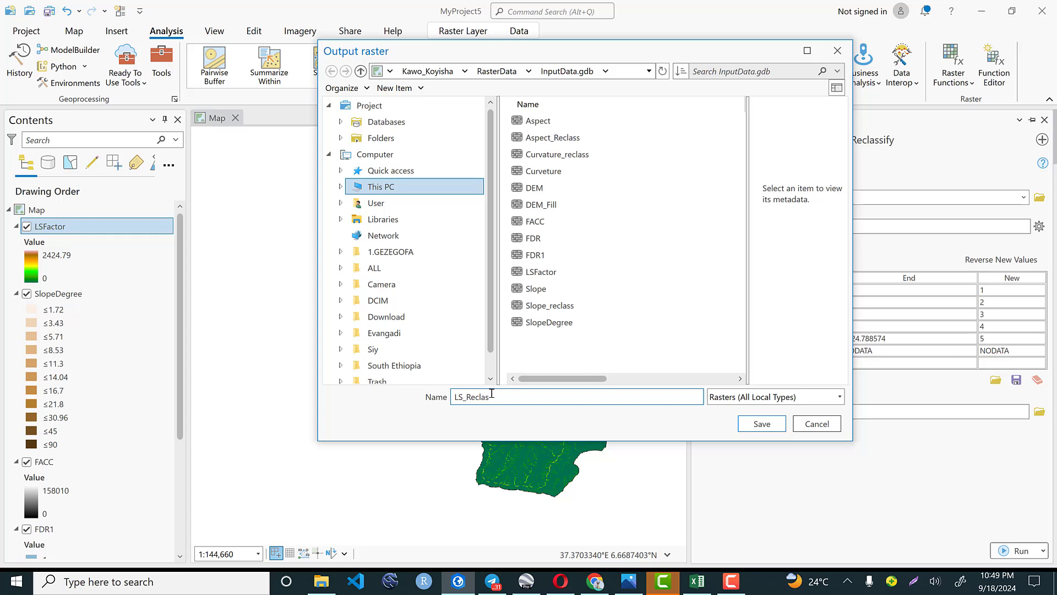
pyautogui.click(760, 423)
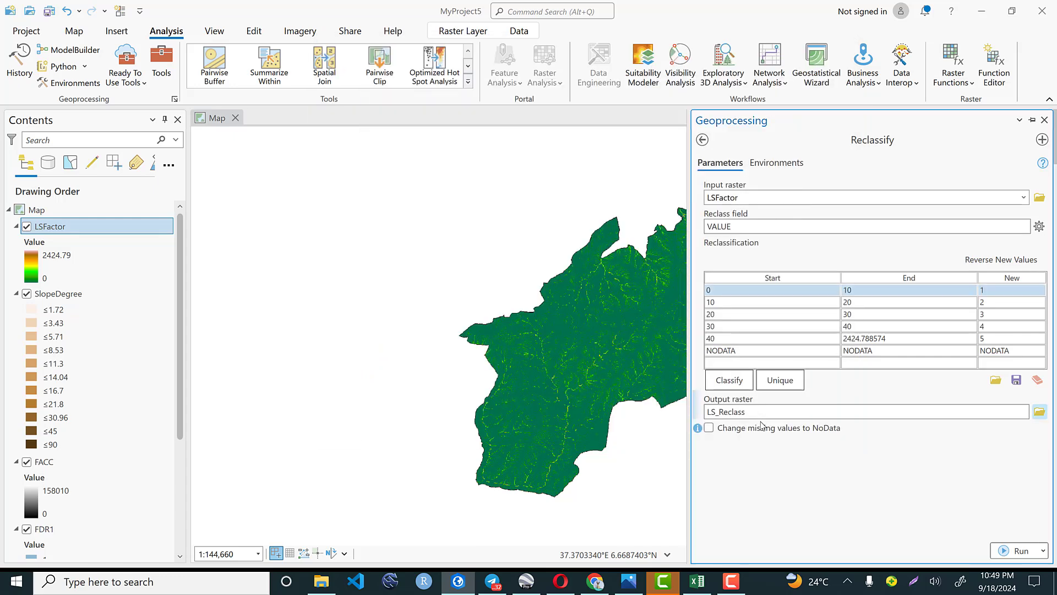
# Run Reclassify to produce LS_Reclass, then bring up the layer's options in Contents
pyautogui.click(1020, 550)
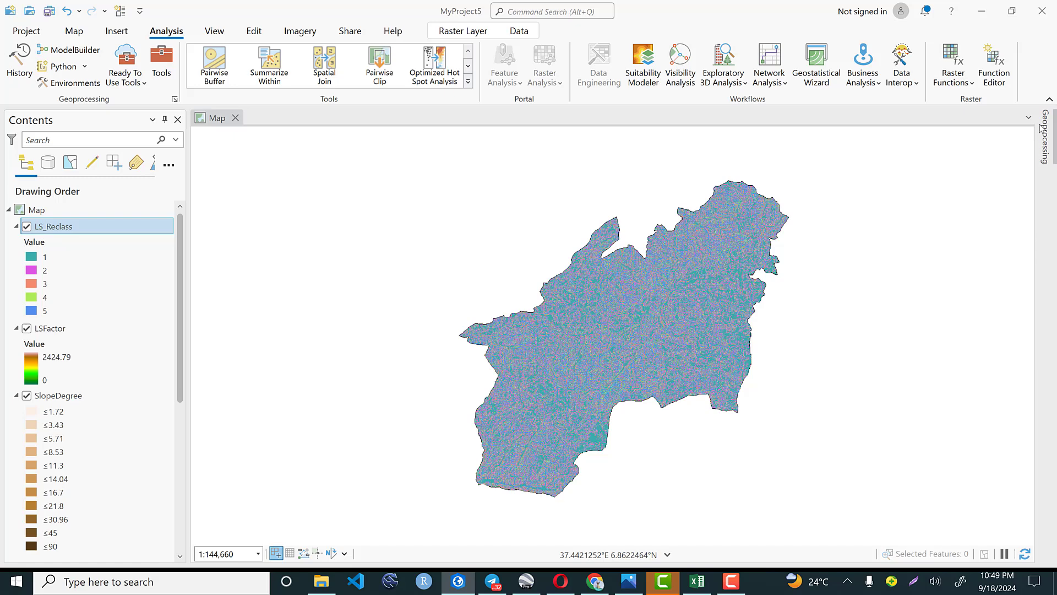
pyautogui.scroll(3)
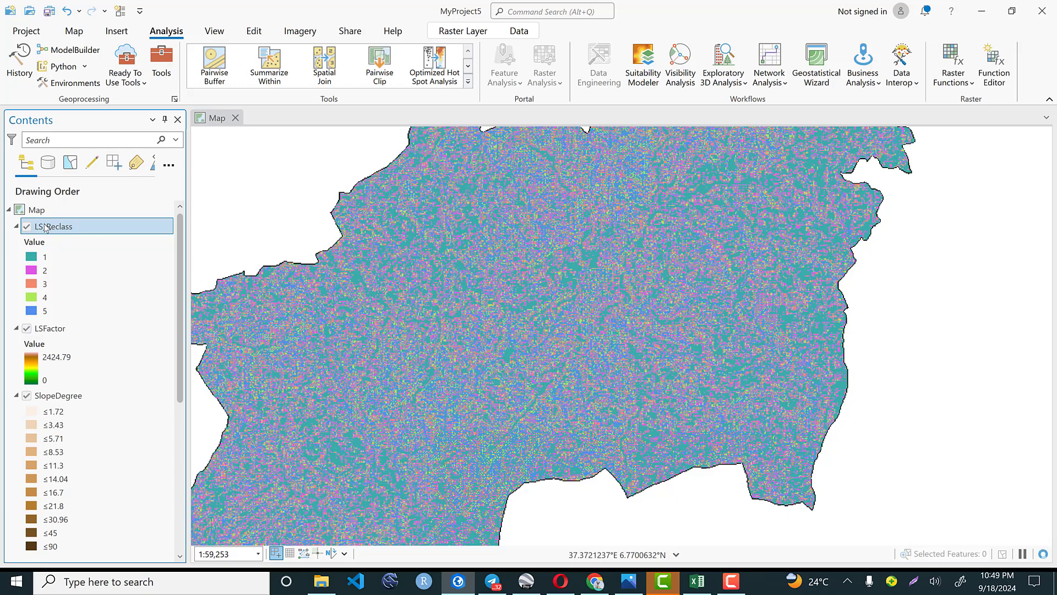
pyautogui.doubleClick(53, 226)
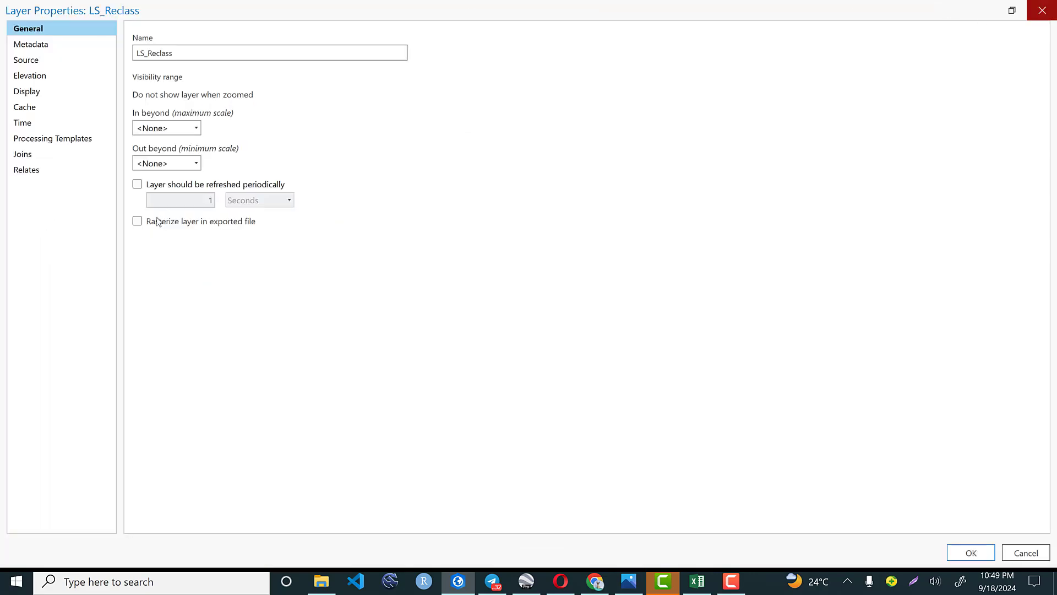
pyautogui.click(970, 552)
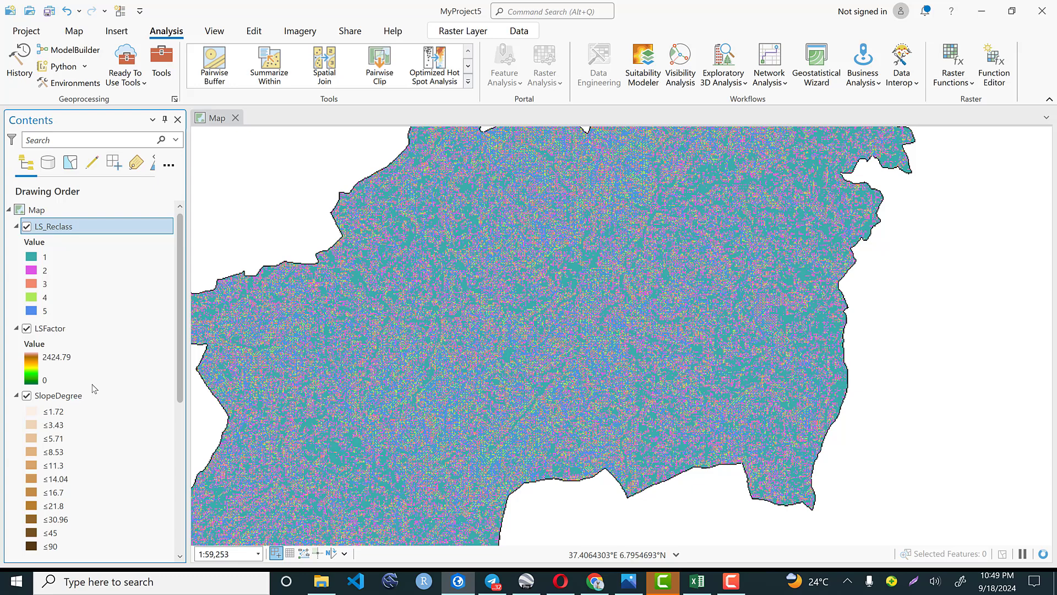
pyautogui.rightClick(56, 226)
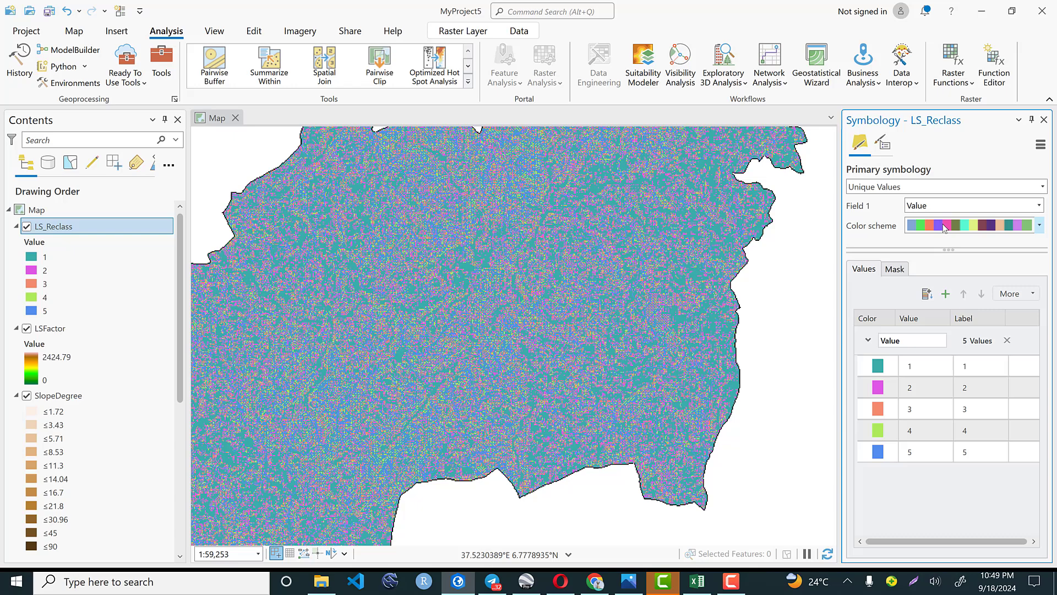
# Apply the red-to-blue colour scheme to LS_Reclass and zoom to the full layer
pyautogui.click(1037, 225)
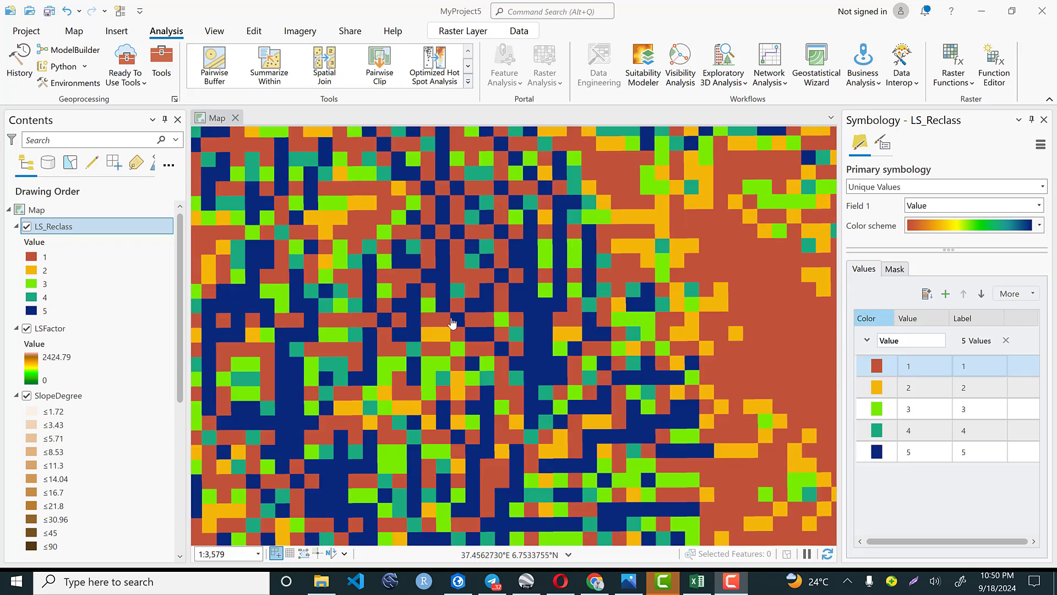
pyautogui.moveTo(586, 377)
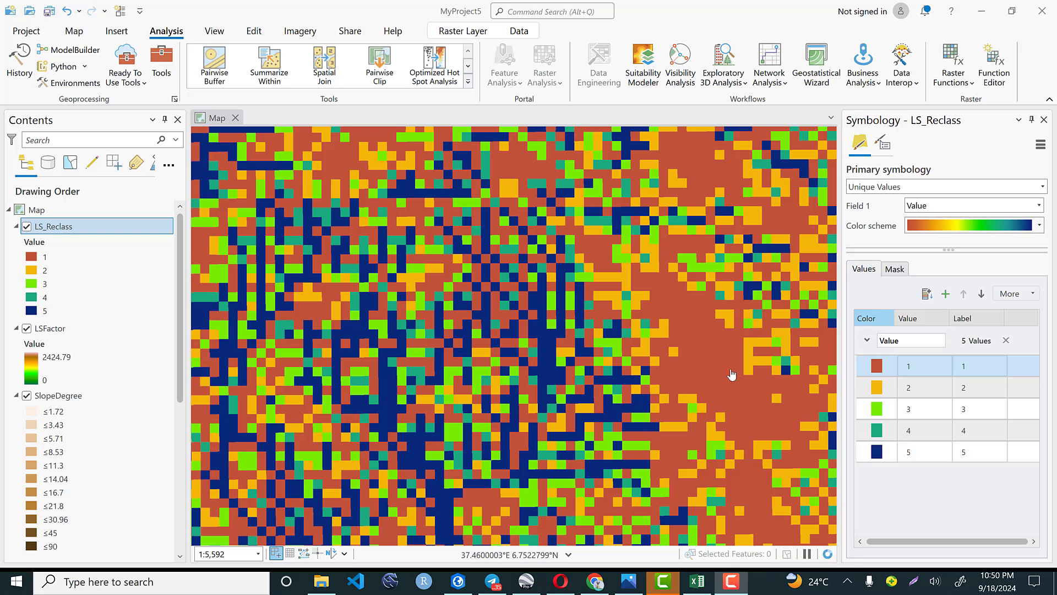
pyautogui.moveTo(682, 342)
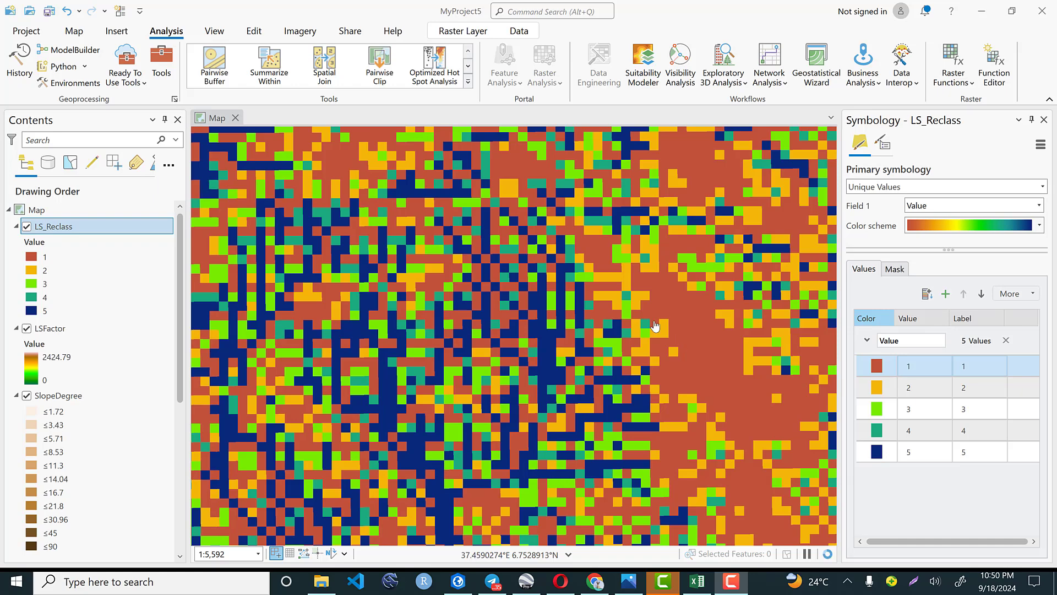
pyautogui.scroll(-3)
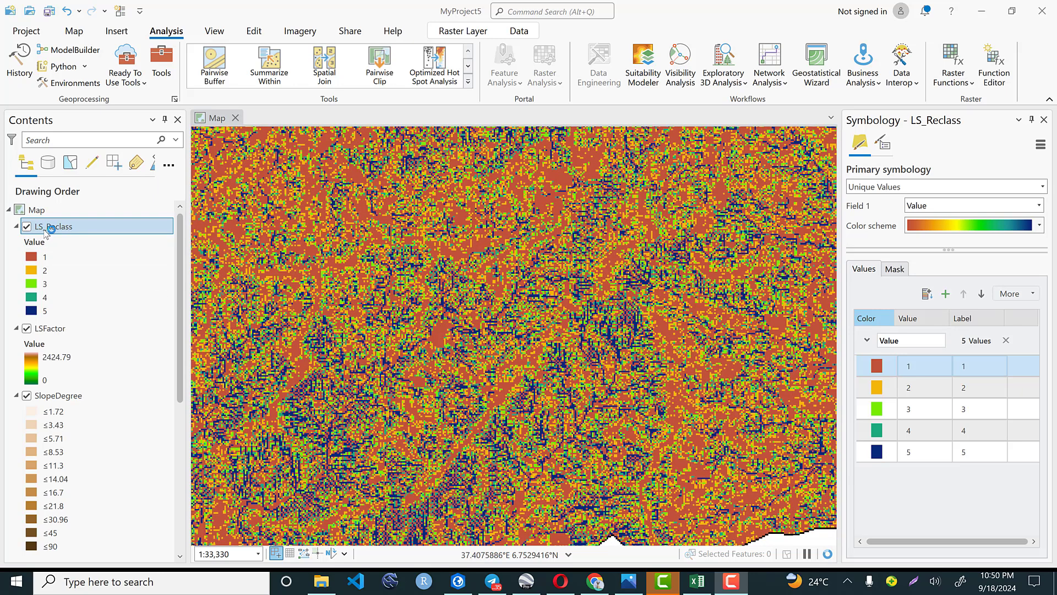
pyautogui.rightClick(57, 225)
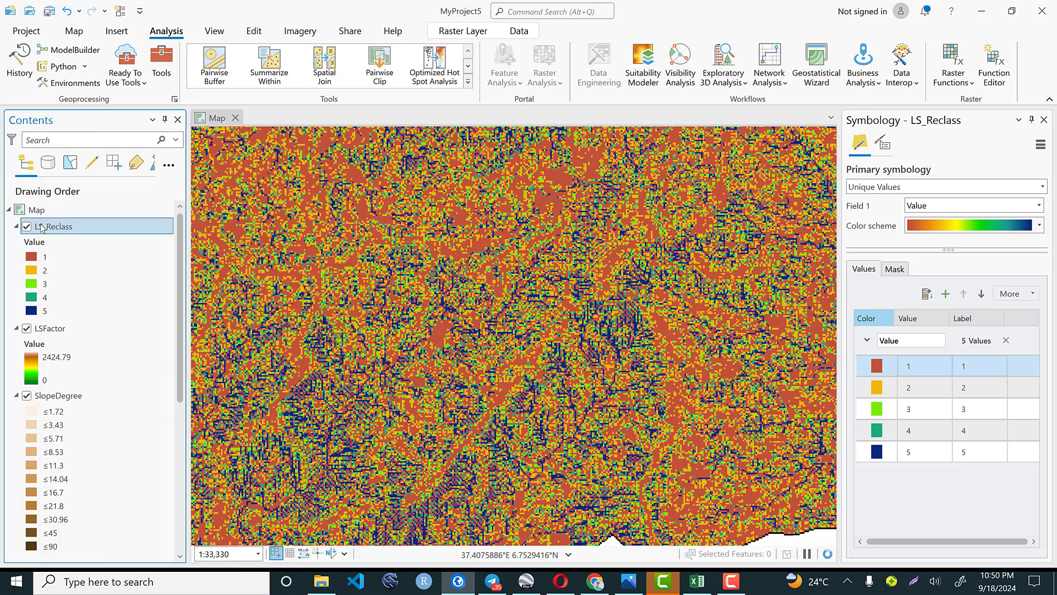
pyautogui.rightClick(56, 226)
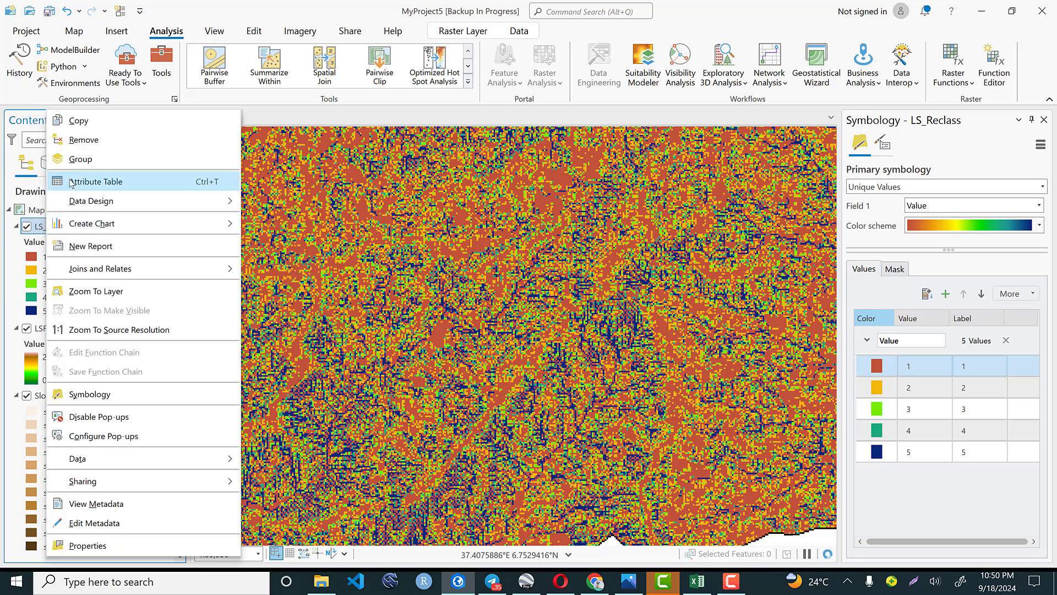
pyautogui.click(95, 291)
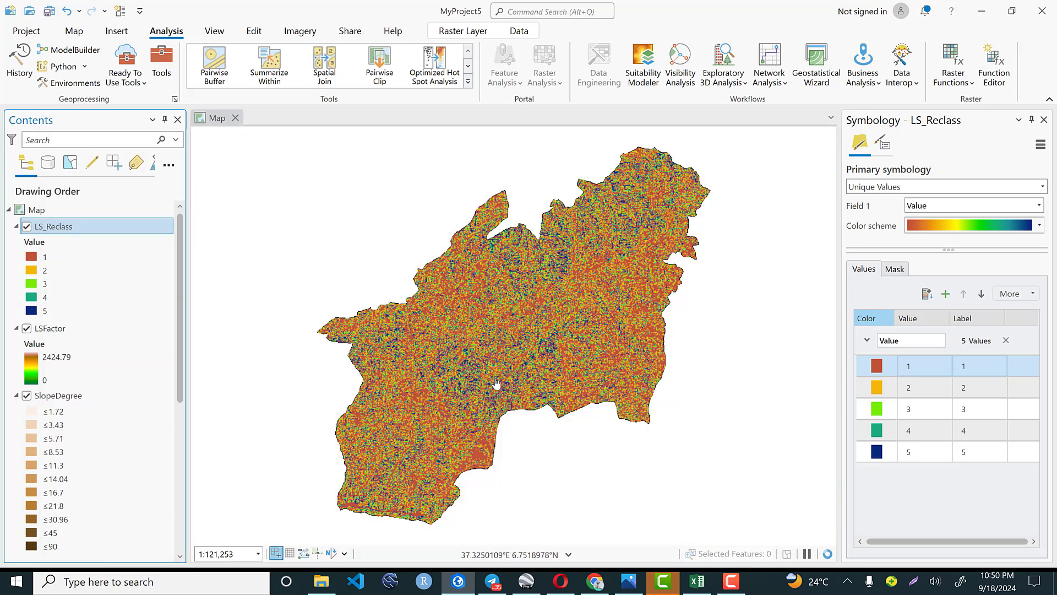